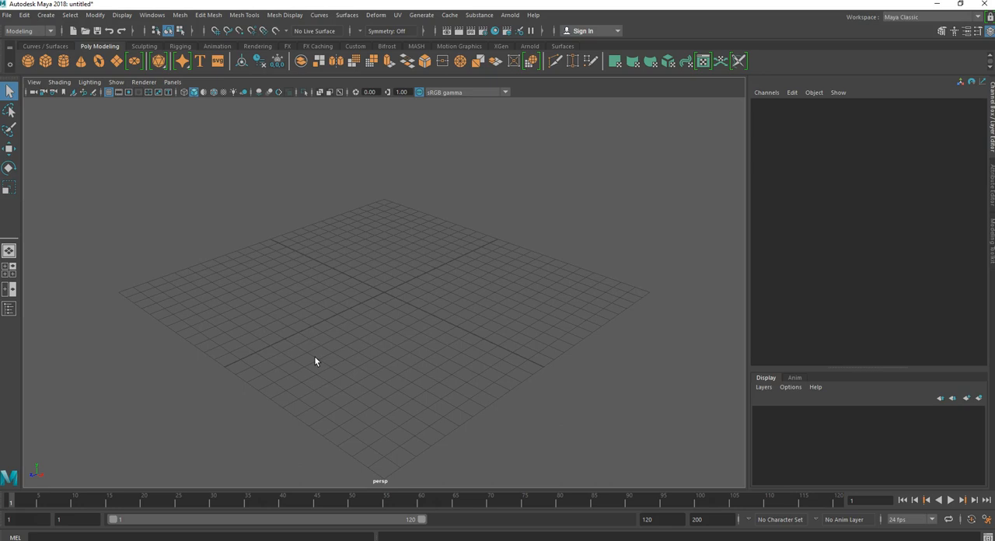
{"action": "mouse_move", "coordinate": [221, 114]}
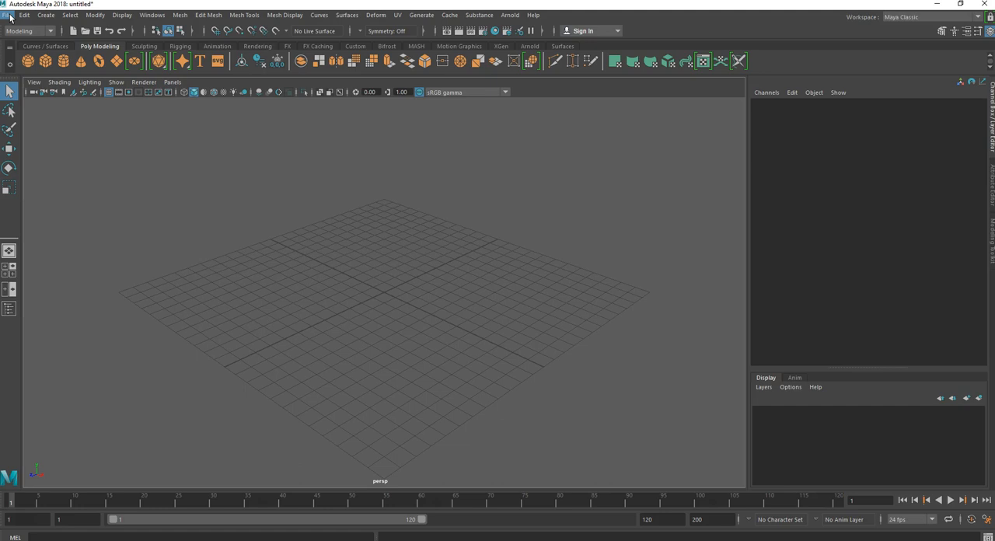
Step: In the Project Window, create a new project called Bouncing_Ball under Maya Projects
{"action": "left_click", "coordinate": [7, 15]}
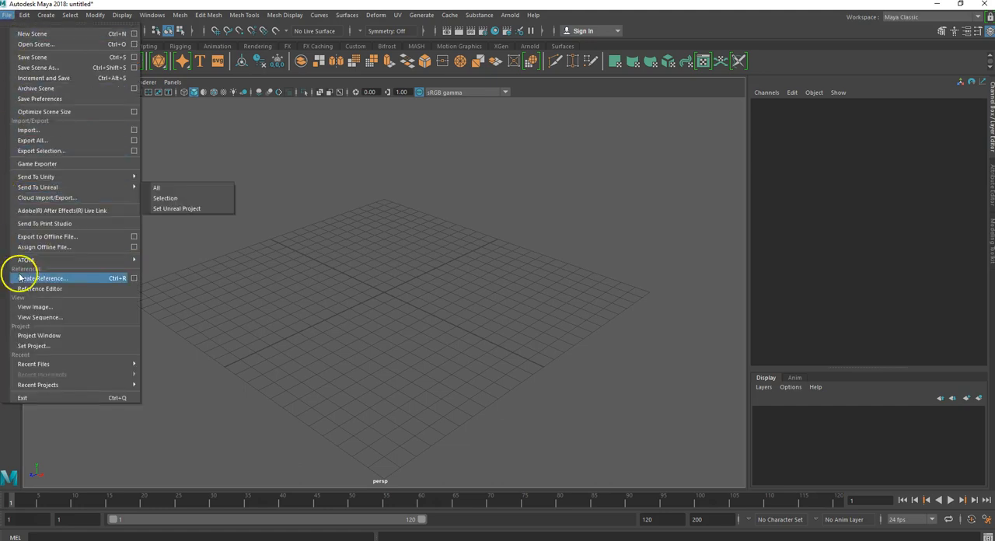
{"action": "left_click", "coordinate": [38, 335]}
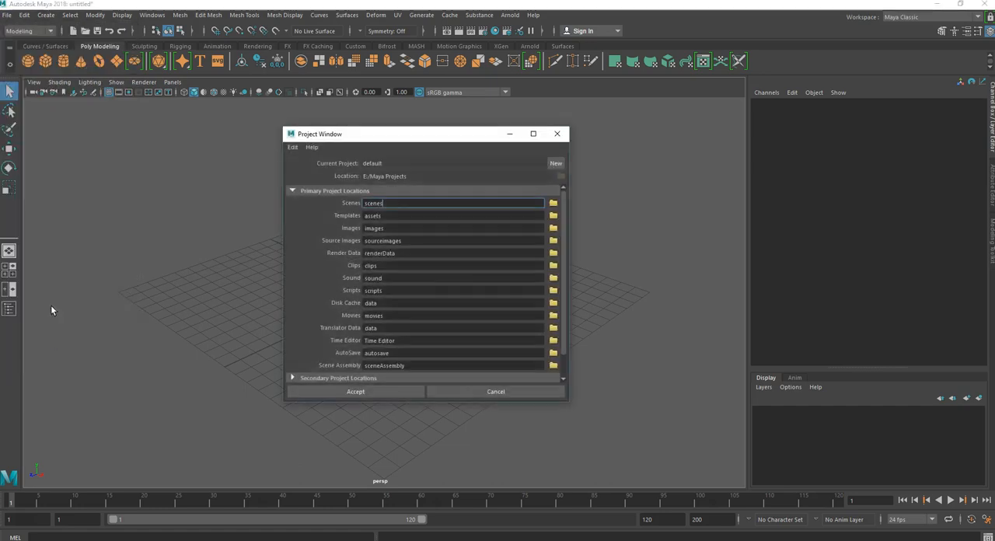
{"action": "mouse_move", "coordinate": [462, 244]}
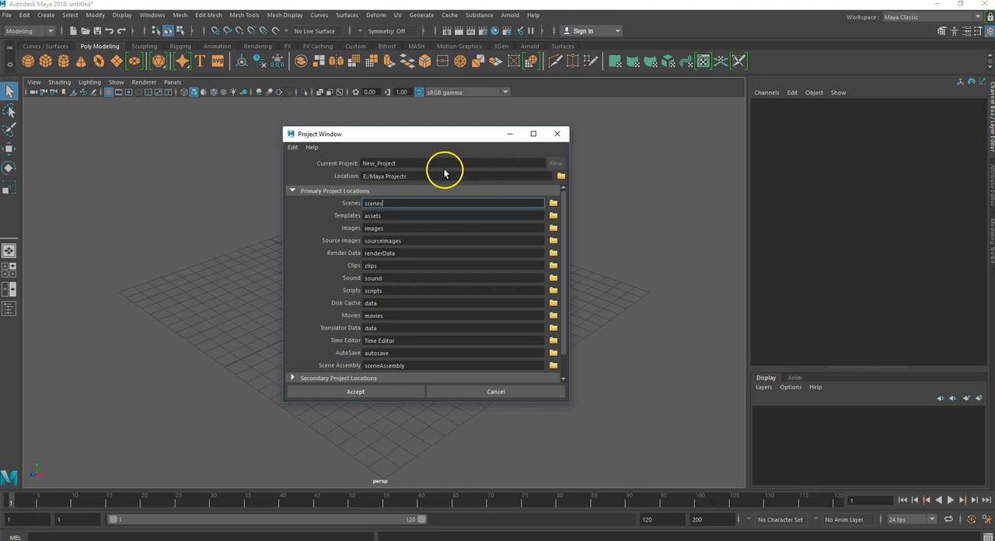
{"action": "left_click", "coordinate": [451, 162]}
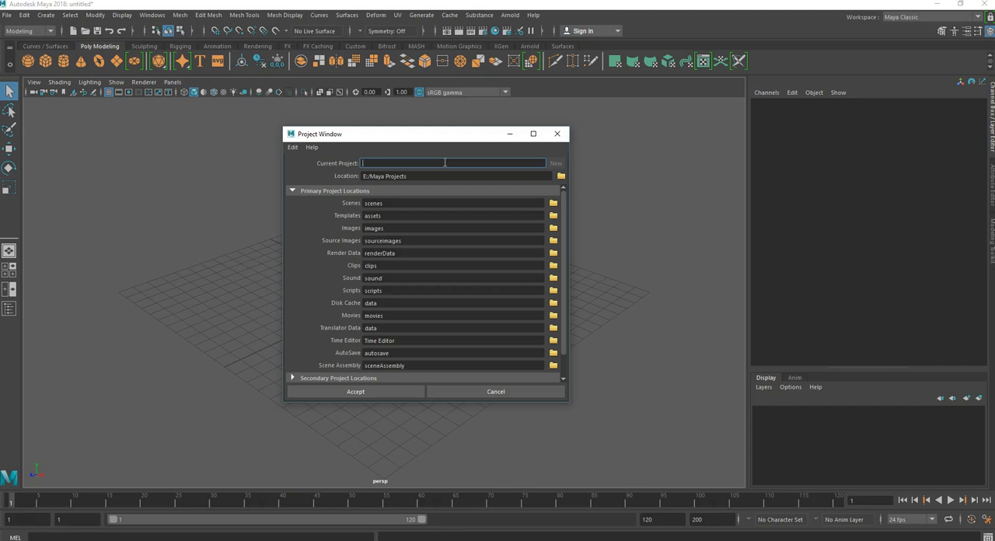
{"action": "type", "text": "B"}
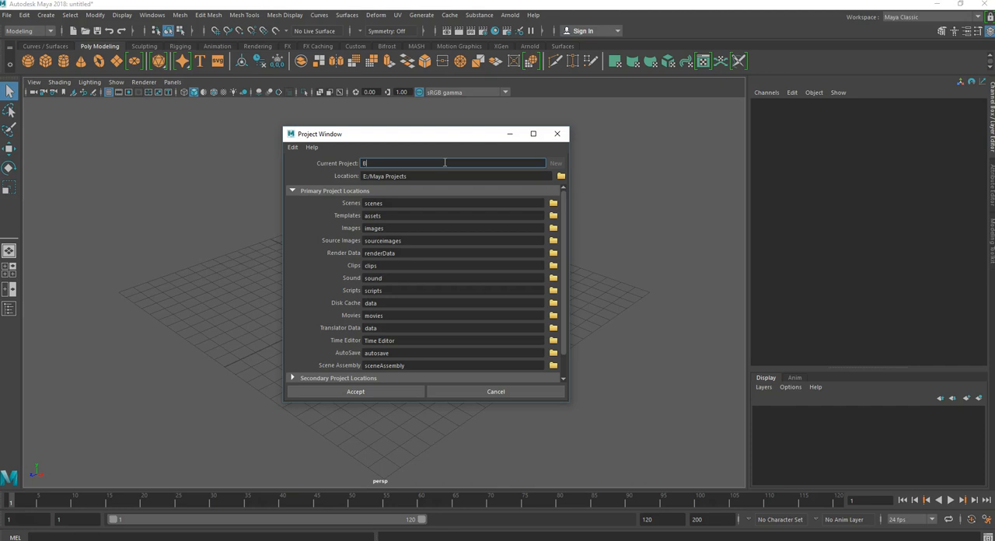
{"action": "type", "text": "ouncing_"}
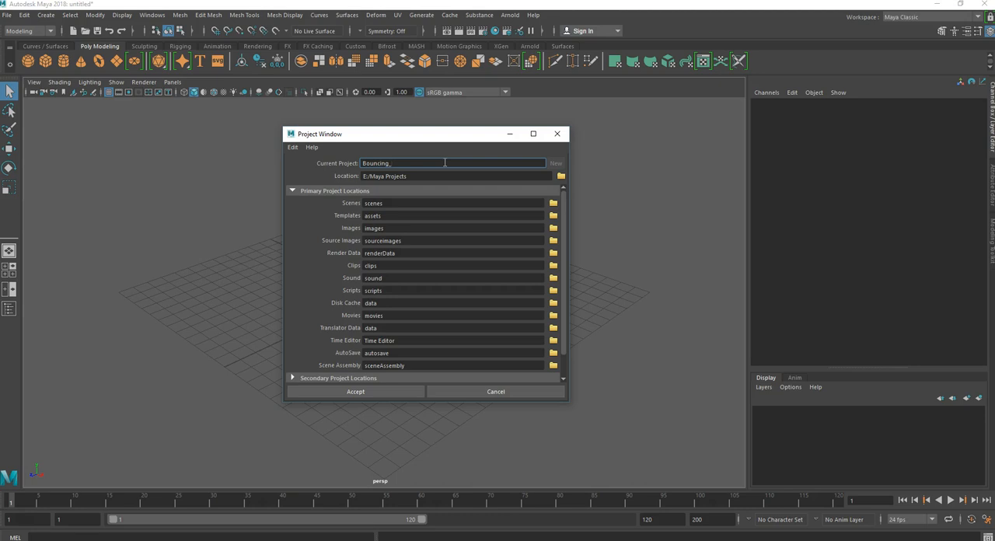
{"action": "type", "text": "Ball"}
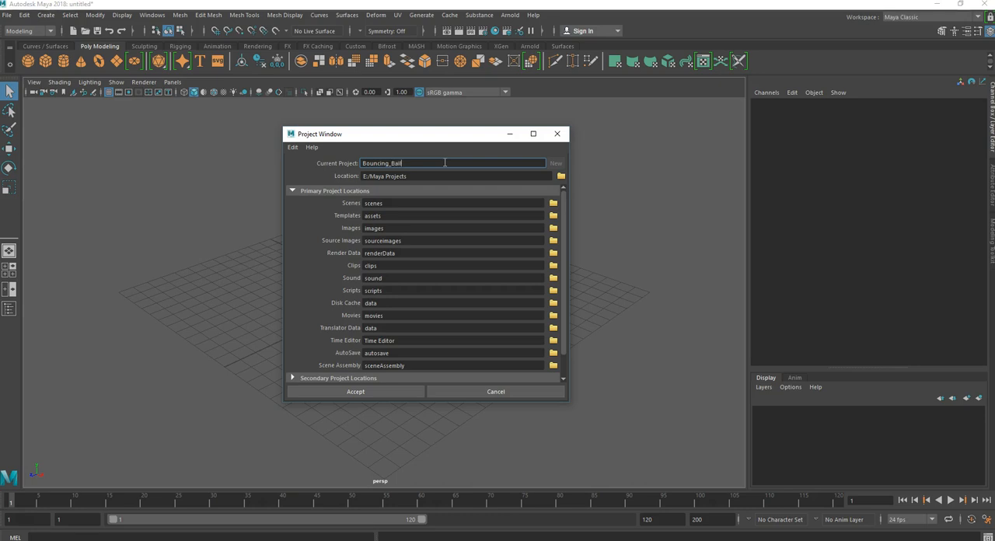
{"action": "mouse_move", "coordinate": [445, 176]}
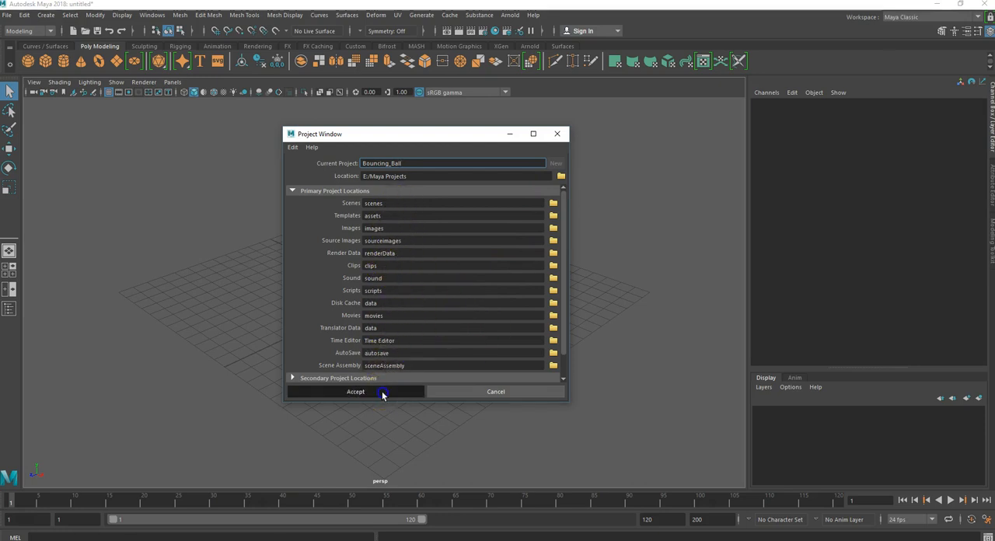
{"action": "left_click", "coordinate": [355, 391]}
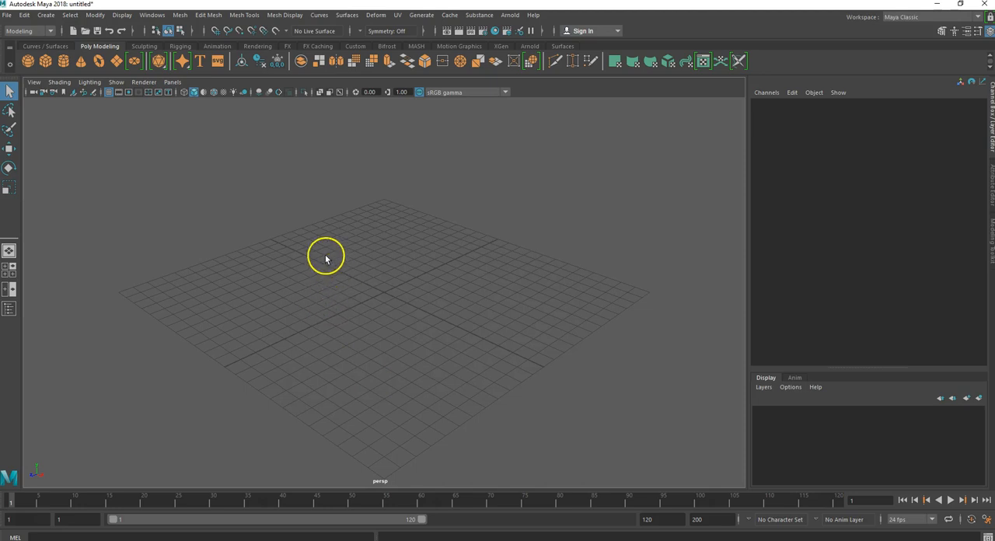
Step: Set the Bouncing_Ball folder as the current Maya project
{"action": "left_click", "coordinate": [7, 14]}
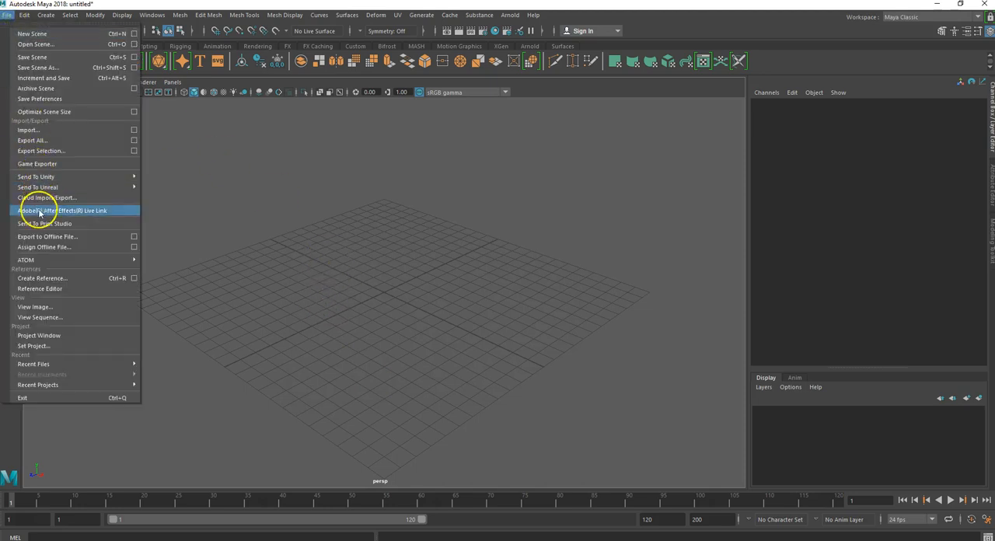
{"action": "left_click", "coordinate": [33, 345]}
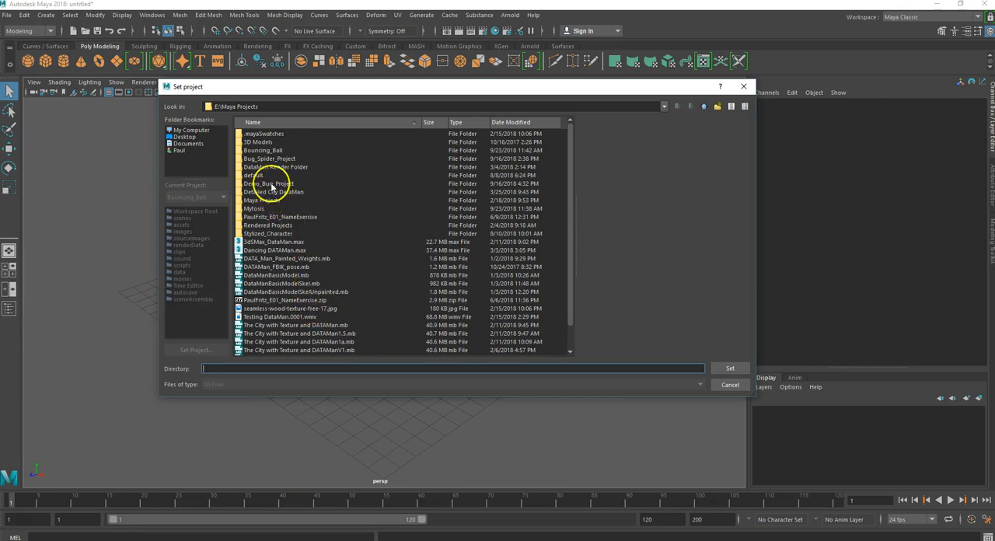
{"action": "left_click", "coordinate": [264, 150]}
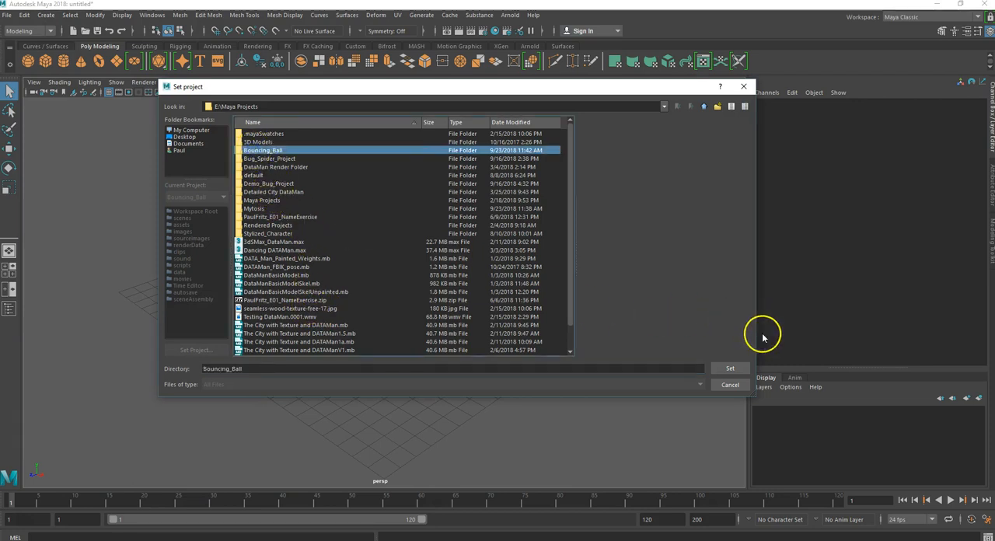
{"action": "left_click", "coordinate": [728, 368]}
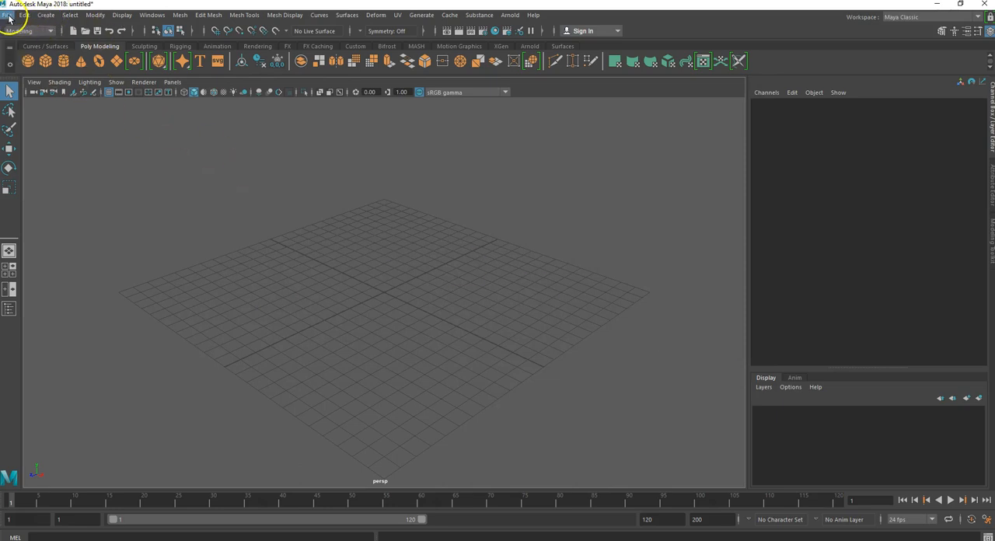
Step: Save the empty scene as Bouncing_Ball_1.mb in the project's scenes folder
{"action": "left_click", "coordinate": [8, 15]}
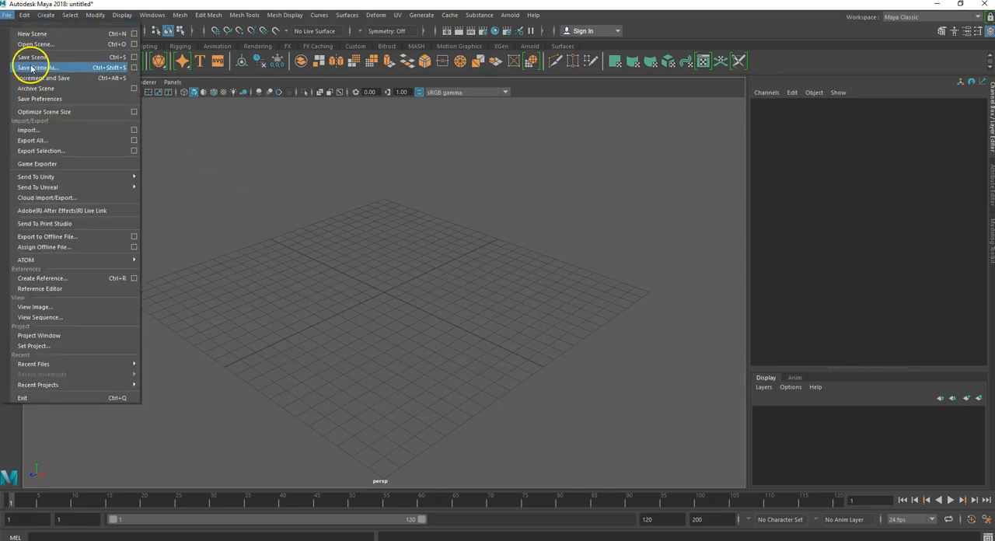
{"action": "left_click", "coordinate": [35, 67]}
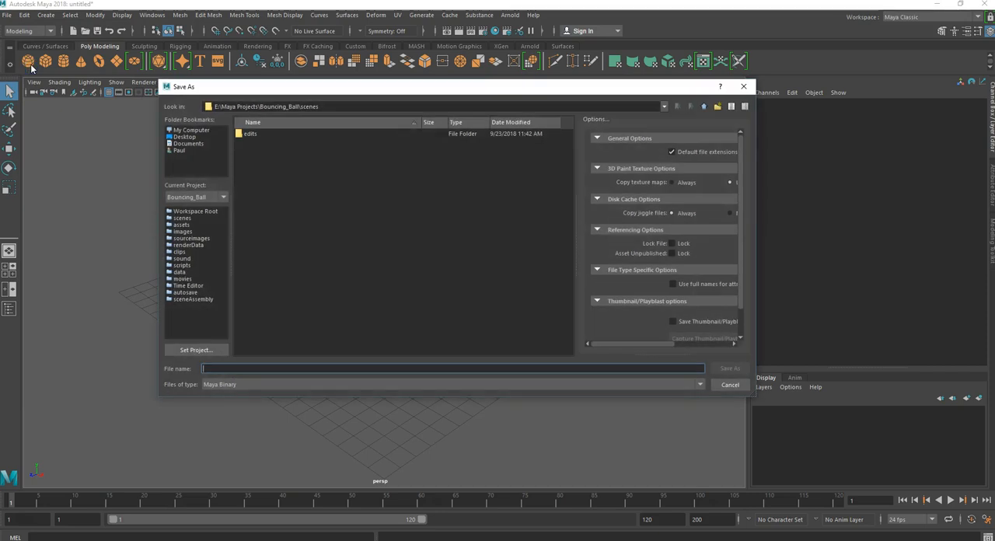
{"action": "type", "text": "Bouncing"}
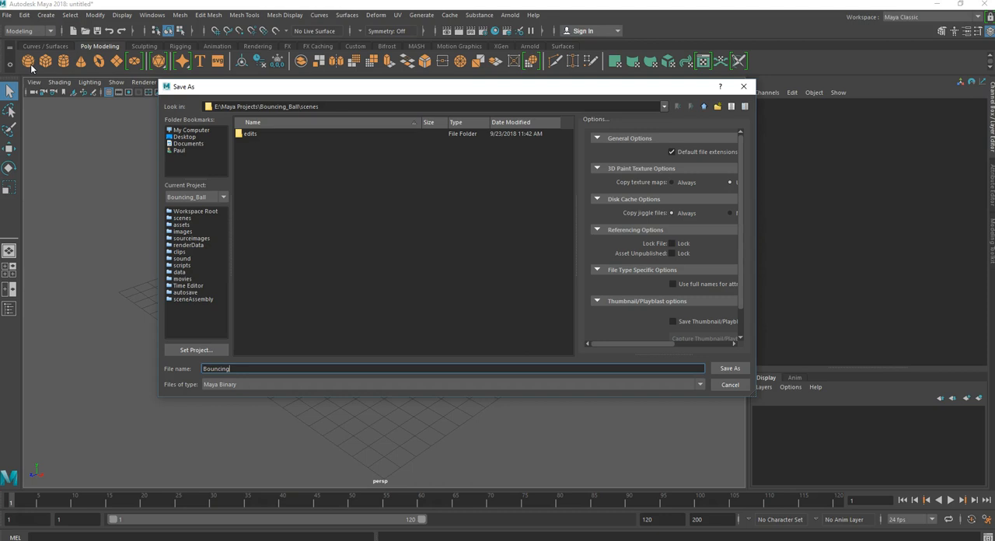
{"action": "type", "text": "_B"}
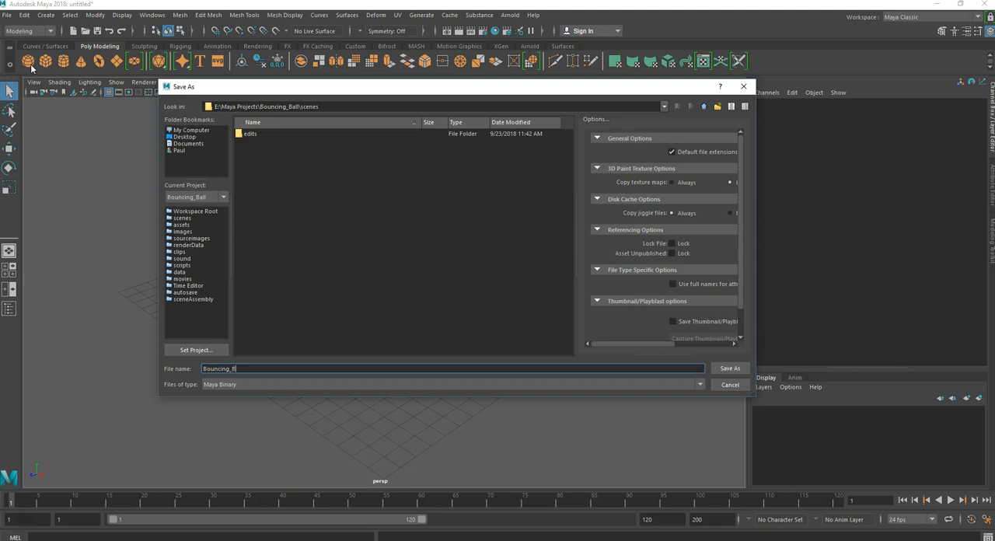
{"action": "type", "text": "all"}
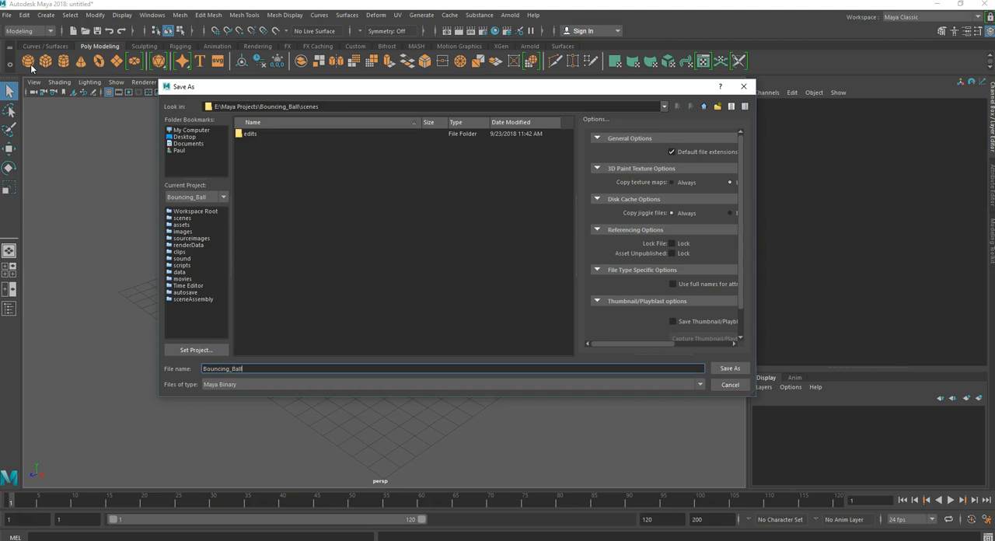
{"action": "type", "text": "_1"}
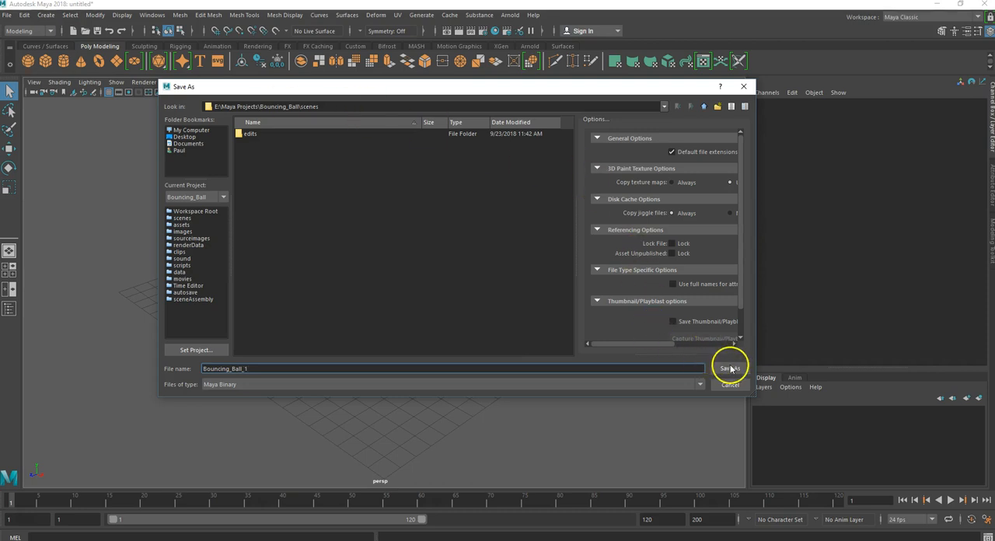
{"action": "left_click", "coordinate": [730, 368]}
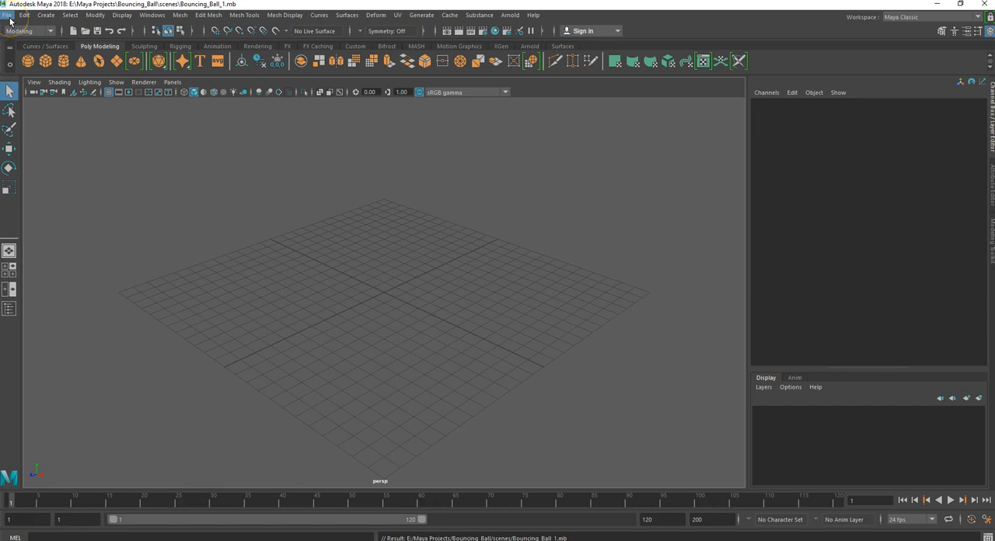
Step: Open the Preferences window from Windows > Settings/Preferences
{"action": "left_click", "coordinate": [152, 14]}
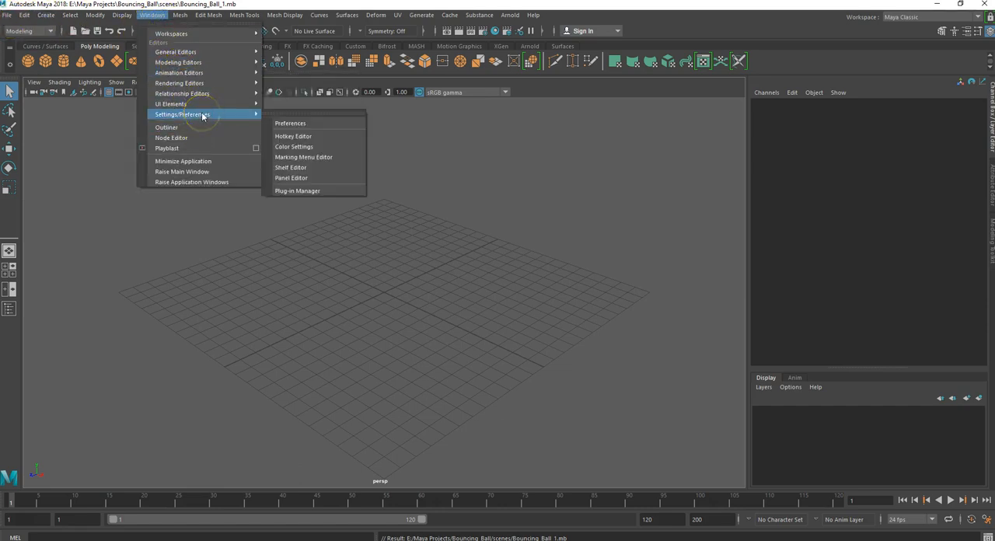
{"action": "mouse_move", "coordinate": [241, 115]}
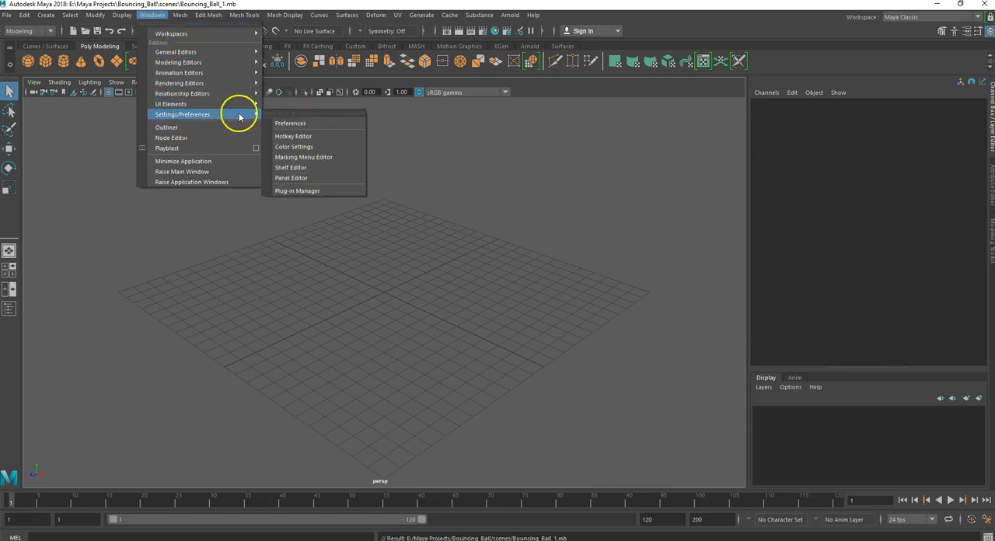
{"action": "left_click", "coordinate": [290, 123]}
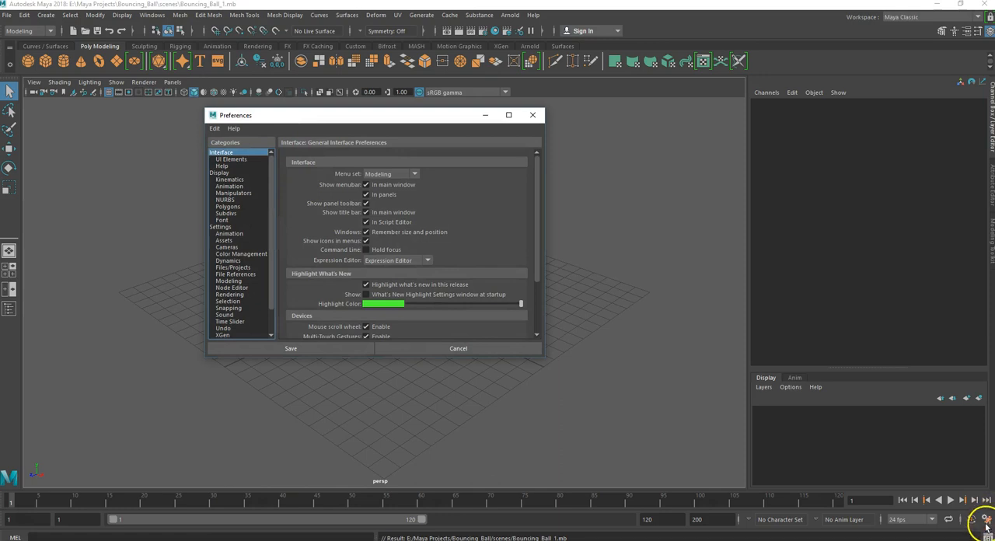
{"action": "mouse_move", "coordinate": [896, 495]}
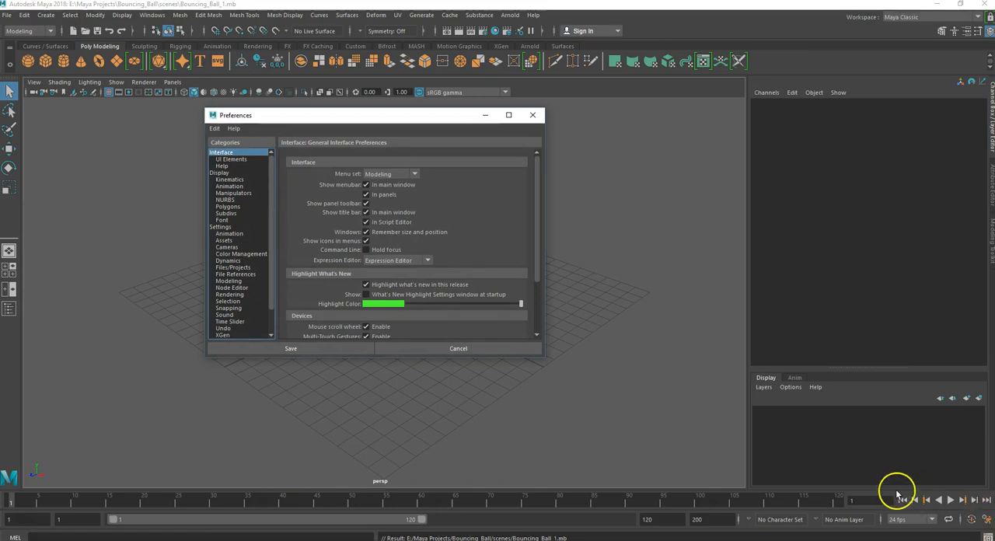
{"action": "mouse_move", "coordinate": [385, 307]}
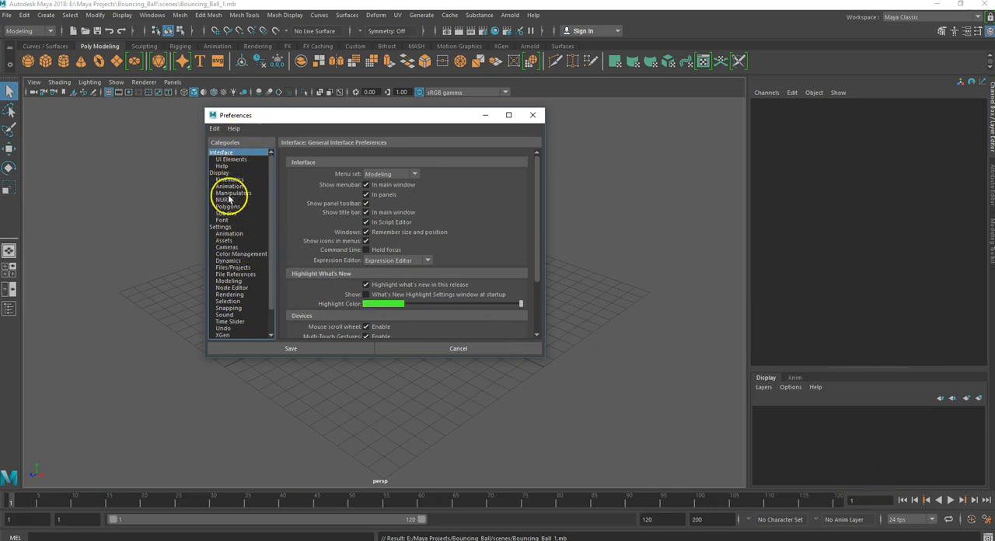
Step: In Files/Projects preferences, keep AutoSave enabled at a 10-minute interval and save
{"action": "left_click", "coordinate": [232, 267]}
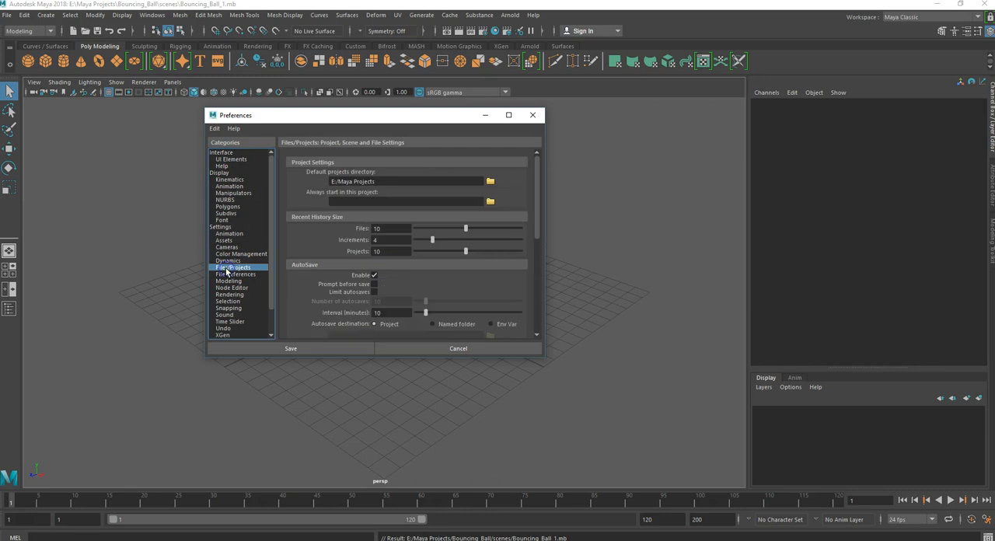
{"action": "mouse_move", "coordinate": [315, 264]}
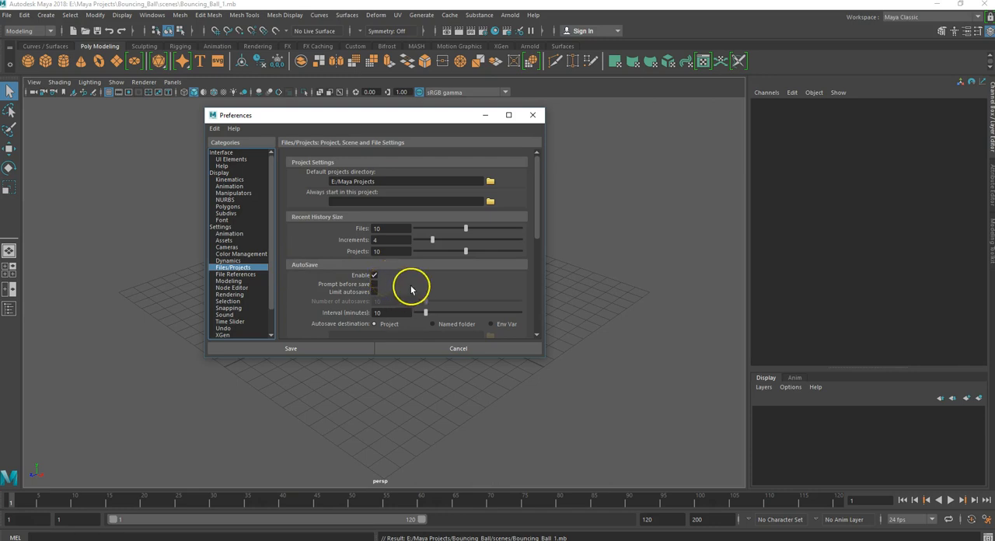
{"action": "scroll", "scroll_direction": "down", "scroll_amount": 3}
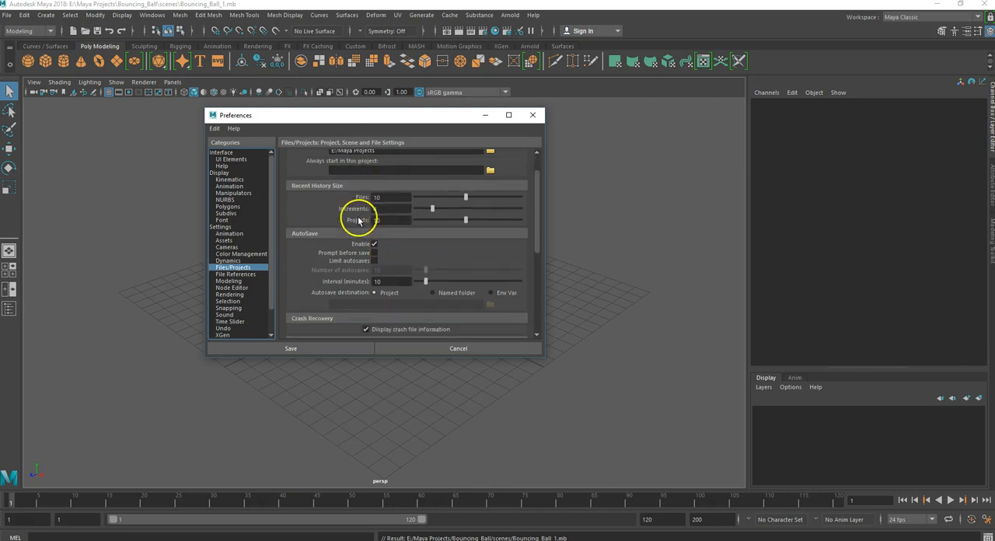
{"action": "scroll", "scroll_direction": "down", "scroll_amount": 3}
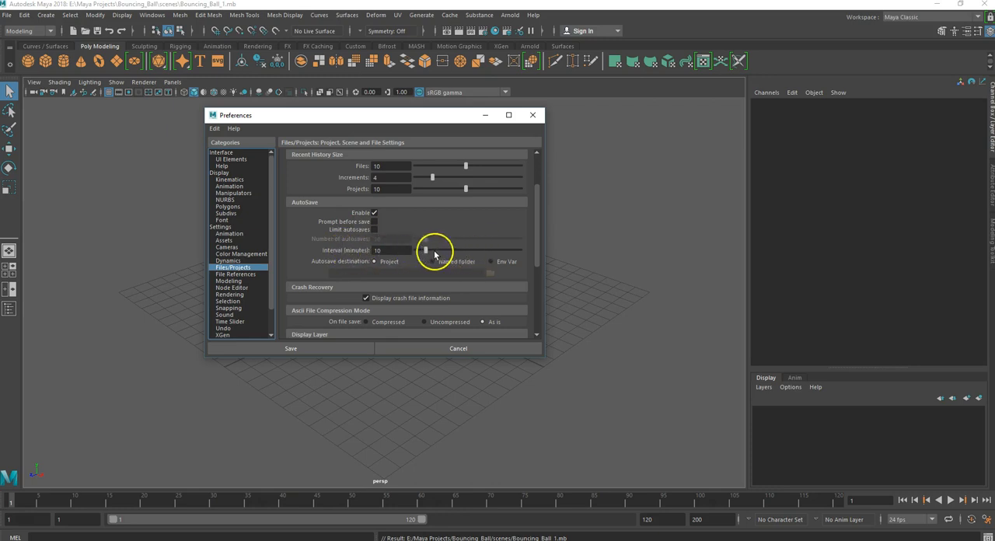
{"action": "mouse_move", "coordinate": [344, 280]}
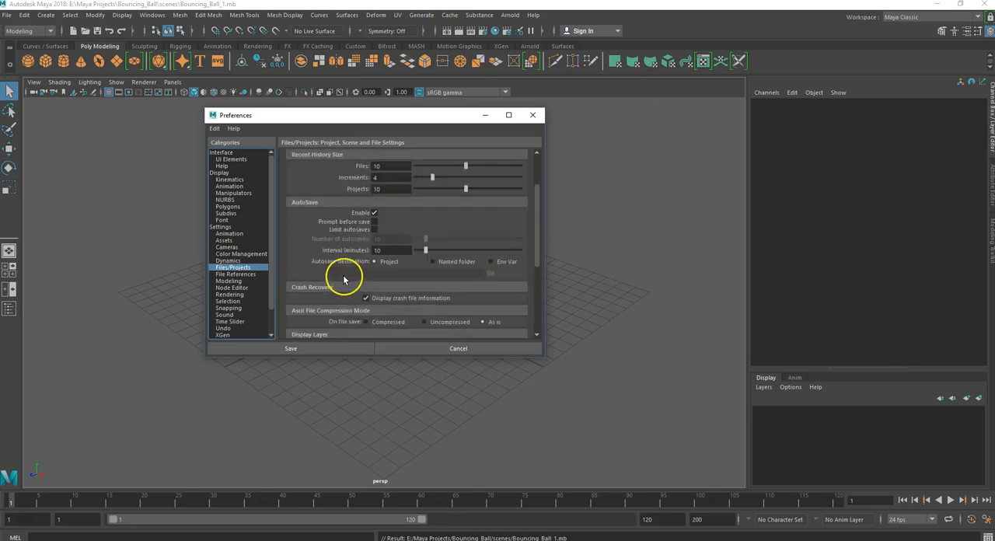
{"action": "scroll", "scroll_direction": "up", "scroll_amount": 3}
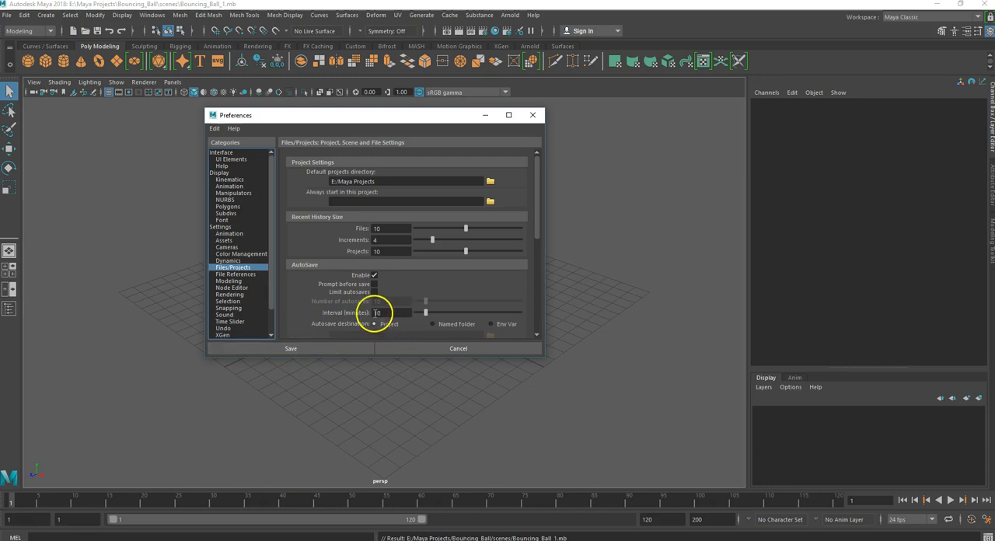
{"action": "mouse_move", "coordinate": [345, 330]}
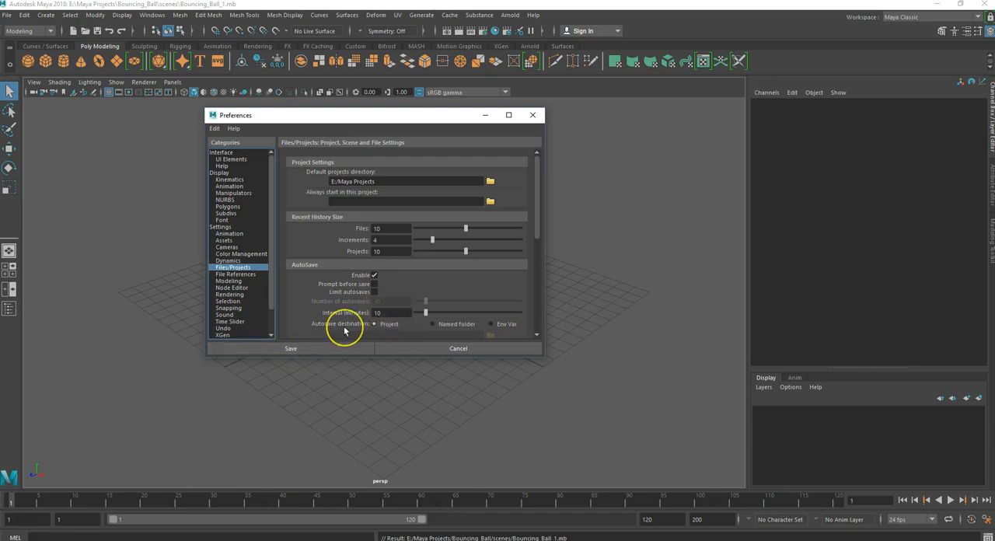
{"action": "mouse_move", "coordinate": [305, 312]}
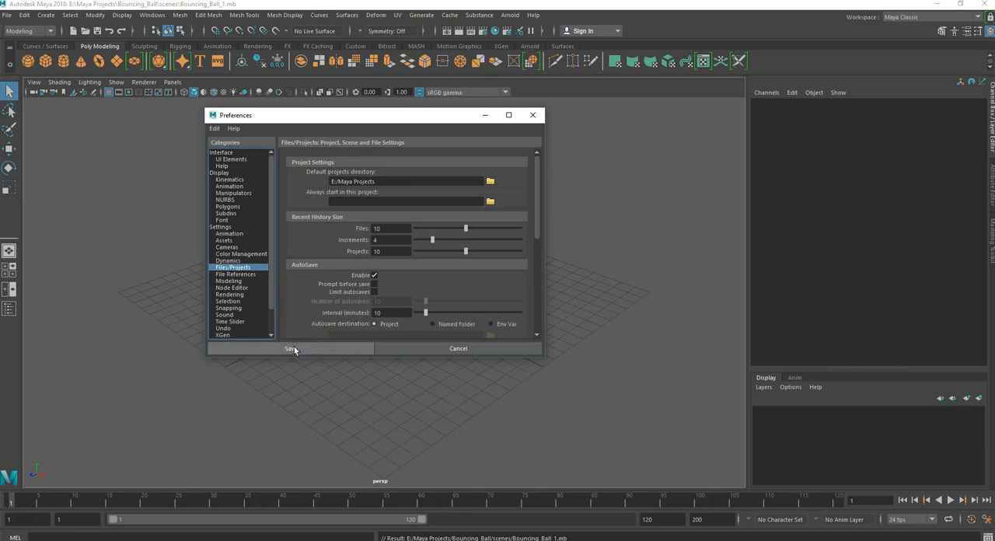
{"action": "mouse_move", "coordinate": [381, 325]}
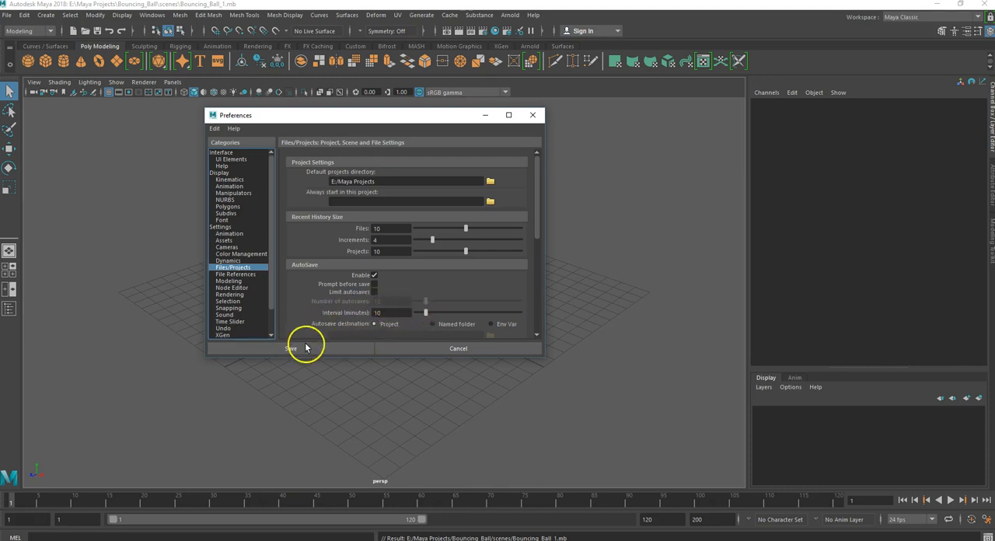
{"action": "left_click", "coordinate": [304, 349]}
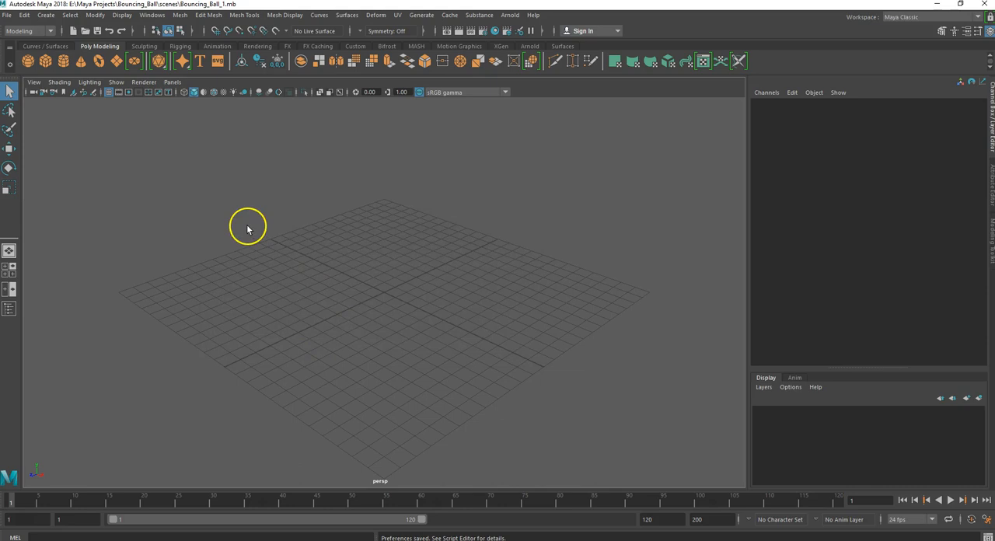
{"action": "mouse_move", "coordinate": [170, 180]}
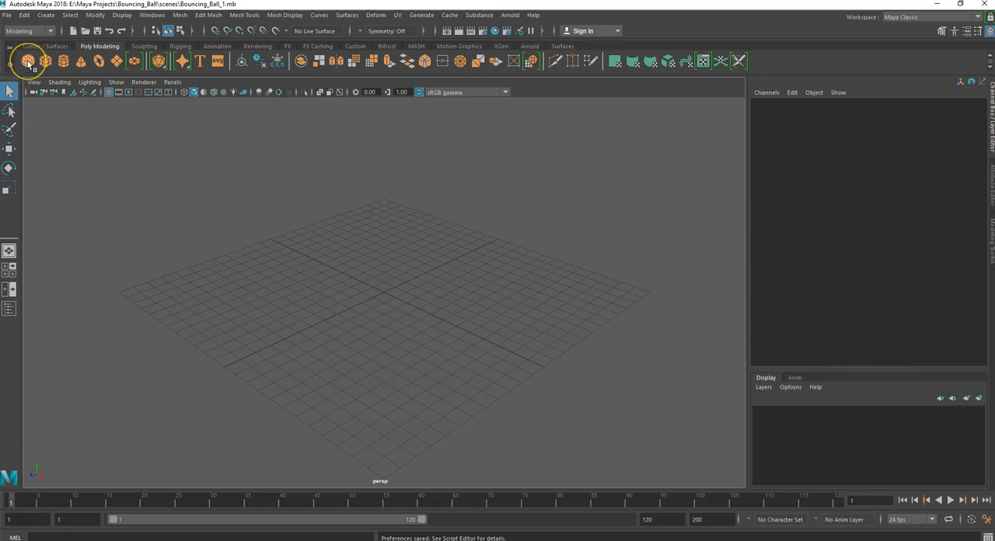
Step: Add polygon sphere pSphere1 at the grid origin from the Poly Modeling shelf
{"action": "left_click", "coordinate": [27, 60]}
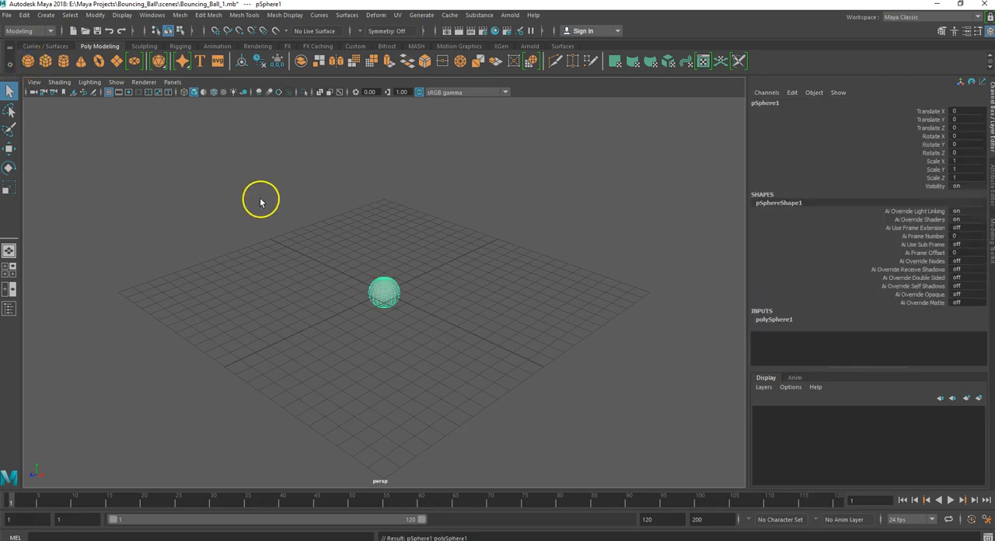
{"action": "mouse_move", "coordinate": [263, 293]}
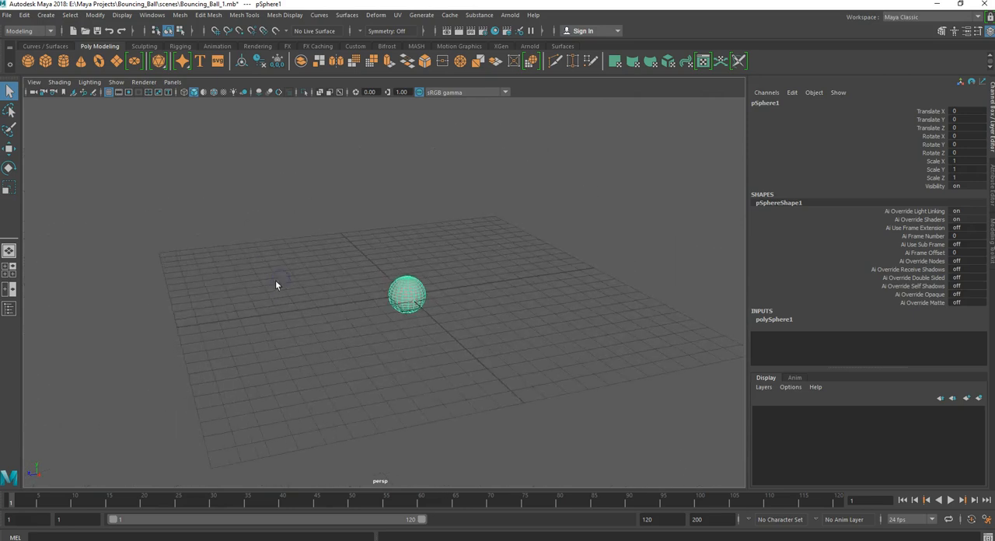
{"action": "mouse_move", "coordinate": [278, 285]}
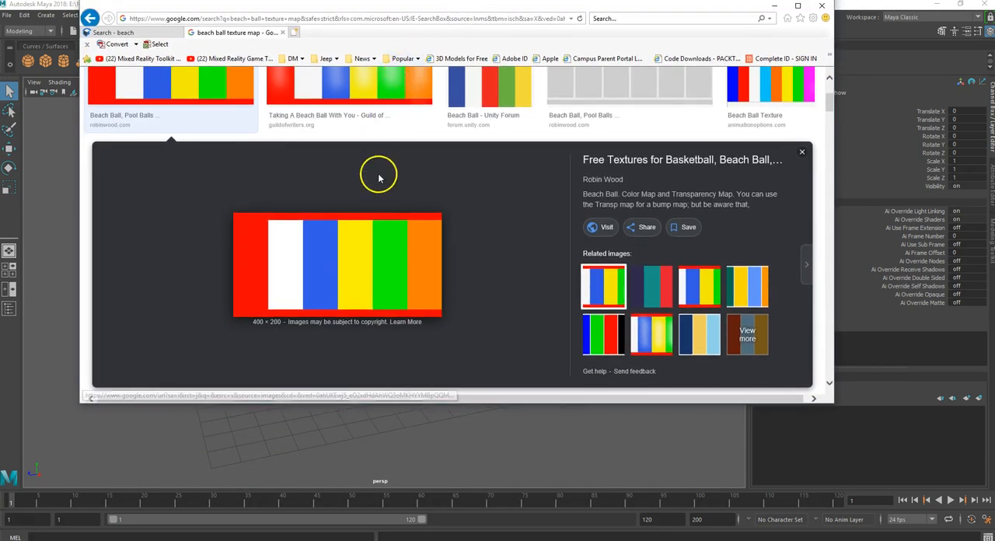
{"action": "mouse_move", "coordinate": [380, 177]}
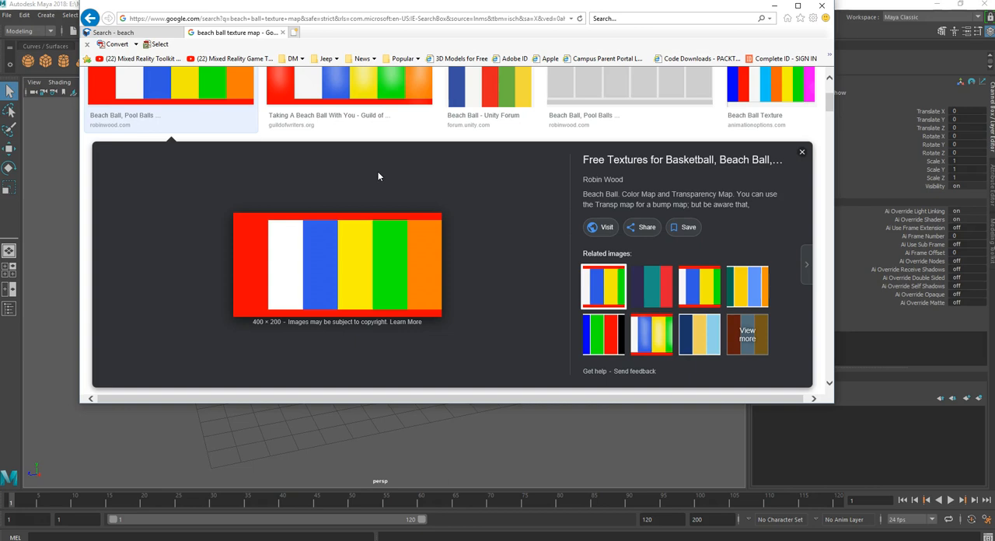
{"action": "mouse_move", "coordinate": [199, 35]}
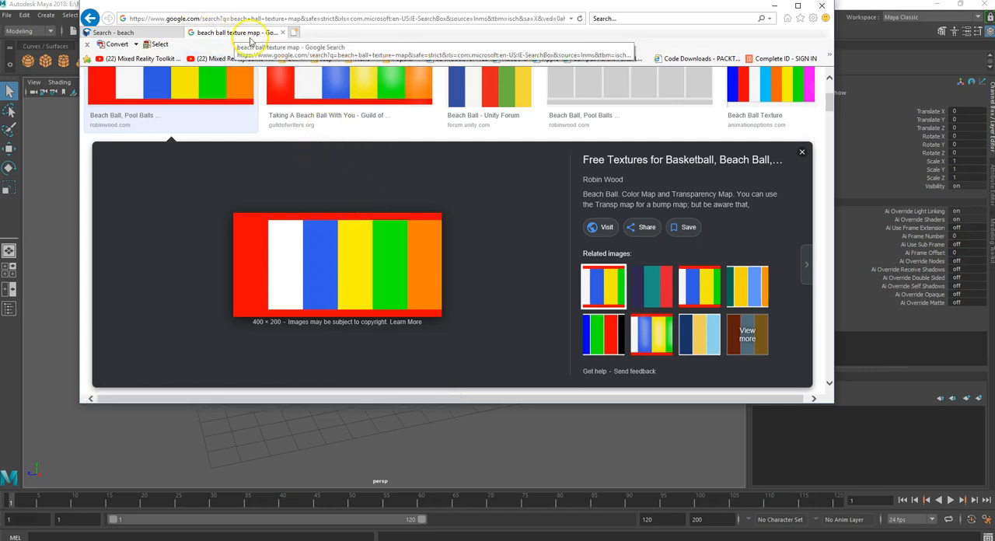
{"action": "mouse_move", "coordinate": [381, 193]}
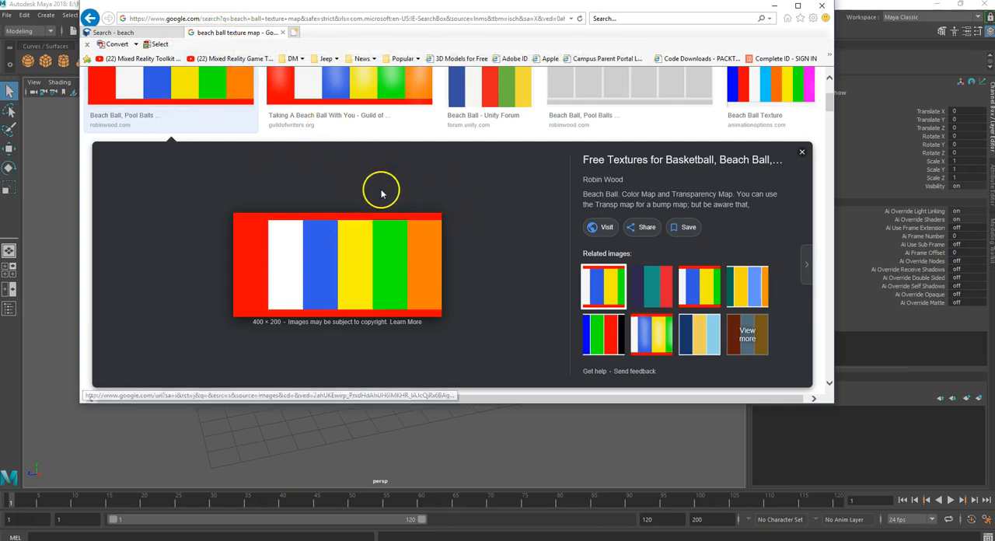
Step: Enlarge the striped multicolour Robin Wood beach ball texture in Google Images
{"action": "scroll", "scroll_direction": "up", "scroll_amount": 3}
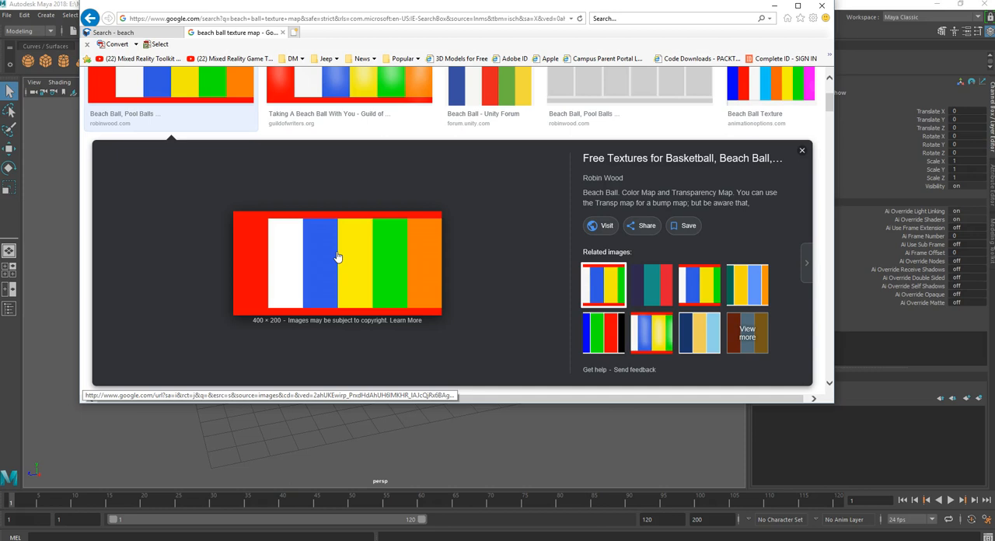
Step: Save the striped texture as BeachBallColor.jpg into Bouncing_Ball's sourceimages folder
{"action": "right_click", "coordinate": [338, 256]}
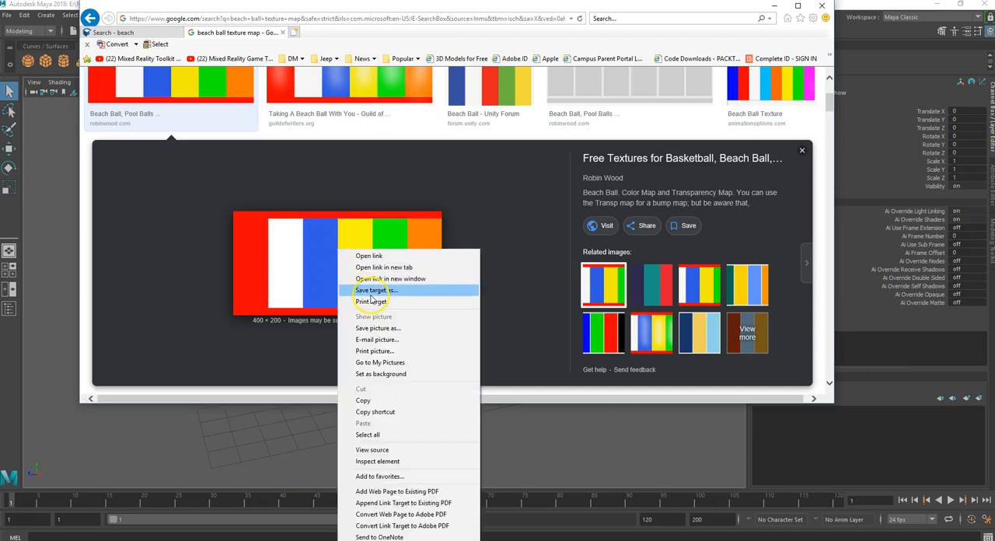
{"action": "left_click", "coordinate": [375, 290]}
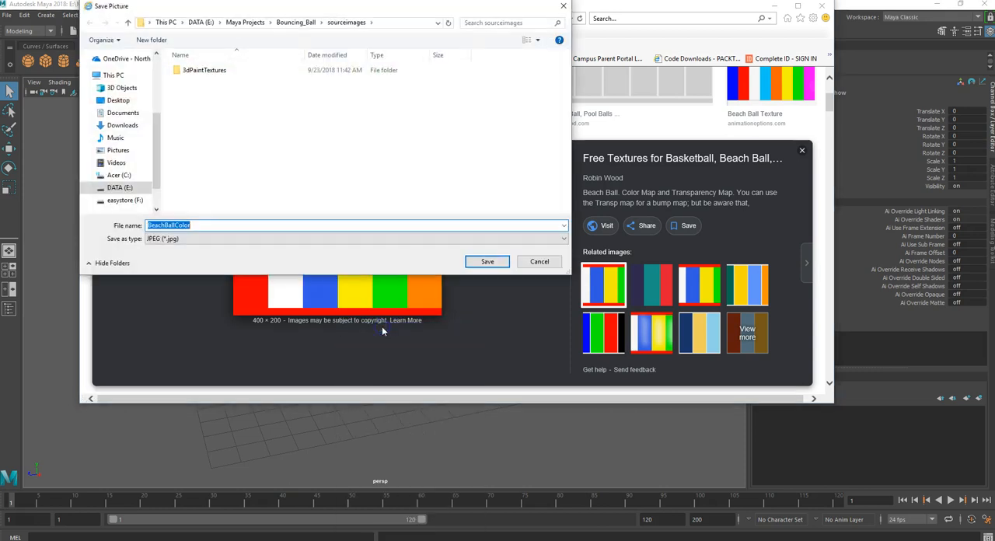
{"action": "mouse_move", "coordinate": [367, 300]}
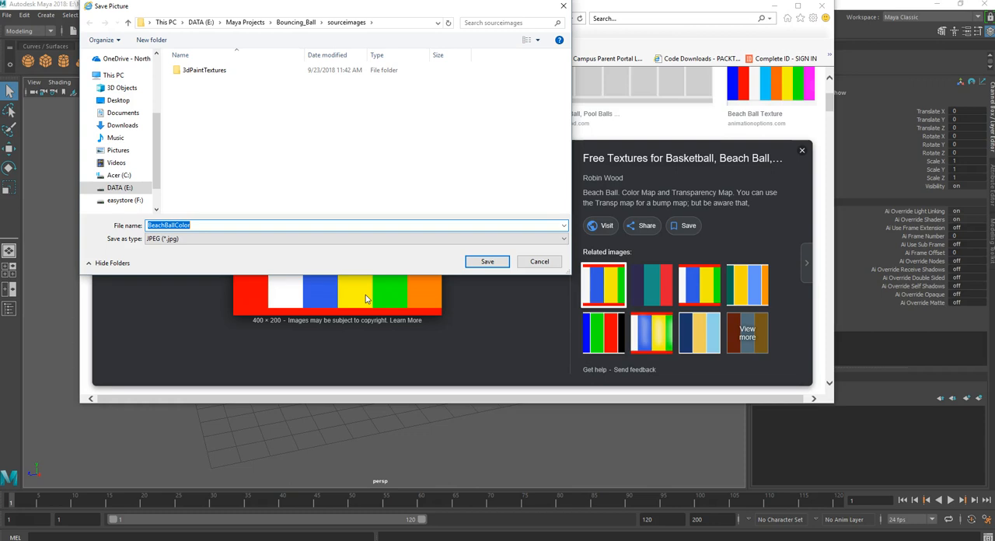
{"action": "mouse_move", "coordinate": [362, 140]}
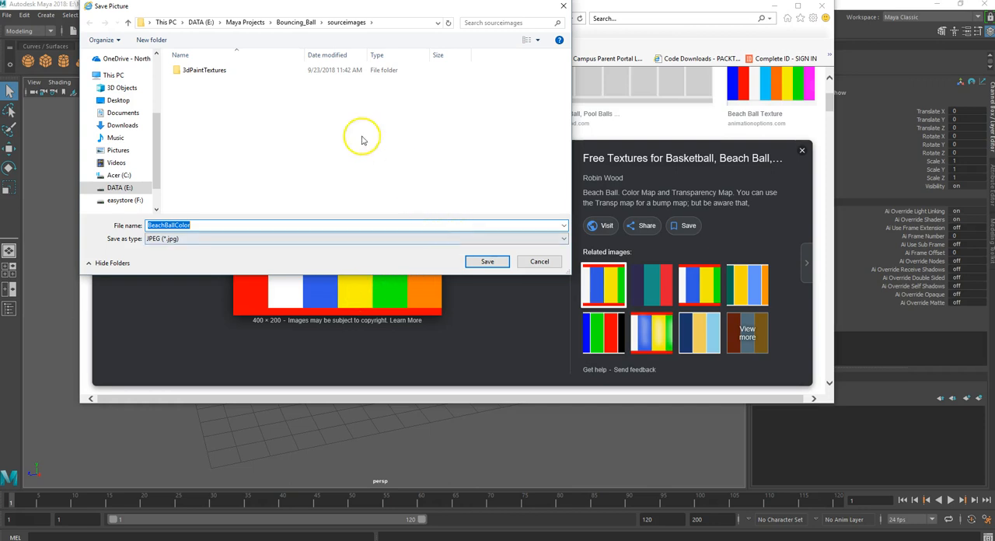
{"action": "mouse_move", "coordinate": [206, 43]}
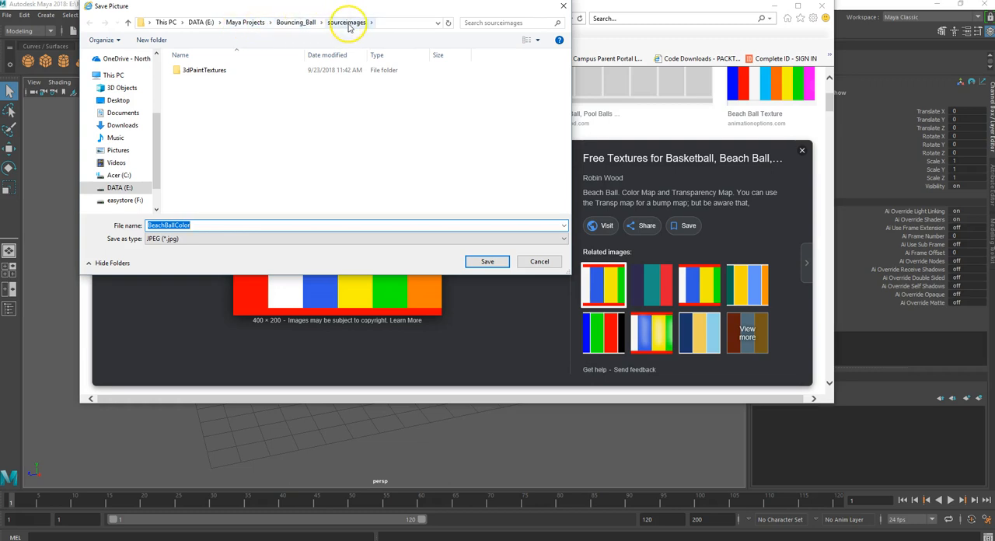
{"action": "mouse_move", "coordinate": [381, 107]}
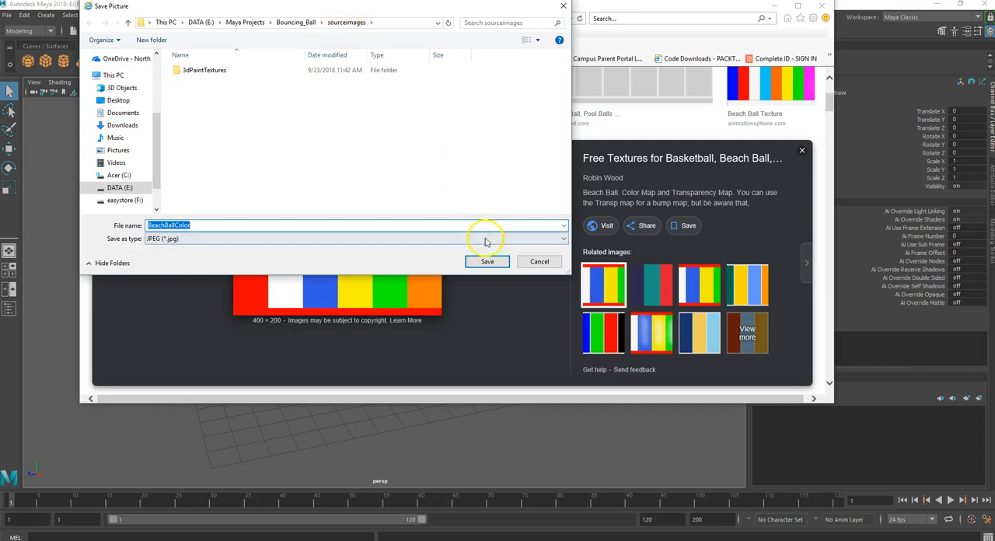
{"action": "mouse_move", "coordinate": [345, 268]}
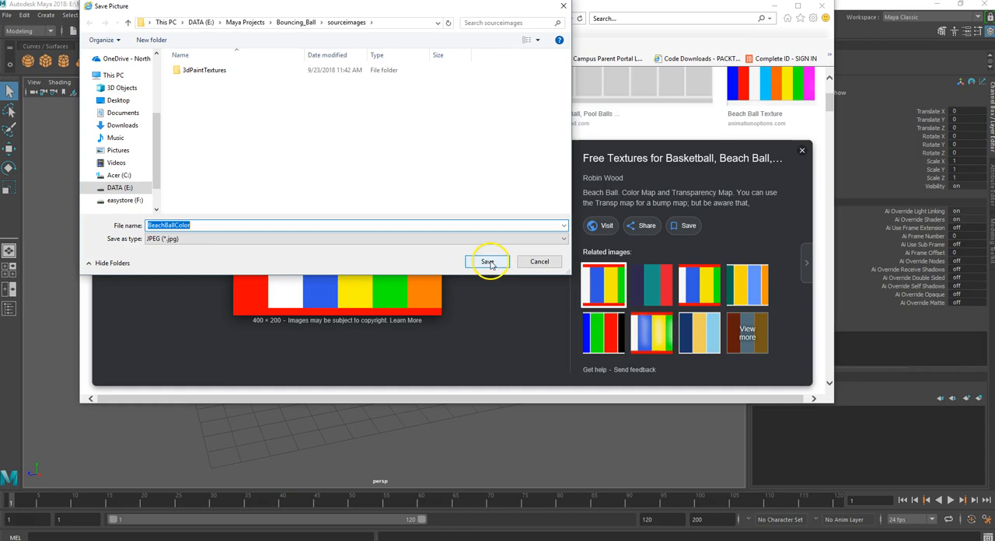
{"action": "left_click", "coordinate": [488, 261]}
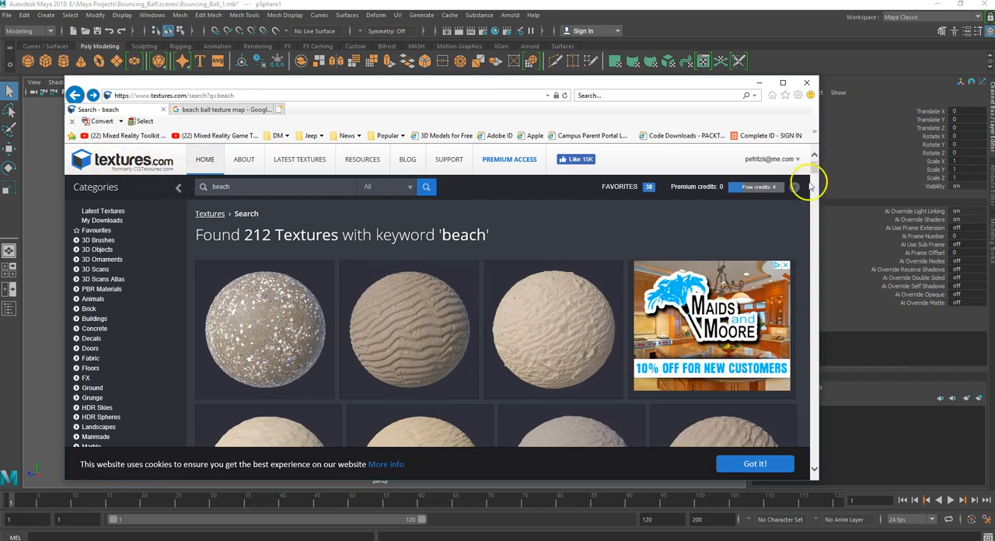
{"action": "mouse_move", "coordinate": [457, 255]}
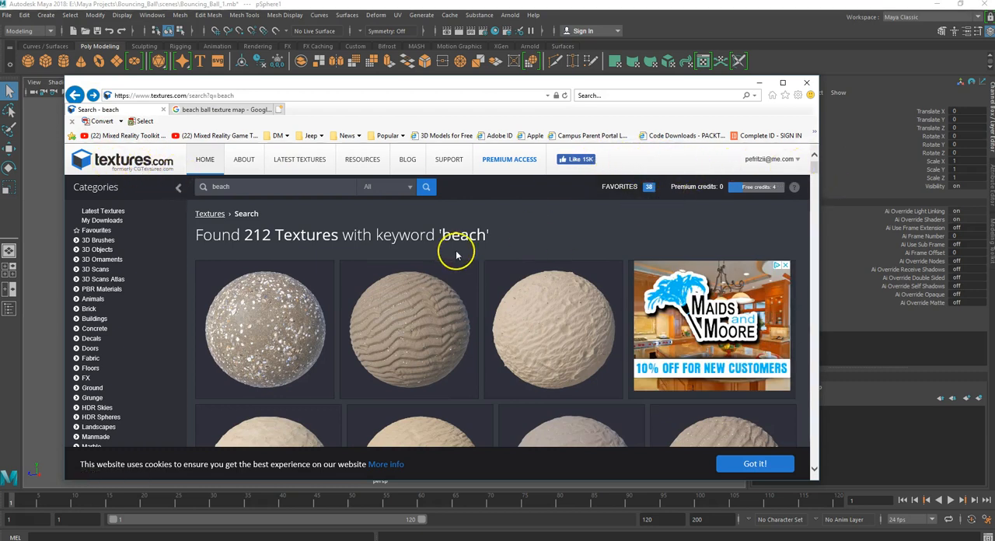
{"action": "mouse_move", "coordinate": [332, 222]}
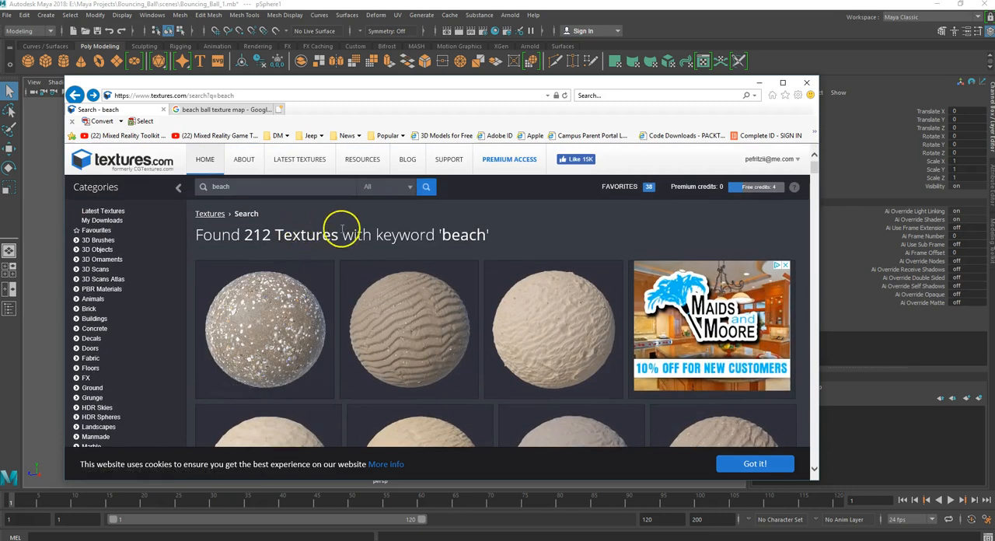
Step: Scroll through textures.com's 212 'beach' results, from sand spheres to rippled sand surfaces
{"action": "scroll", "scroll_direction": "down", "scroll_amount": 3}
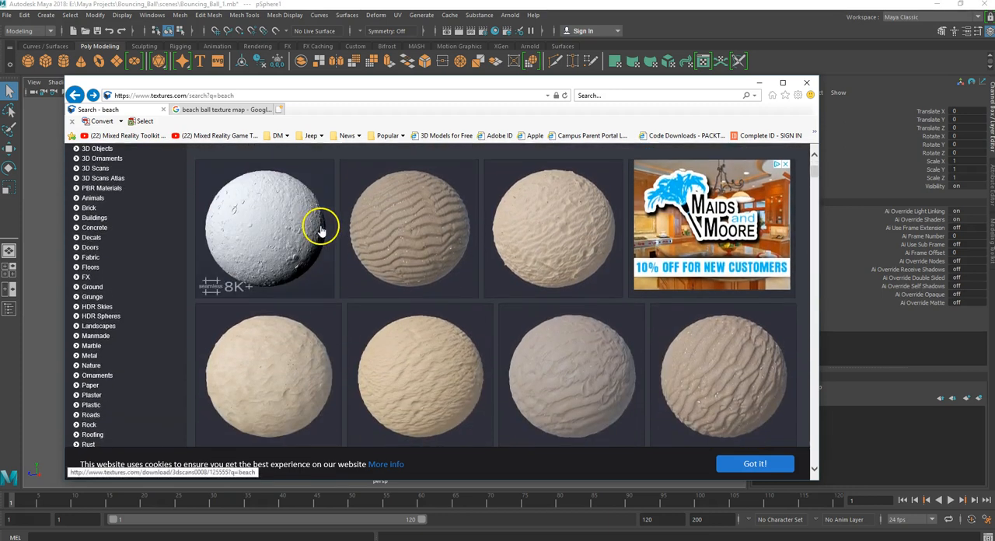
{"action": "scroll", "scroll_direction": "down", "scroll_amount": 3}
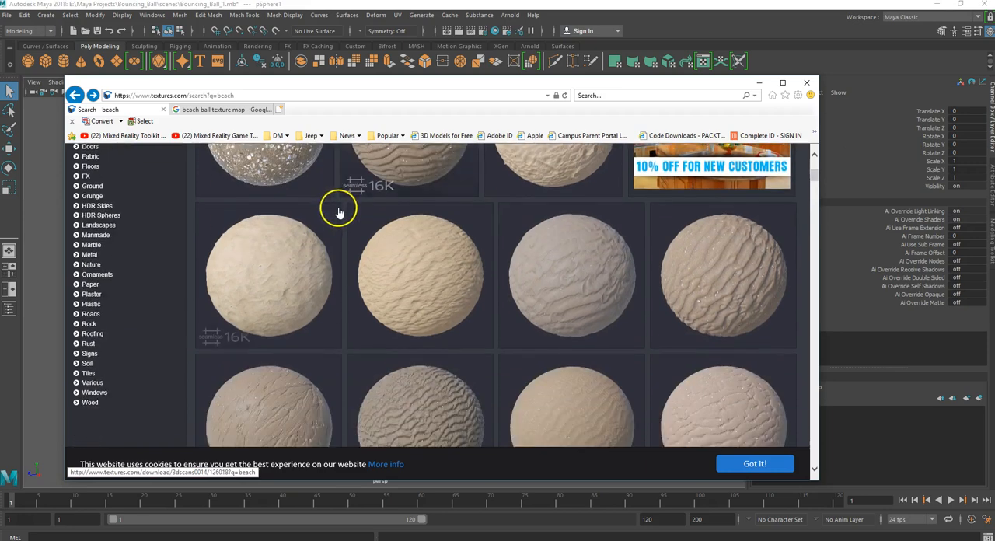
{"action": "scroll", "scroll_direction": "down", "scroll_amount": 3}
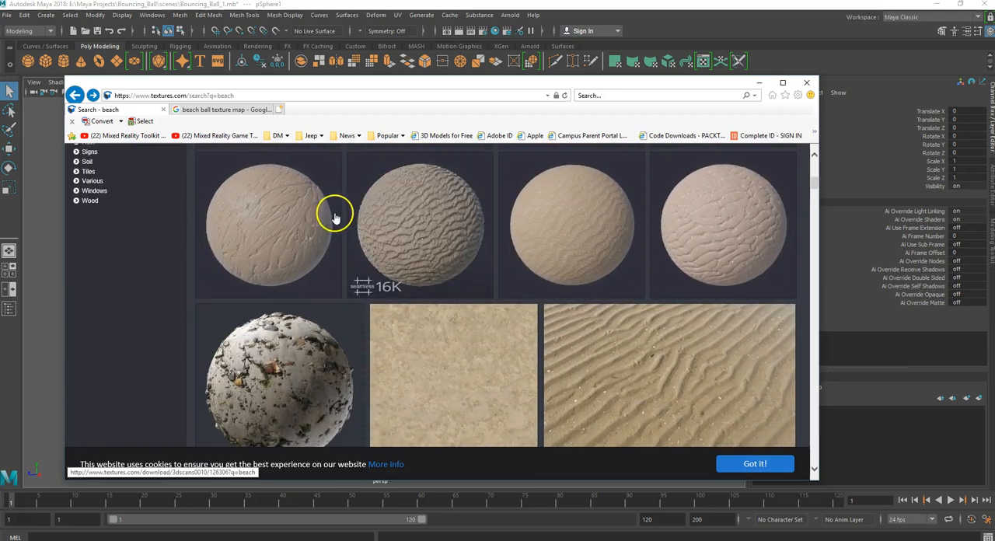
{"action": "scroll", "scroll_direction": "down", "scroll_amount": 3}
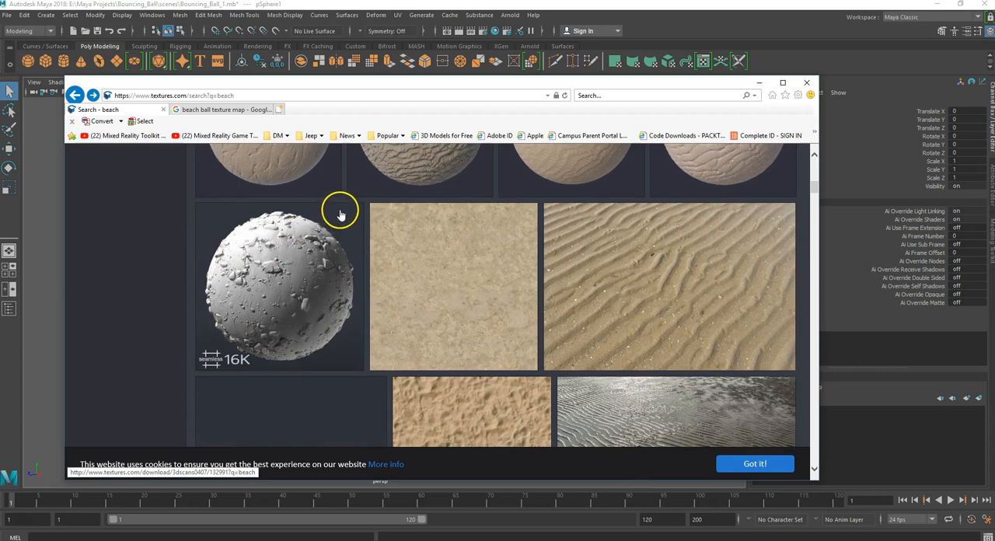
{"action": "scroll", "scroll_direction": "down", "scroll_amount": 3}
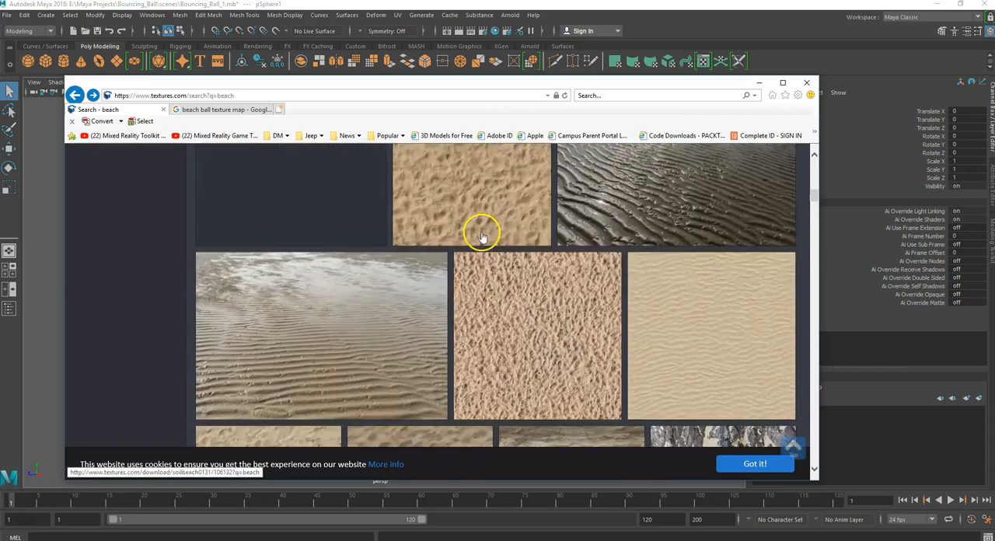
{"action": "scroll", "scroll_direction": "down", "scroll_amount": 3}
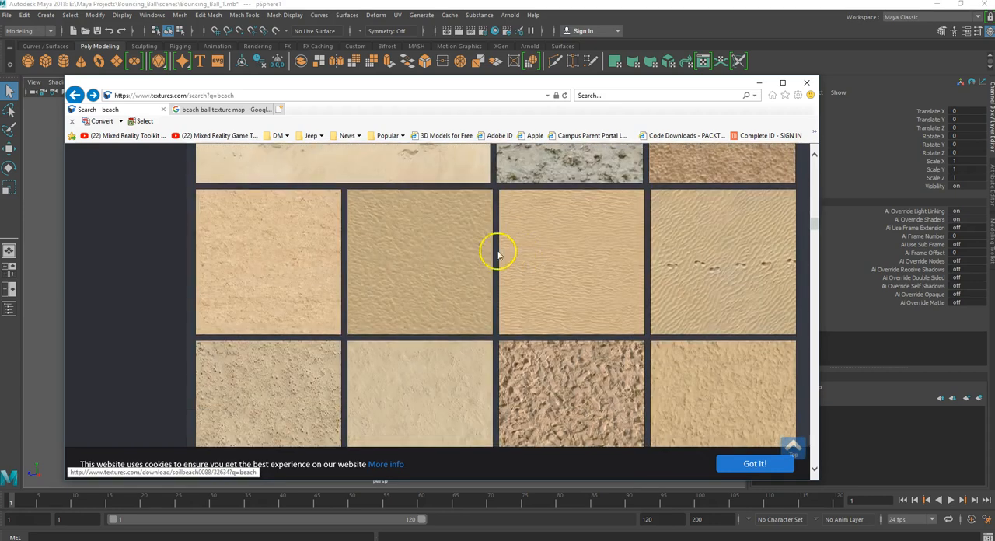
{"action": "scroll", "scroll_direction": "up", "scroll_amount": 3}
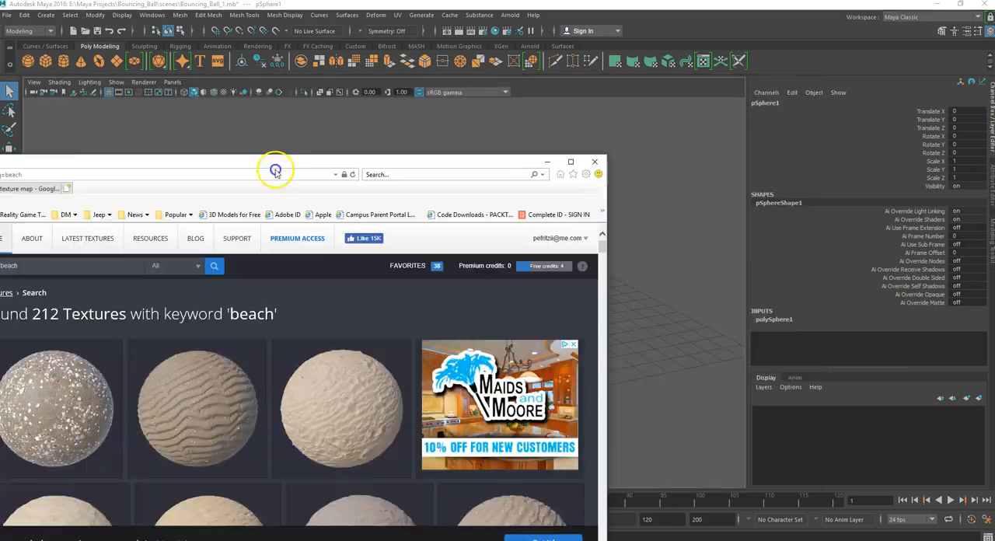
Step: Back in Maya, select pSphere1 and show its Assign New Material marking menu
{"action": "left_click", "coordinate": [595, 162]}
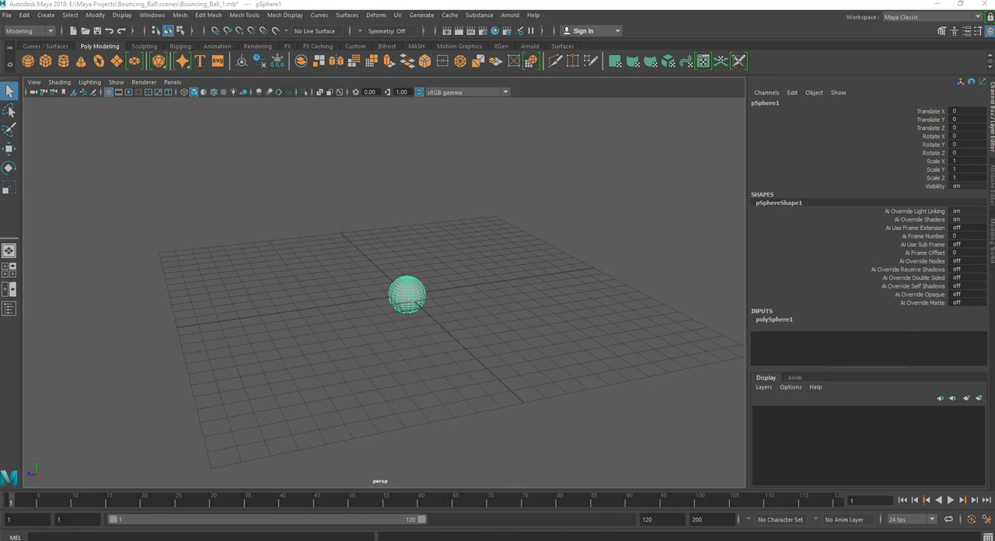
{"action": "left_click", "coordinate": [408, 272]}
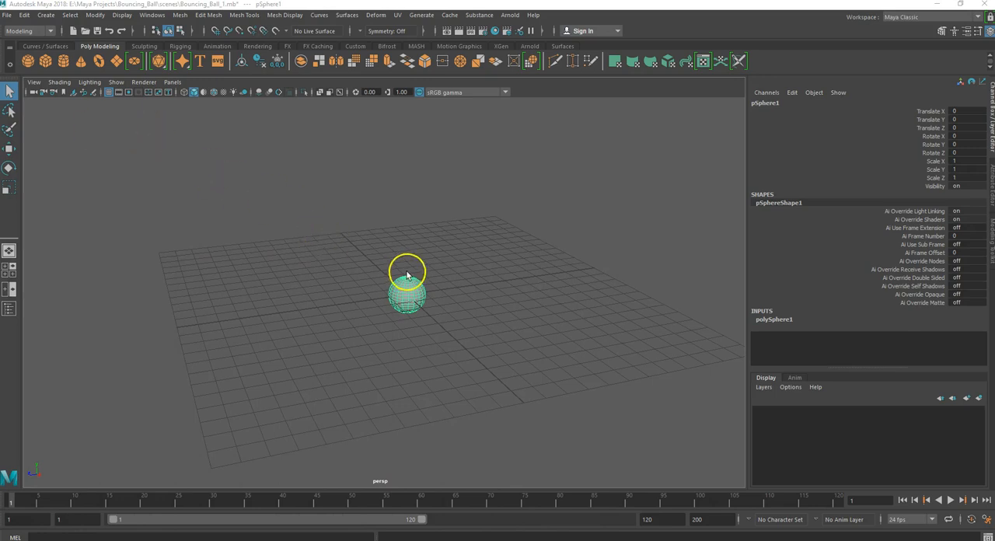
{"action": "left_click", "coordinate": [303, 266]}
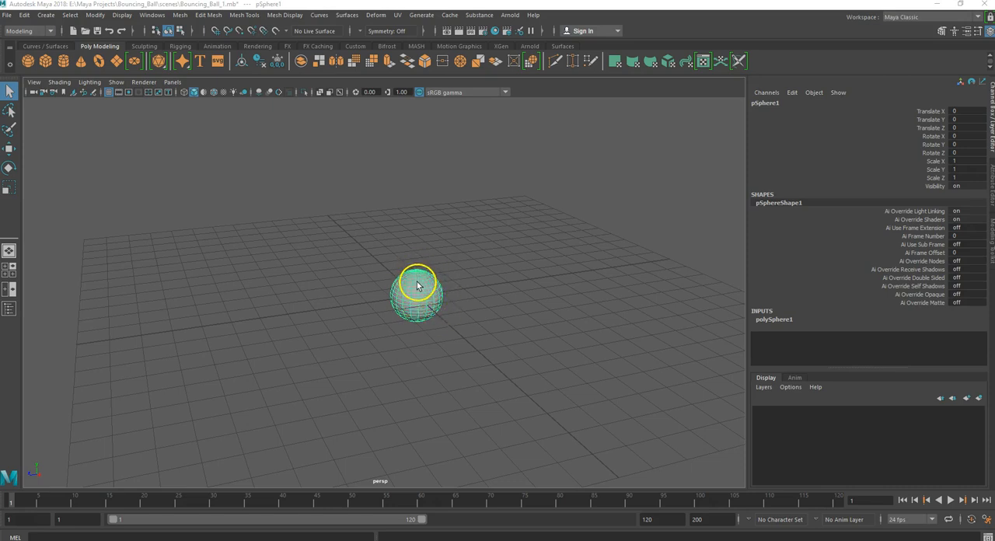
{"action": "right_click", "coordinate": [418, 286]}
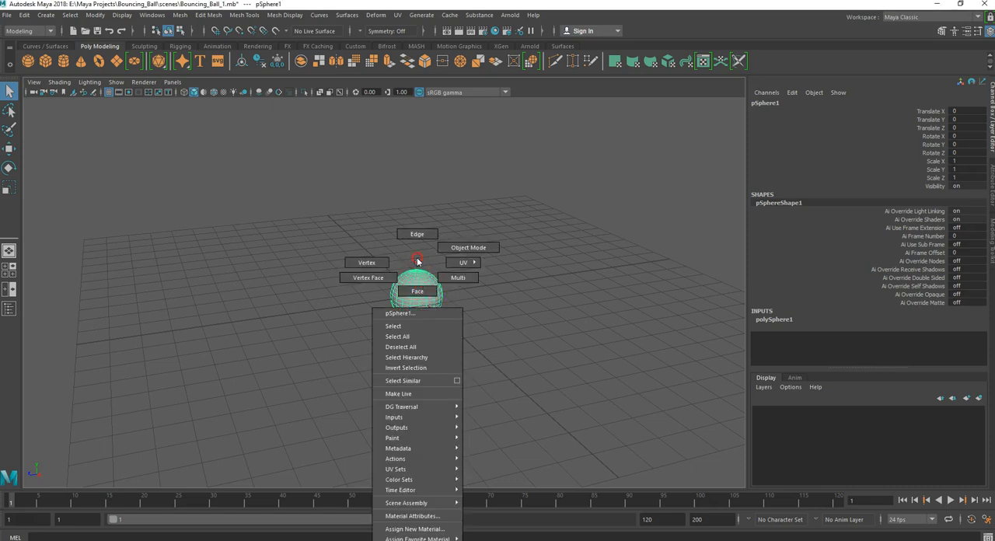
{"action": "left_click", "coordinate": [468, 247]}
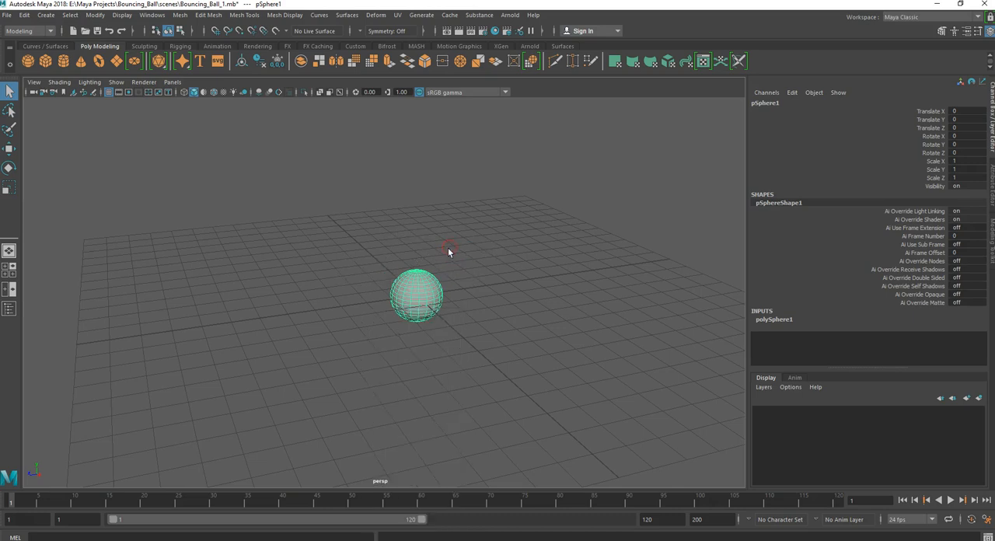
{"action": "mouse_move", "coordinate": [371, 247]}
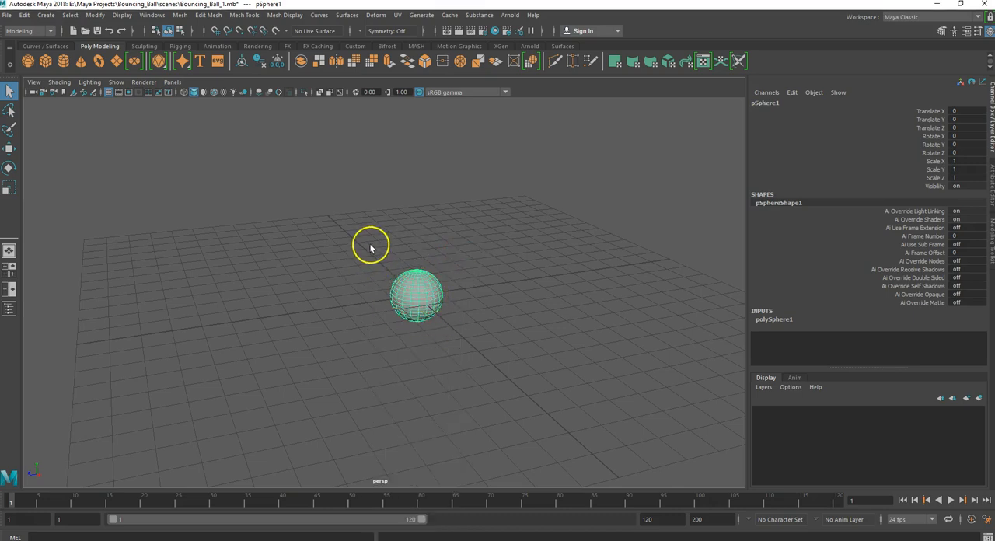
{"action": "right_click", "coordinate": [371, 247]}
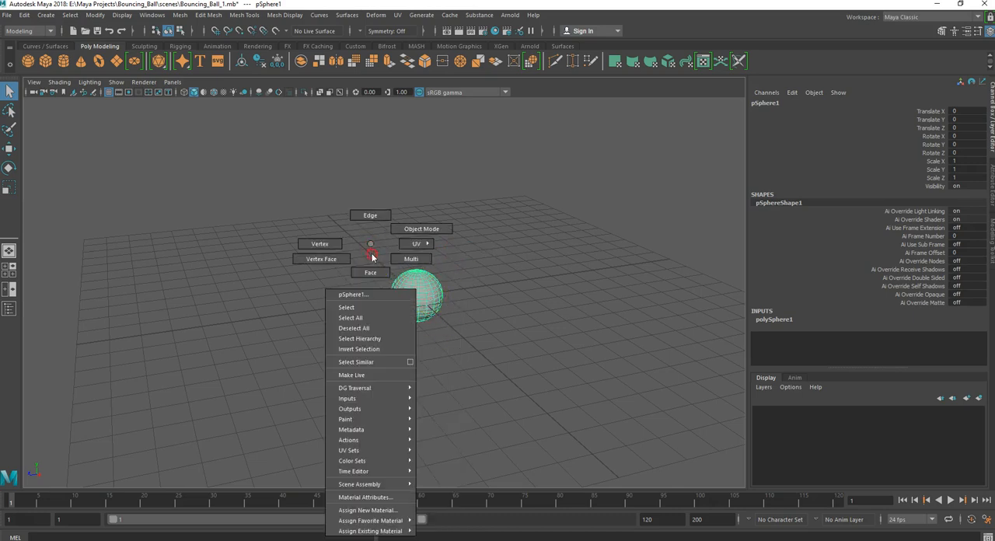
{"action": "mouse_move", "coordinate": [365, 510]}
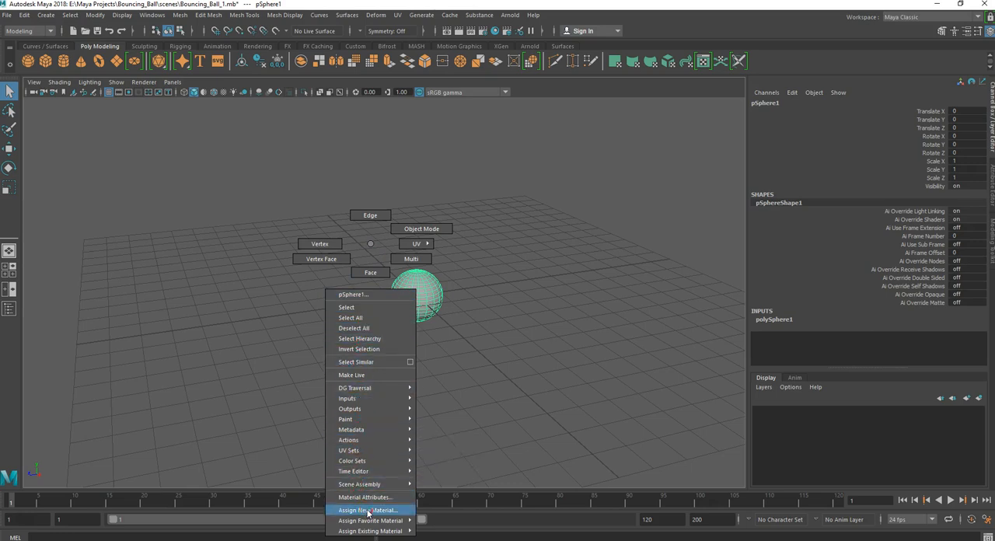
Step: Assign a new Arnold aiStandardSurface material to the sphere
{"action": "left_click", "coordinate": [367, 510]}
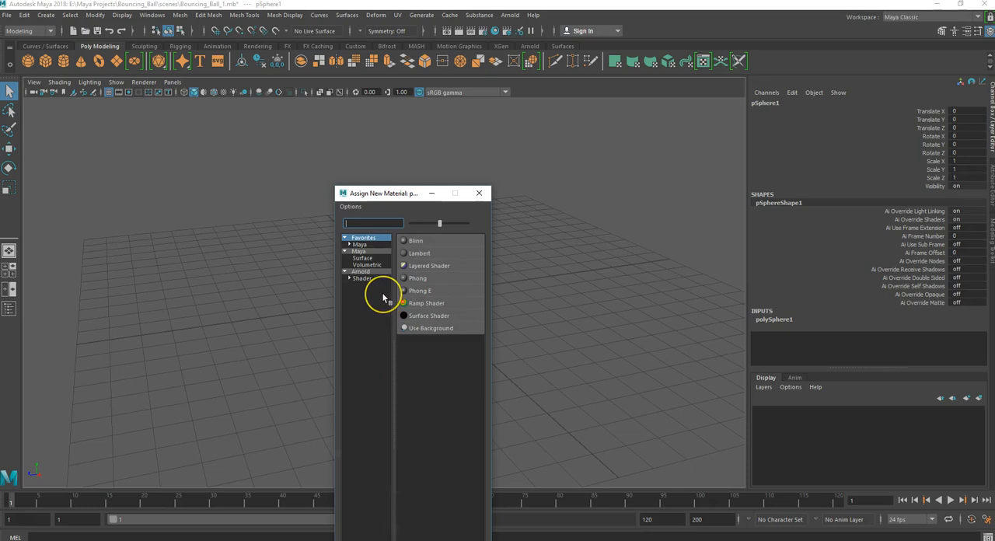
{"action": "left_click", "coordinate": [360, 271]}
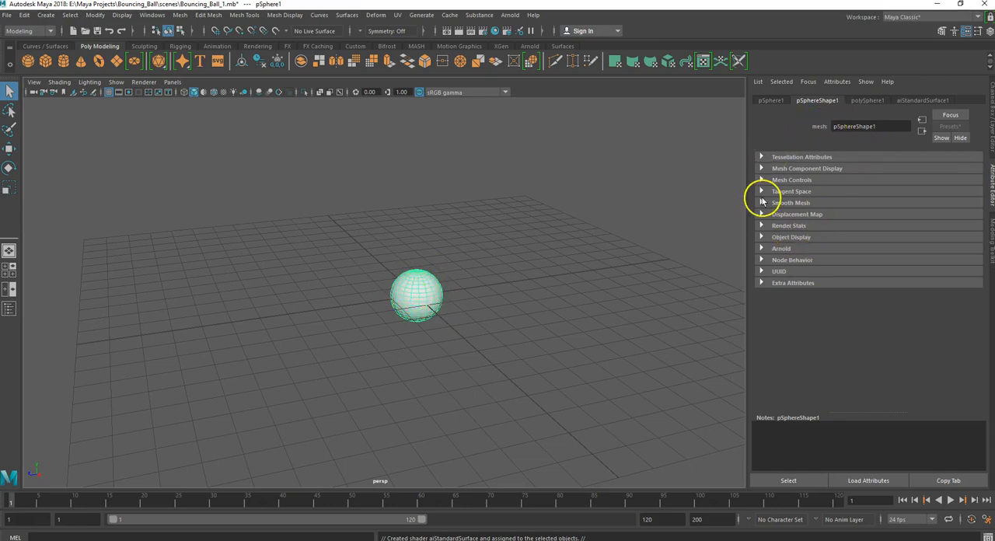
{"action": "mouse_move", "coordinate": [905, 109]}
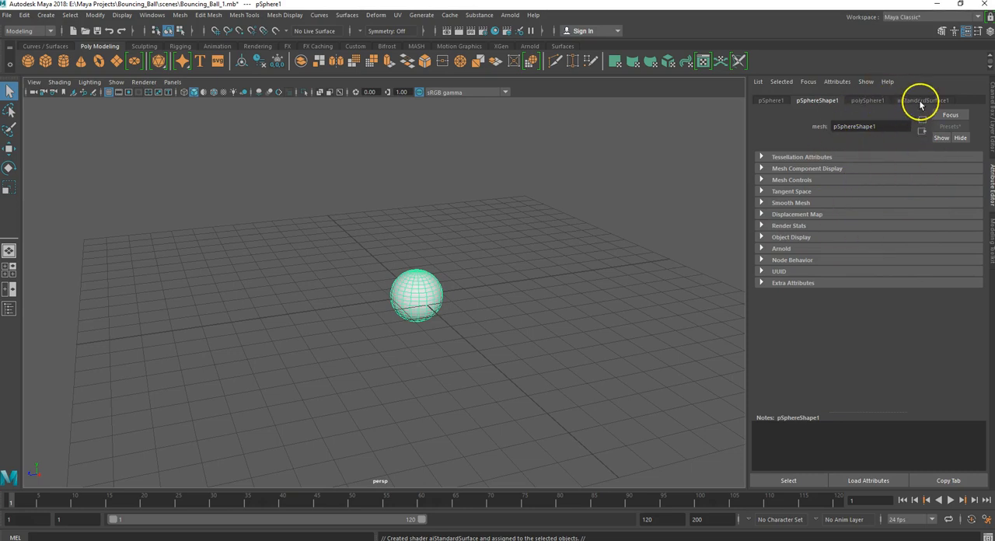
Step: Cycle the side panel through material attributes, Modeling Toolkit, channels and rigging options
{"action": "left_click", "coordinate": [922, 99]}
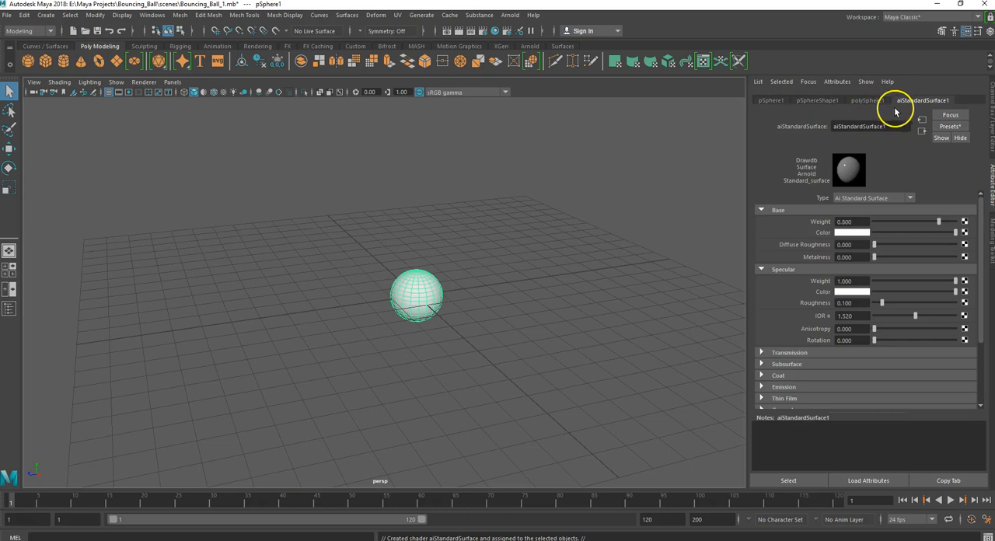
{"action": "mouse_move", "coordinate": [987, 179]}
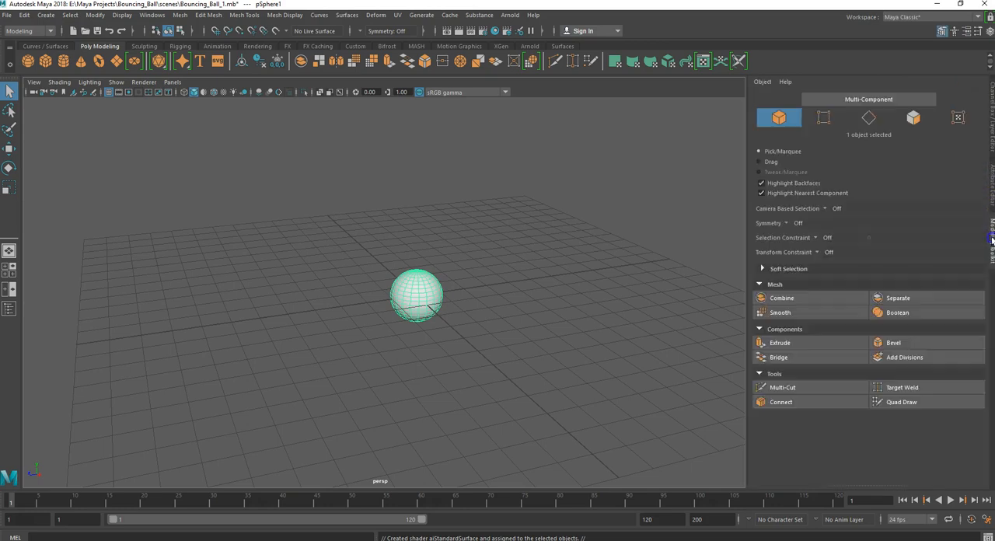
{"action": "left_click", "coordinate": [969, 31]}
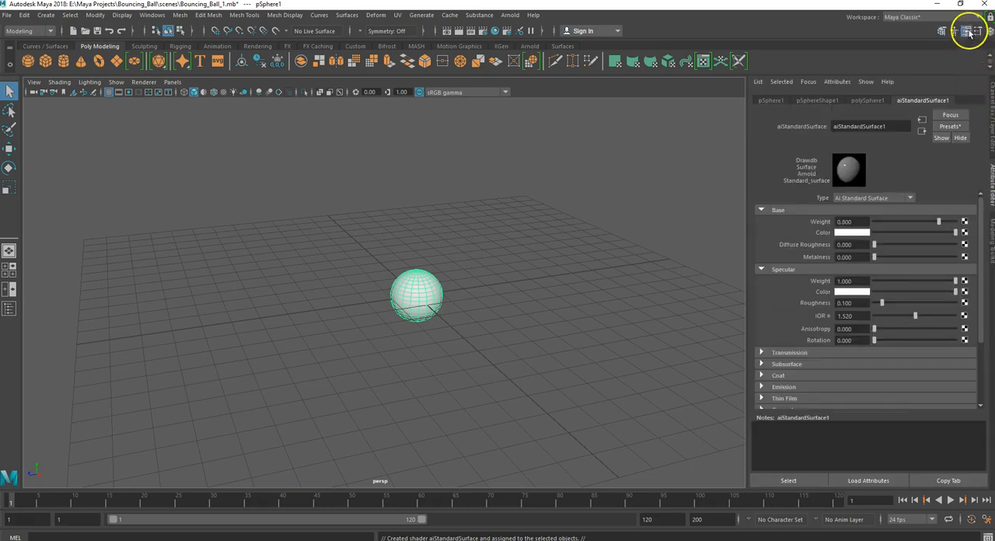
{"action": "left_click", "coordinate": [969, 31]}
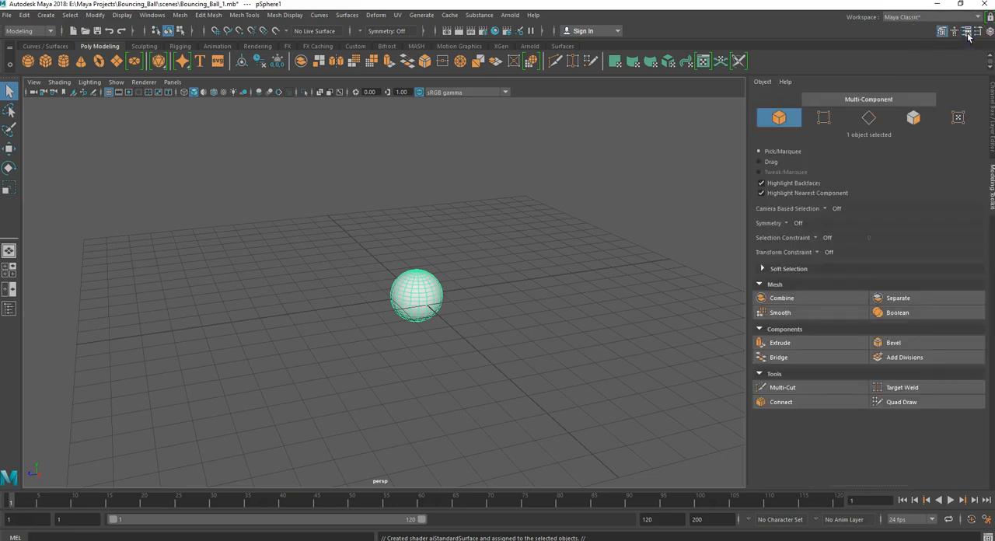
{"action": "left_click", "coordinate": [955, 31]}
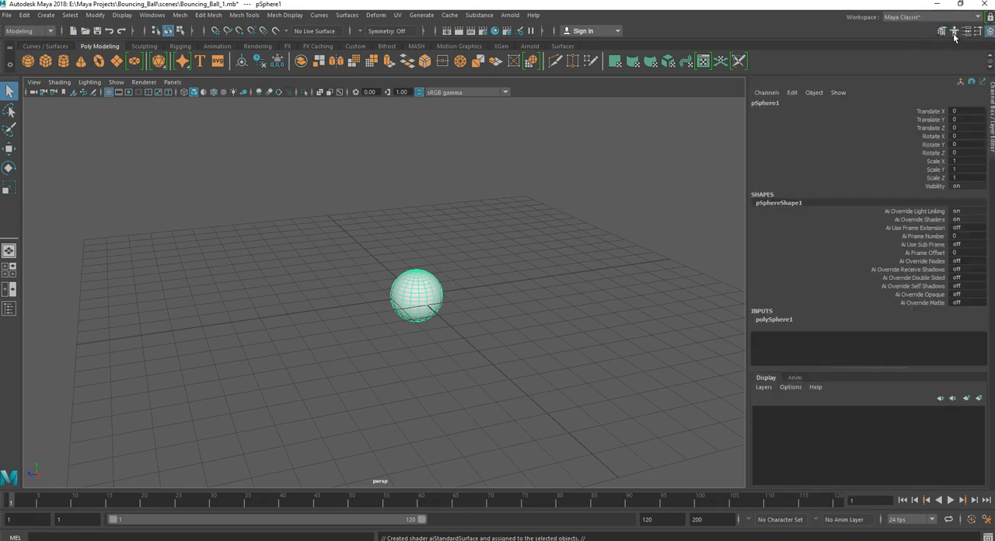
{"action": "left_click", "coordinate": [954, 31]}
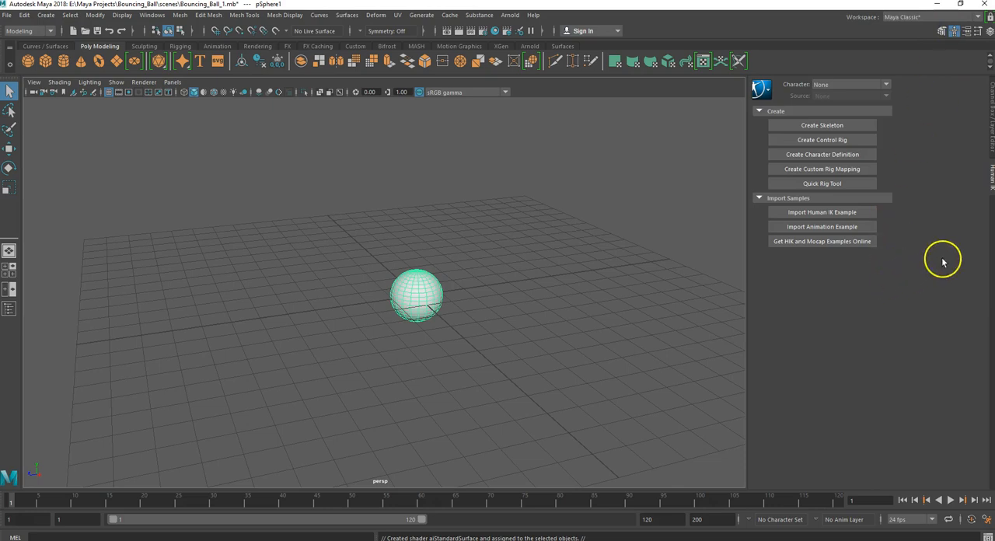
Step: Close the character rigging panel and return to aiStandardSurface1's Base and Specular attributes
{"action": "right_click", "coordinate": [943, 260]}
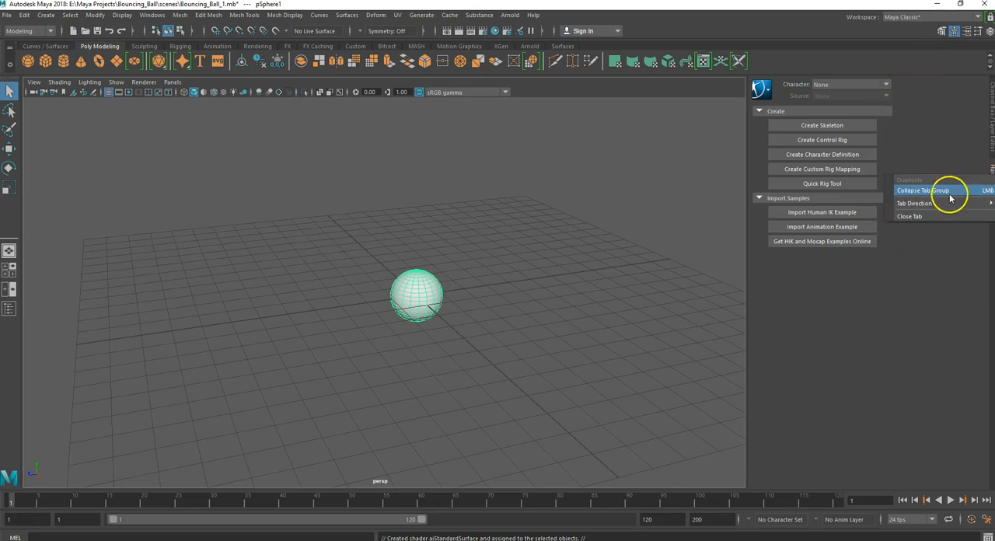
{"action": "left_click", "coordinate": [970, 31]}
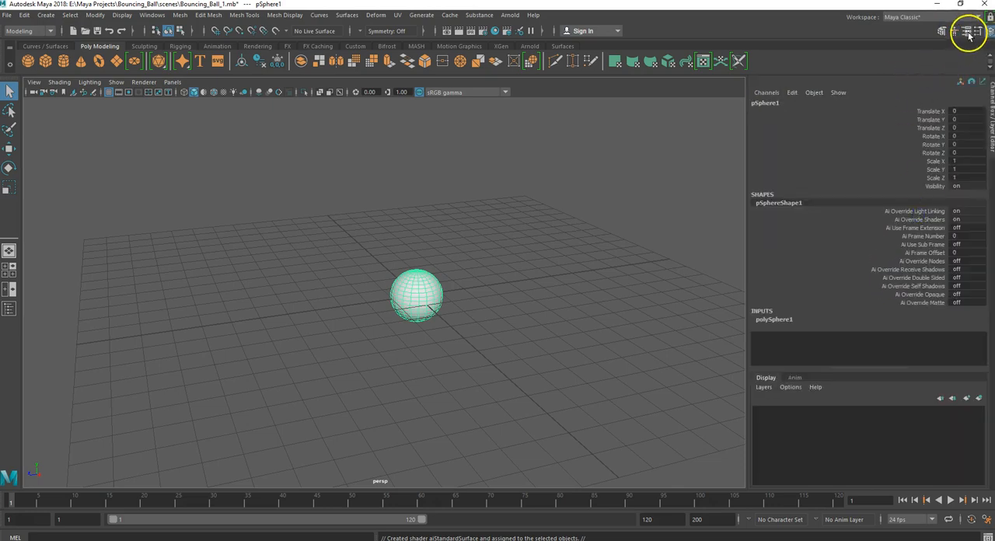
{"action": "left_click", "coordinate": [967, 31]}
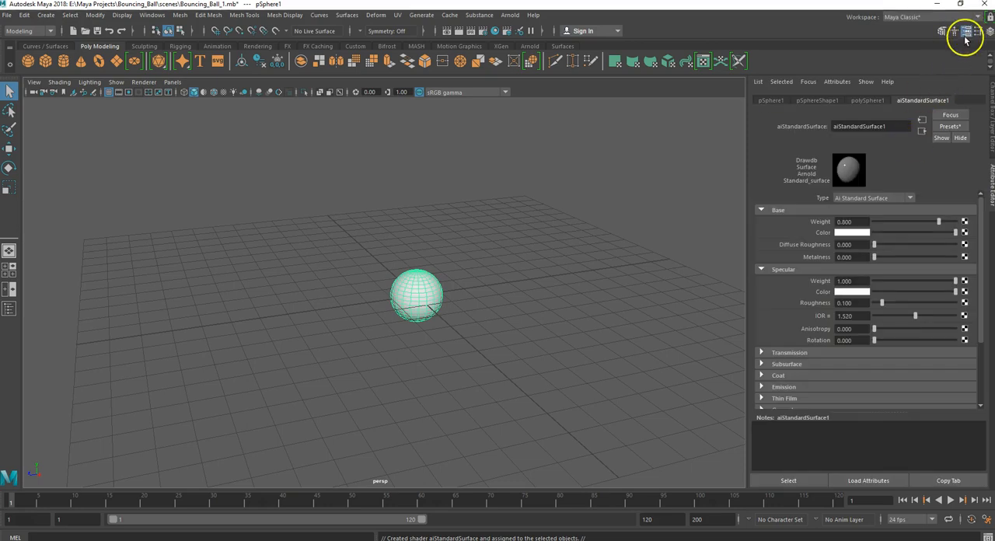
{"action": "mouse_move", "coordinate": [823, 198]}
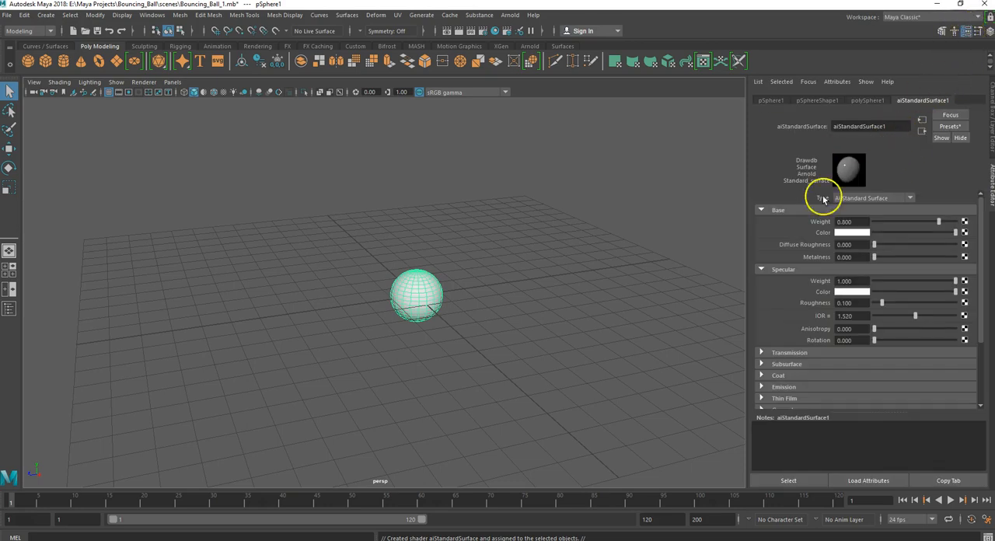
{"action": "mouse_move", "coordinate": [773, 149]}
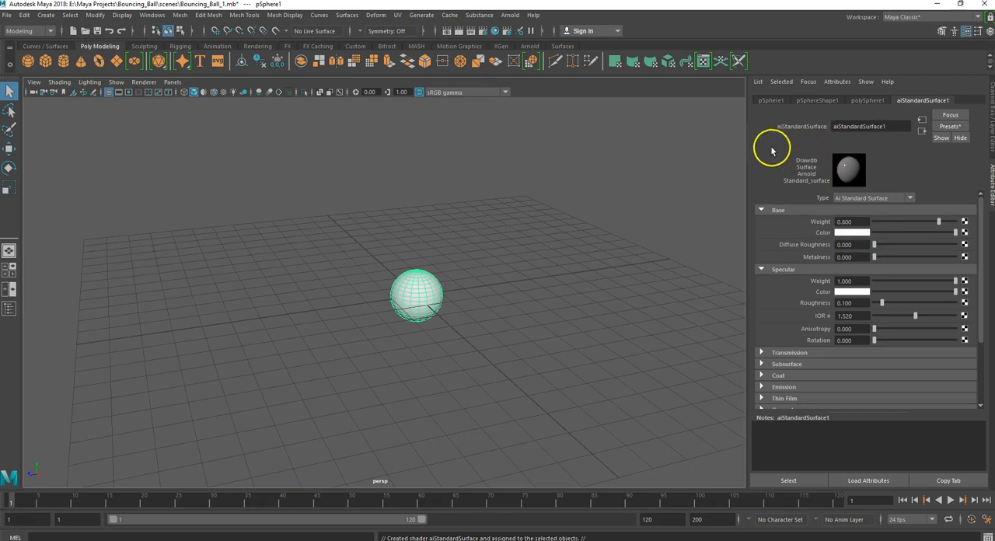
{"action": "mouse_move", "coordinate": [811, 217]}
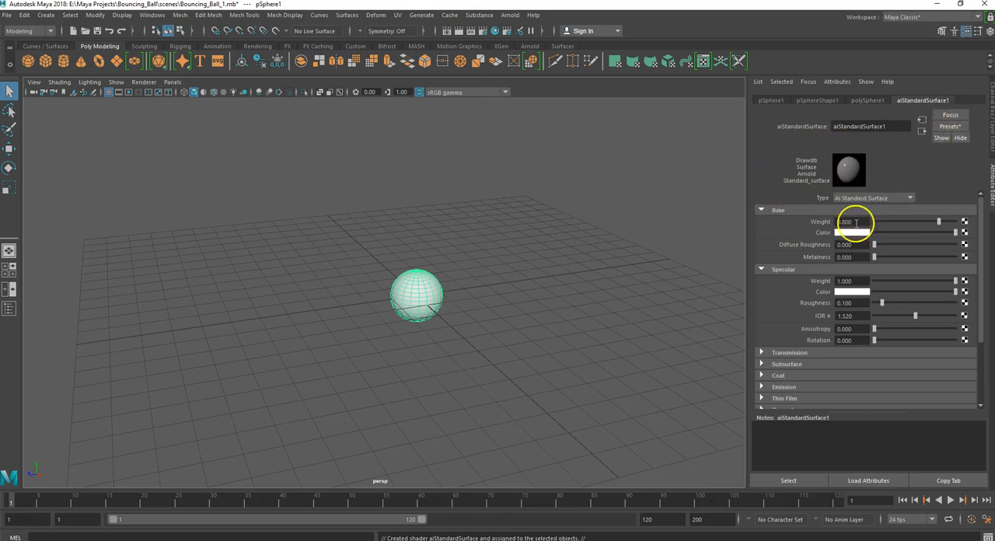
{"action": "mouse_move", "coordinate": [831, 244]}
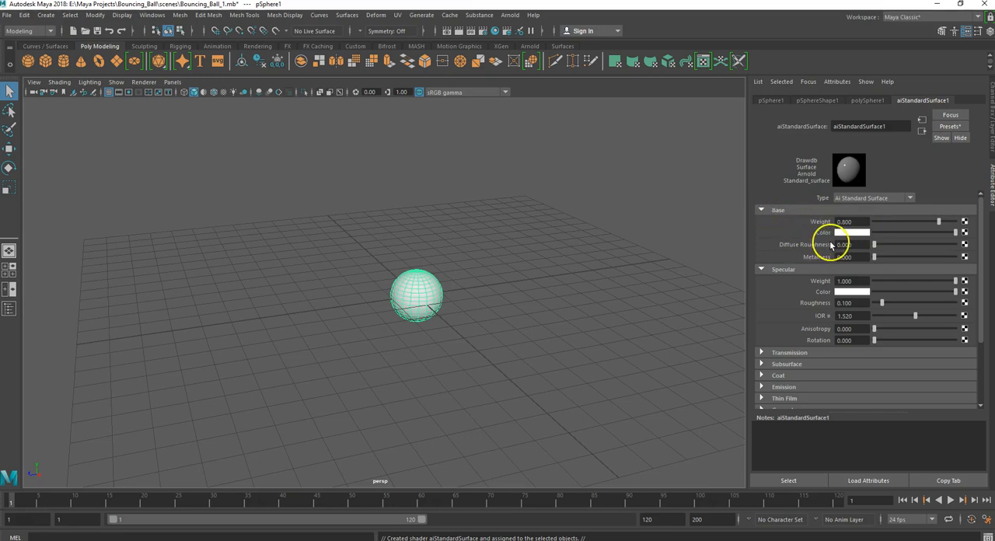
{"action": "mouse_move", "coordinate": [855, 233]}
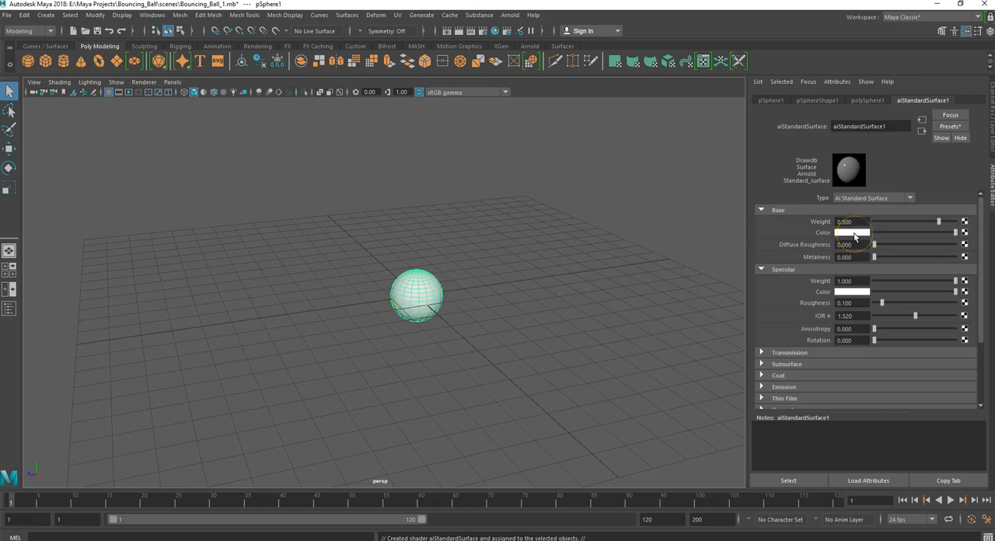
{"action": "left_click", "coordinate": [851, 221]}
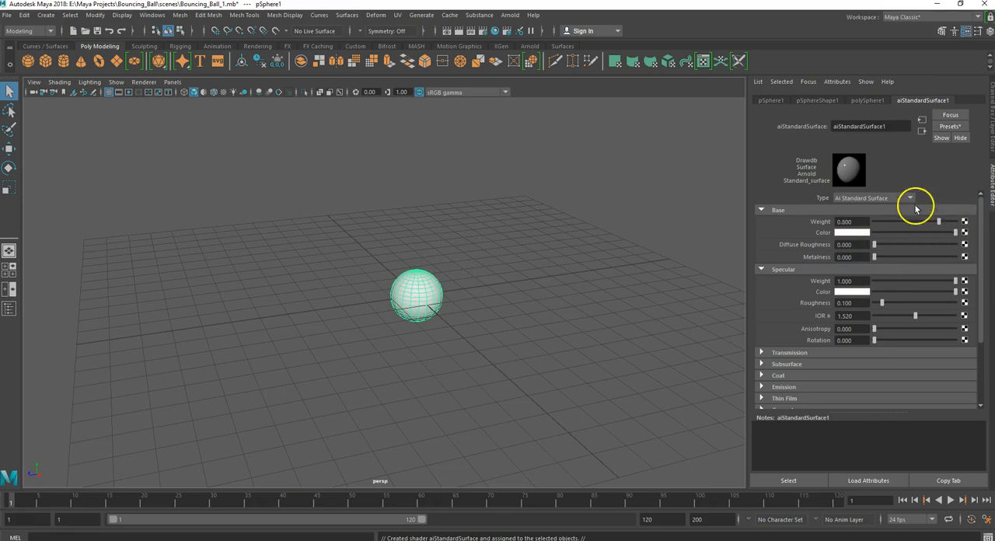
{"action": "mouse_move", "coordinate": [880, 243]}
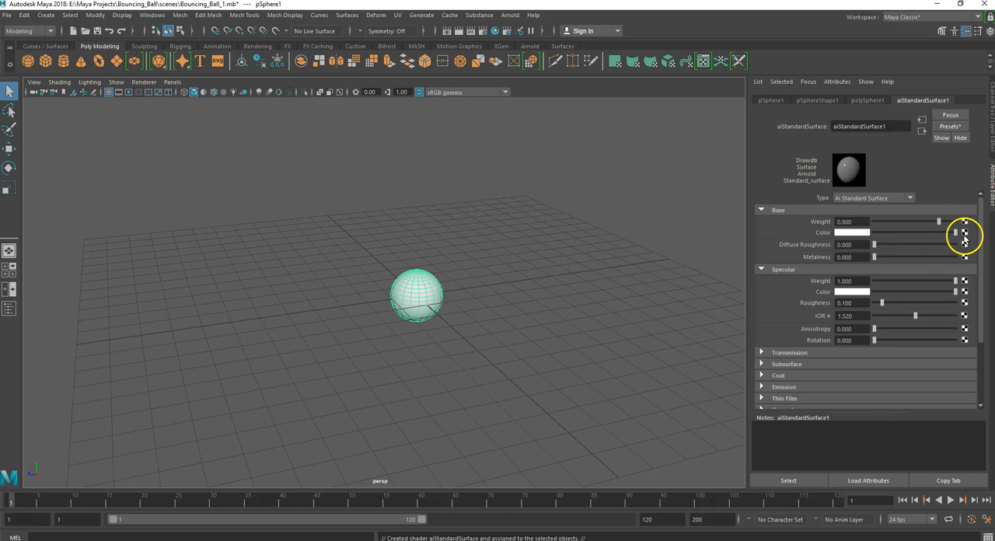
Step: Open the Create Render Node window for aiStandardSurface1's Base Color texture
{"action": "left_click", "coordinate": [965, 233]}
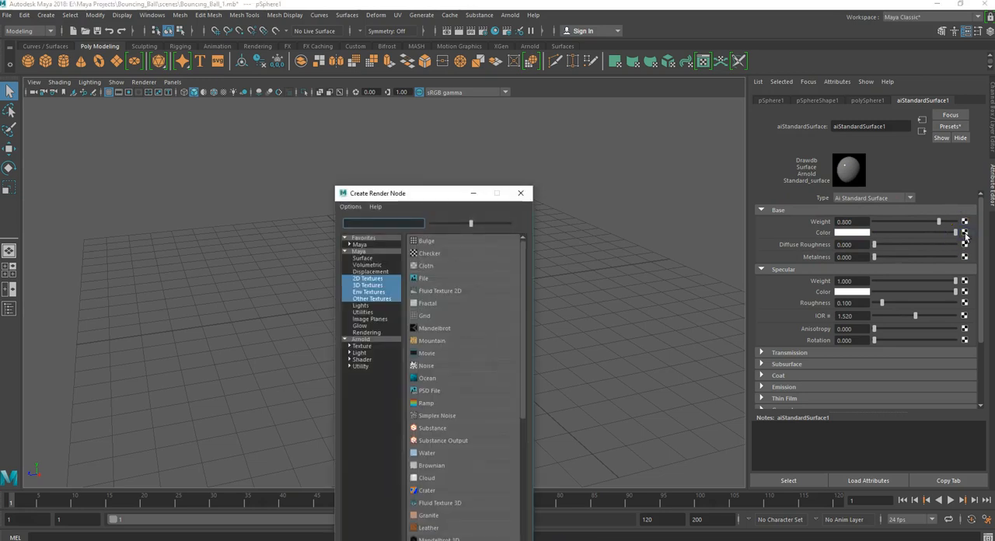
{"action": "mouse_move", "coordinate": [398, 194]}
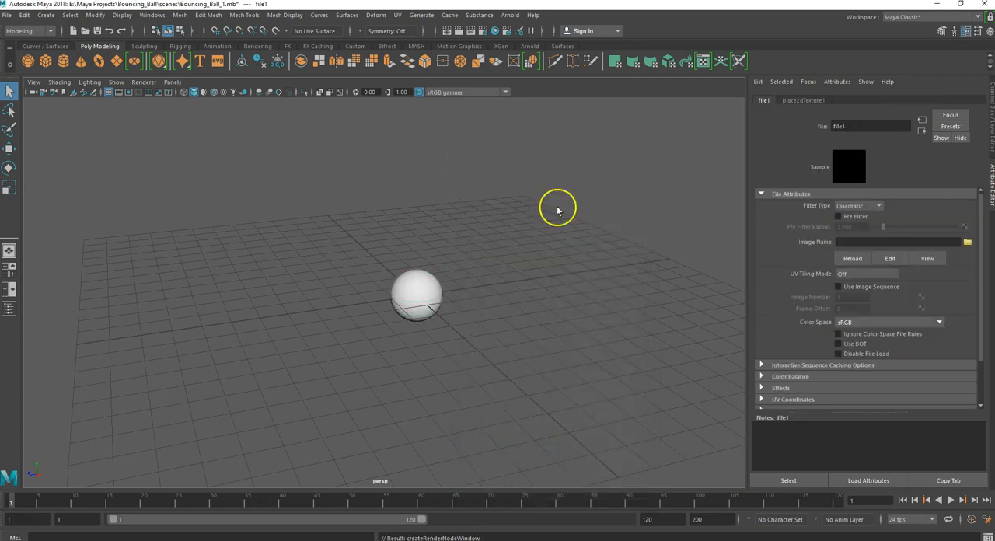
{"action": "mouse_move", "coordinate": [928, 233]}
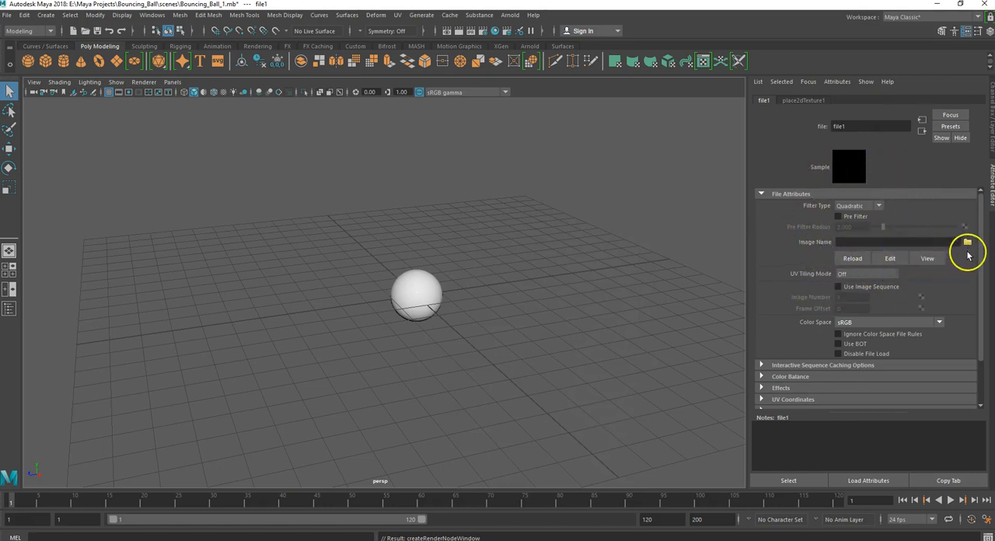
Step: Load BeachBallColor.jpg from sourceimages into the file1 texture node
{"action": "left_click", "coordinate": [967, 242]}
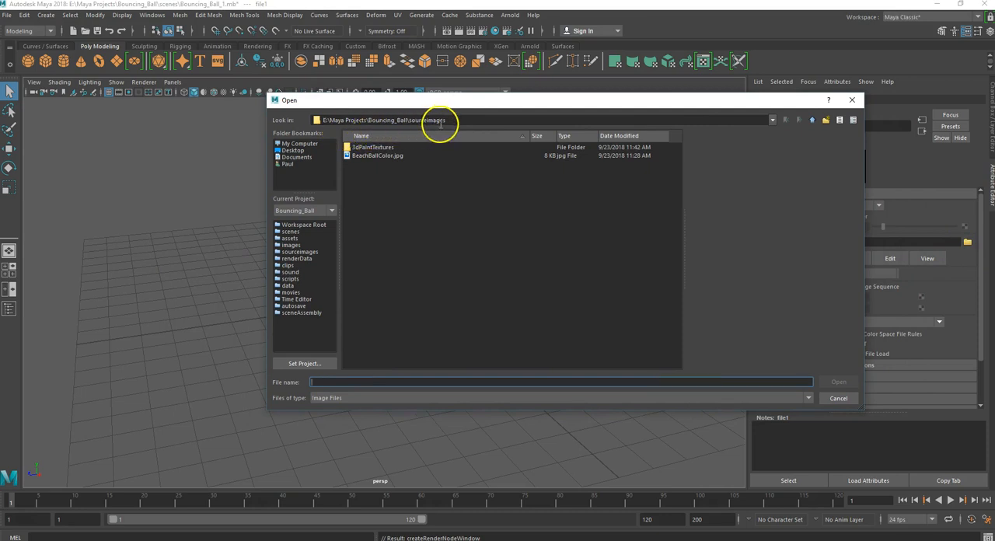
{"action": "mouse_move", "coordinate": [362, 155]}
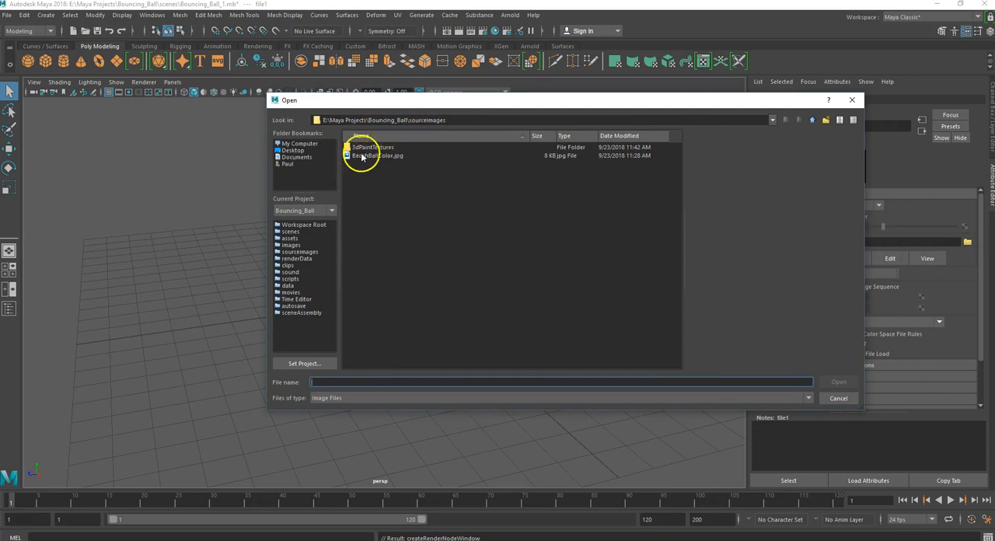
{"action": "left_click", "coordinate": [377, 155]}
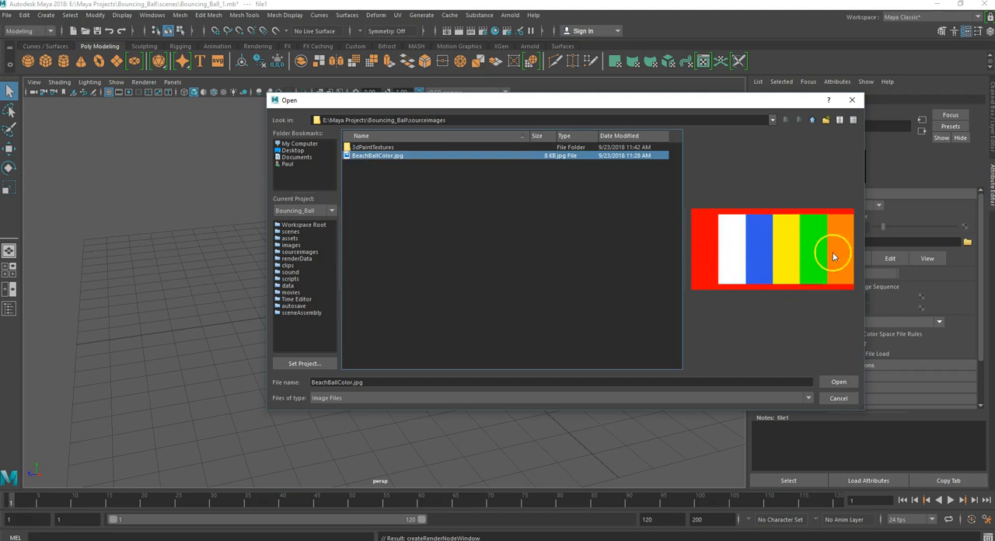
{"action": "mouse_move", "coordinate": [760, 247]}
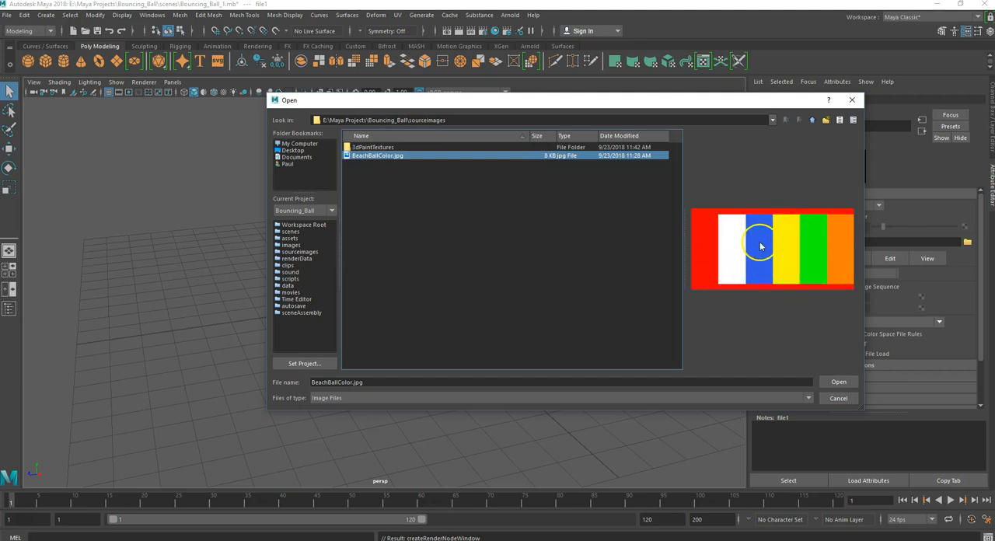
{"action": "mouse_move", "coordinate": [800, 376]}
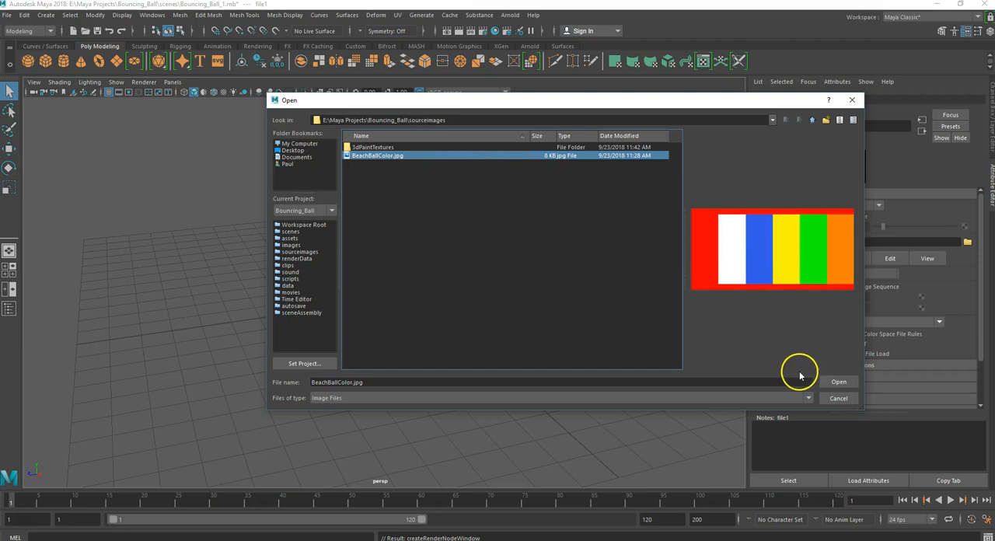
{"action": "left_click", "coordinate": [838, 382]}
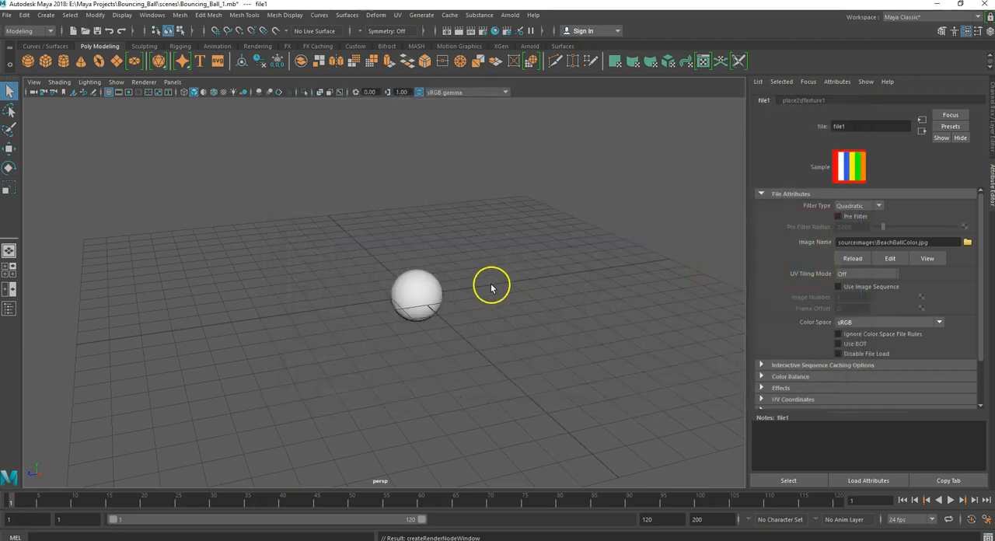
{"action": "mouse_move", "coordinate": [549, 237]}
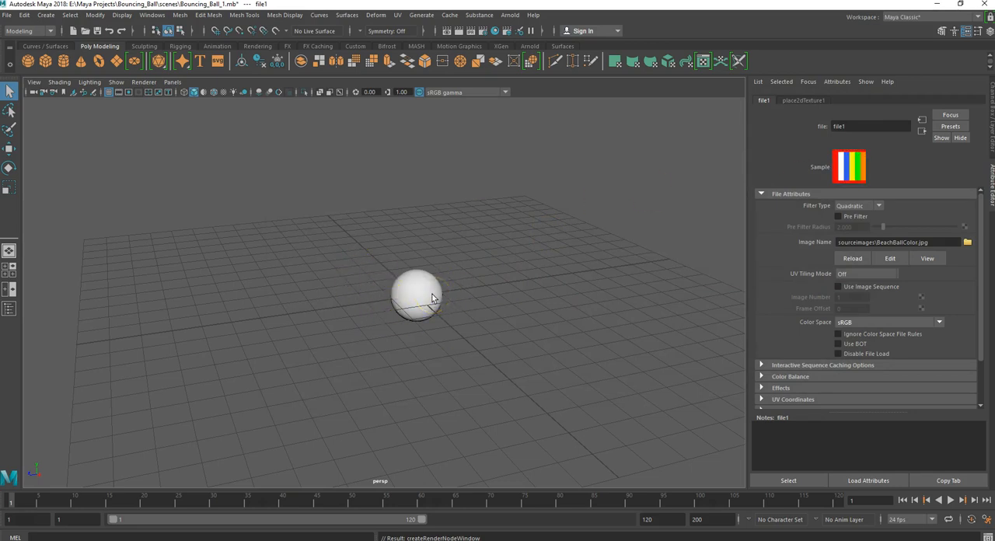
{"action": "mouse_move", "coordinate": [442, 255]}
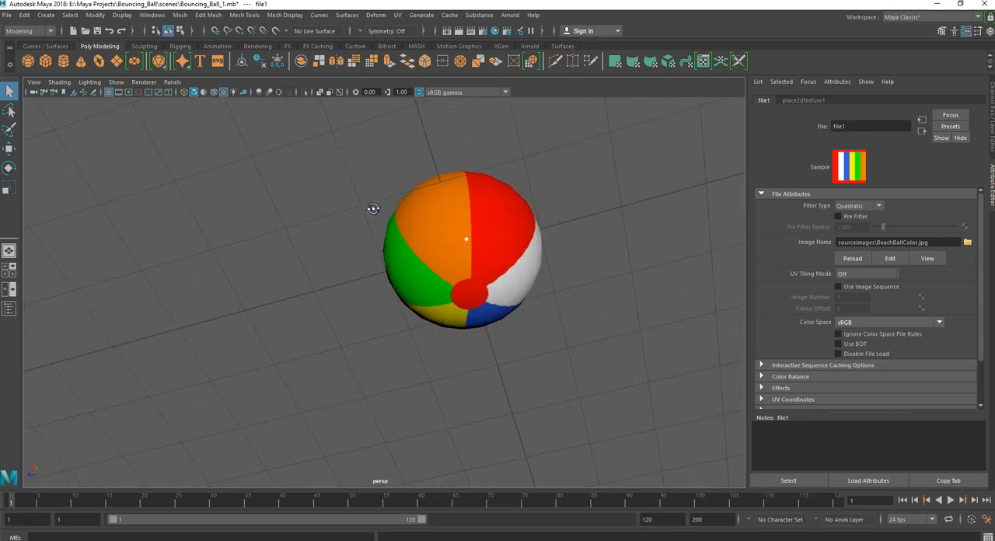
Step: Zoom back out from the sphere showing its striped beach-ball texture
{"action": "left_click_drag", "start_coordinate": [373, 208], "coordinate": [324, 267]}
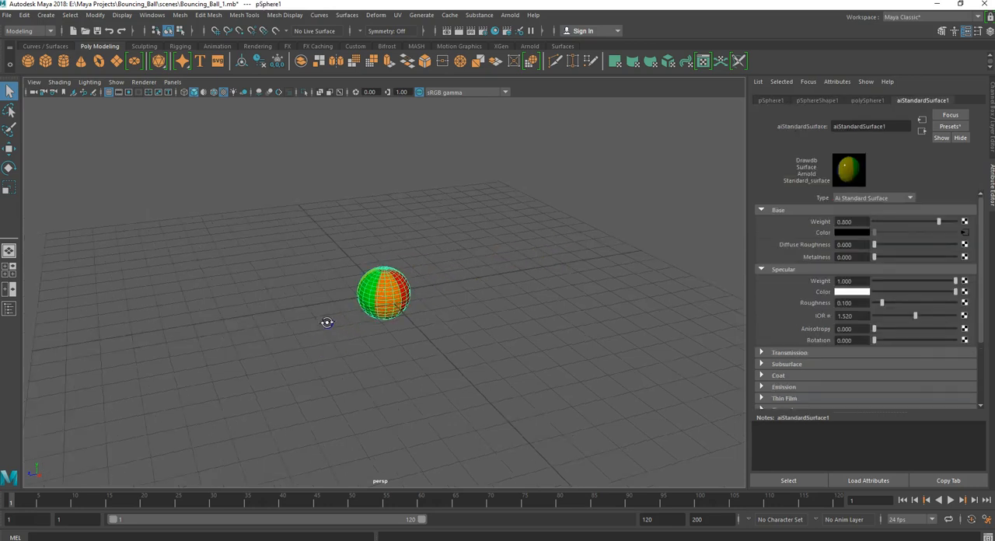
{"action": "left_click_drag", "start_coordinate": [326, 322], "coordinate": [311, 283]}
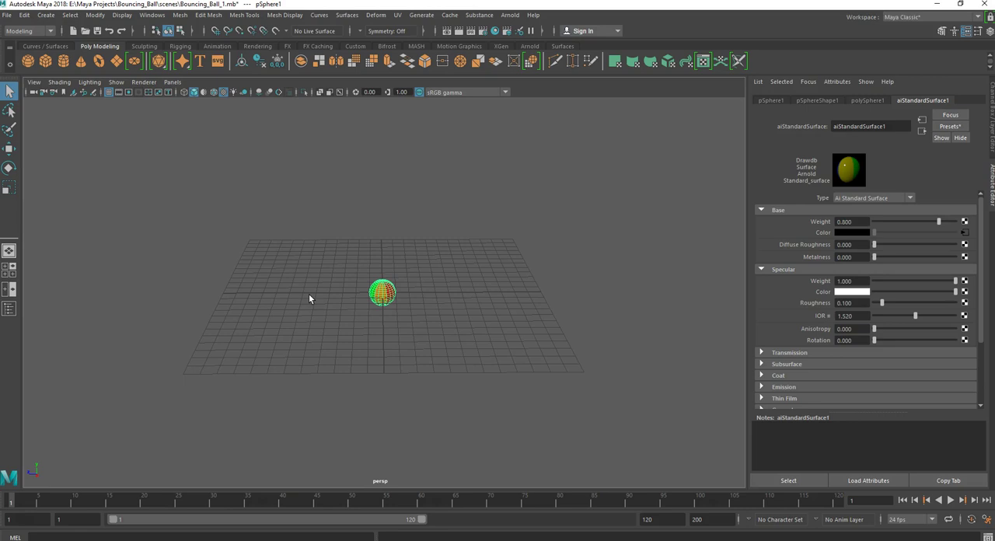
{"action": "left_click_drag", "start_coordinate": [311, 295], "coordinate": [311, 281]}
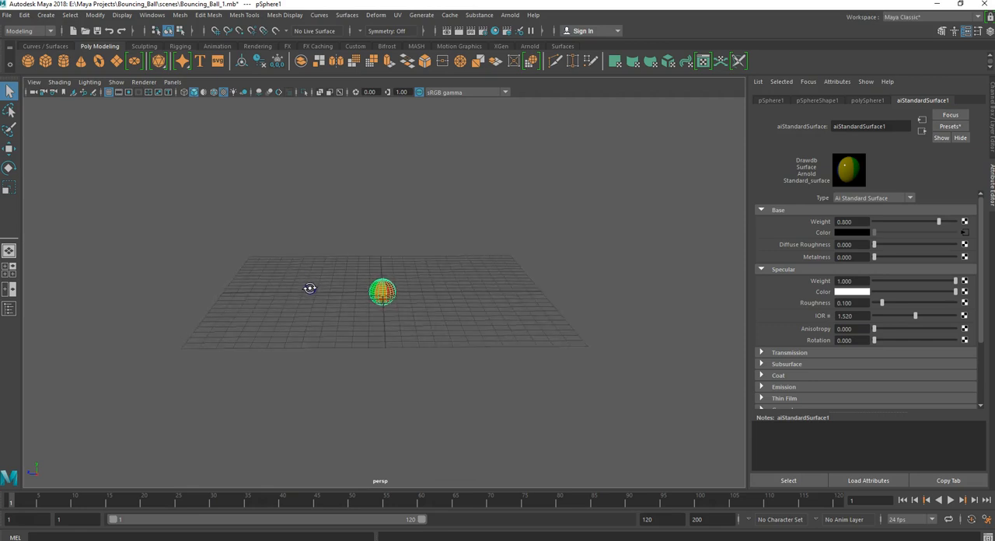
{"action": "left_click_drag", "start_coordinate": [311, 288], "coordinate": [268, 259]}
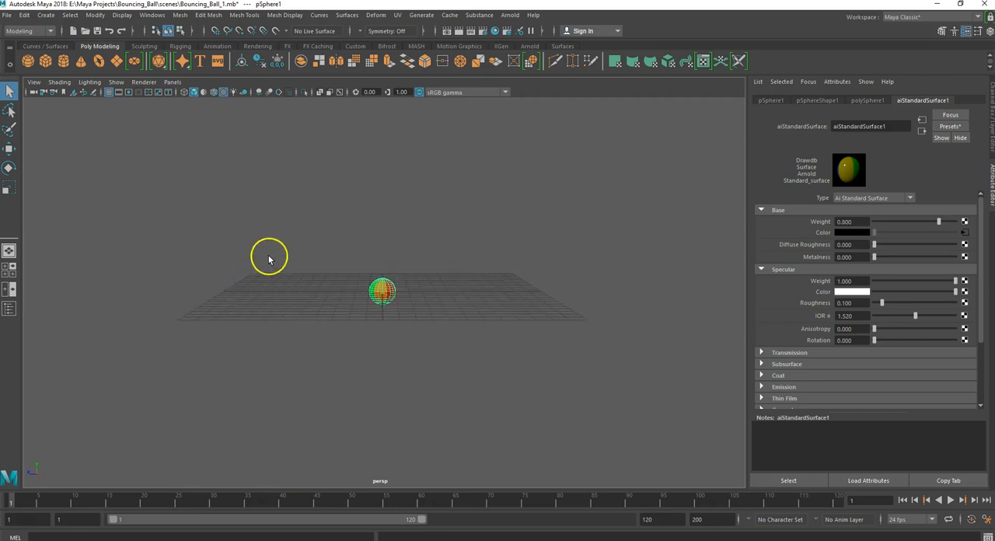
{"action": "mouse_move", "coordinate": [486, 293]}
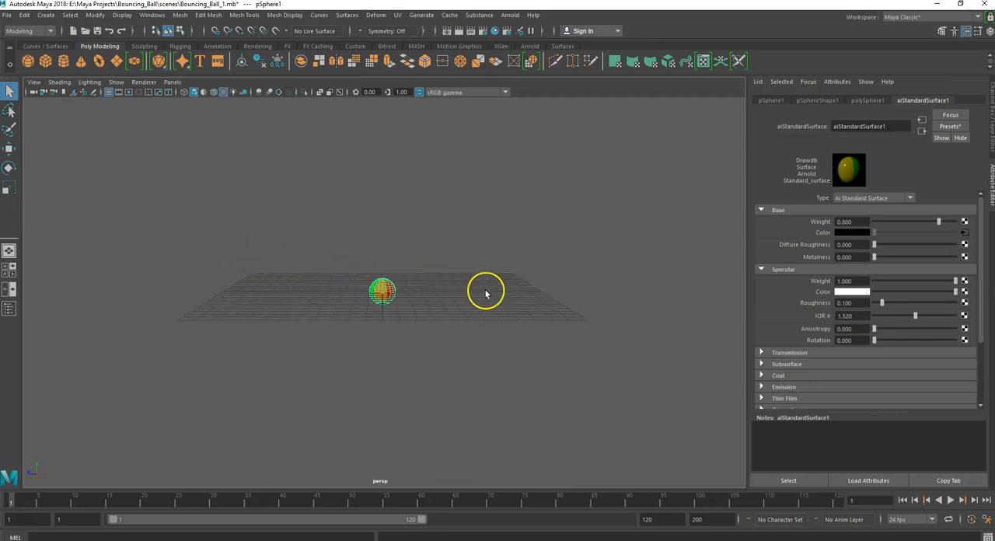
{"action": "mouse_move", "coordinate": [442, 276]}
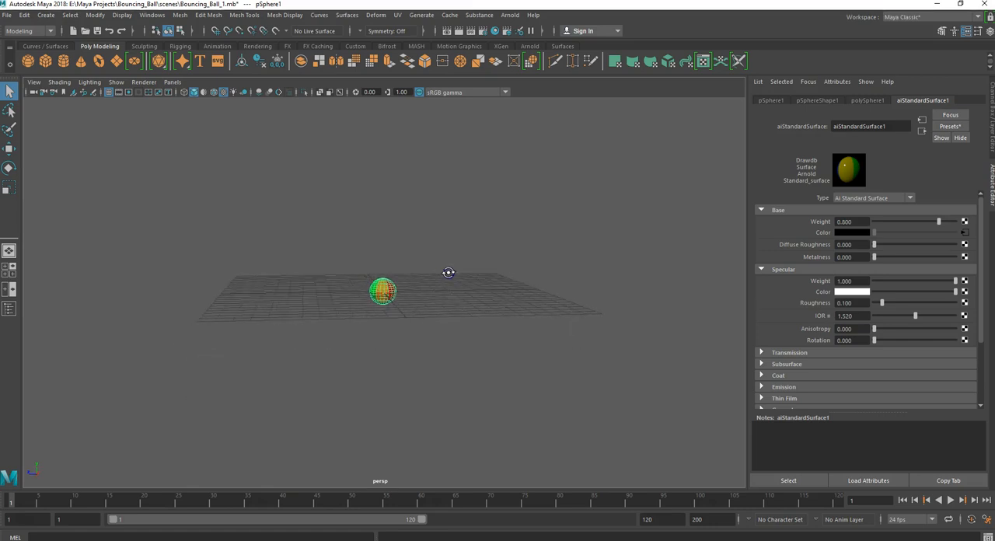
{"action": "left_click_drag", "start_coordinate": [449, 273], "coordinate": [435, 280]}
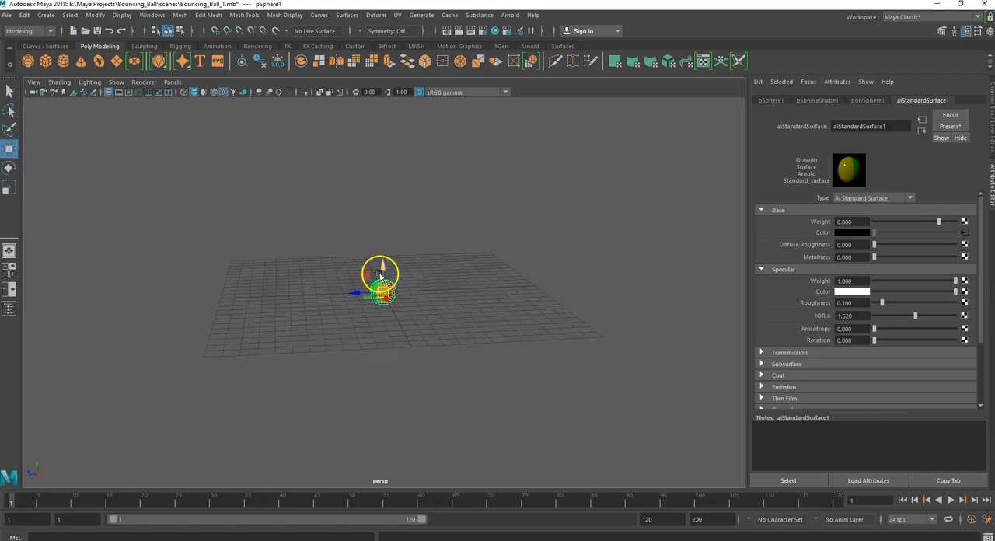
Step: Move the beach ball up above the grid and off to the left
{"action": "left_click_drag", "start_coordinate": [380, 291], "coordinate": [369, 226]}
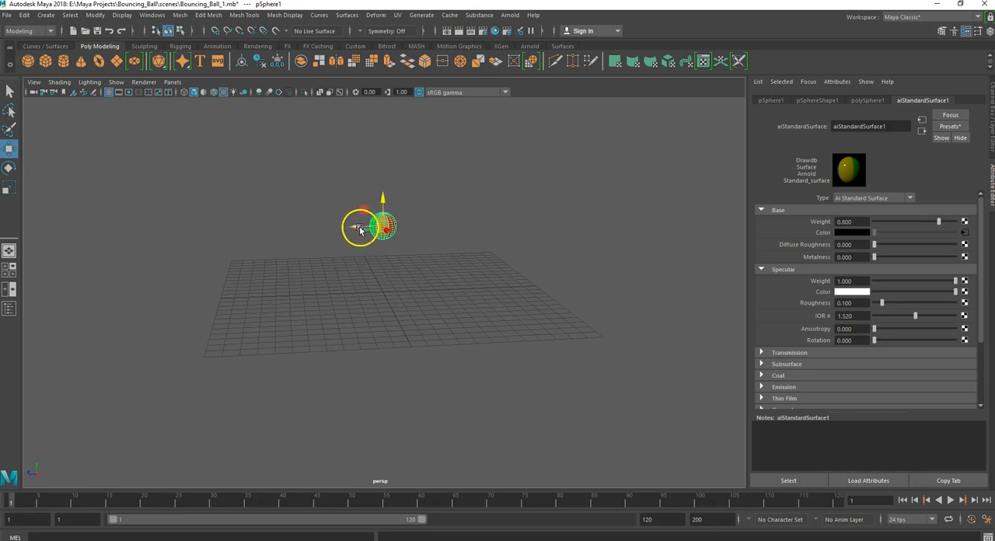
{"action": "left_click_drag", "start_coordinate": [373, 226], "coordinate": [159, 229]}
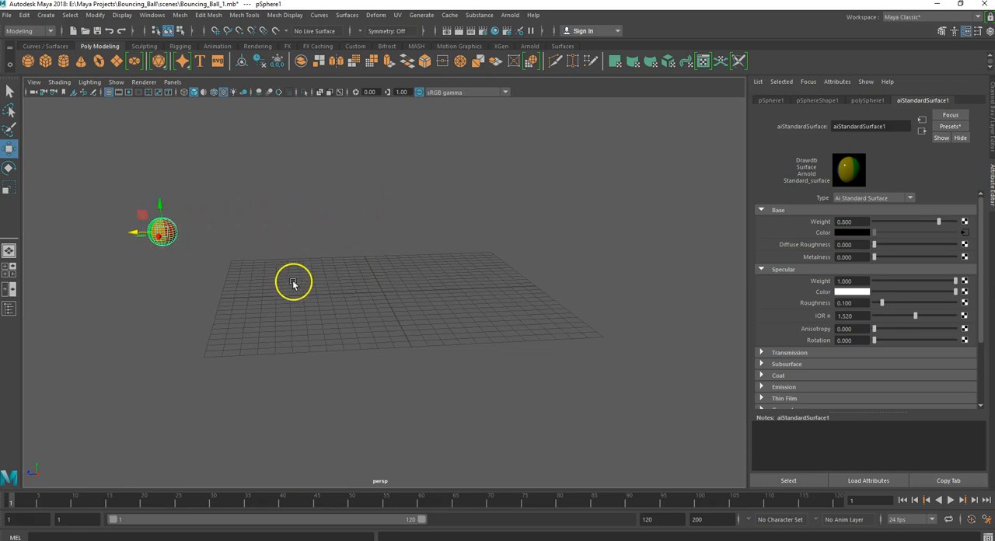
{"action": "left_click_drag", "start_coordinate": [294, 282], "coordinate": [206, 237]}
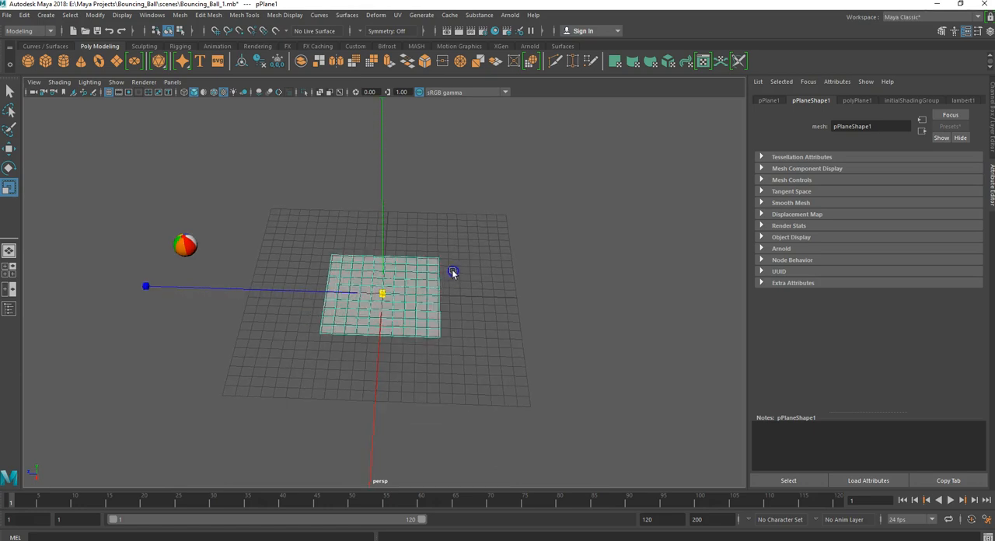
{"action": "left_click_drag", "start_coordinate": [453, 272], "coordinate": [533, 235]}
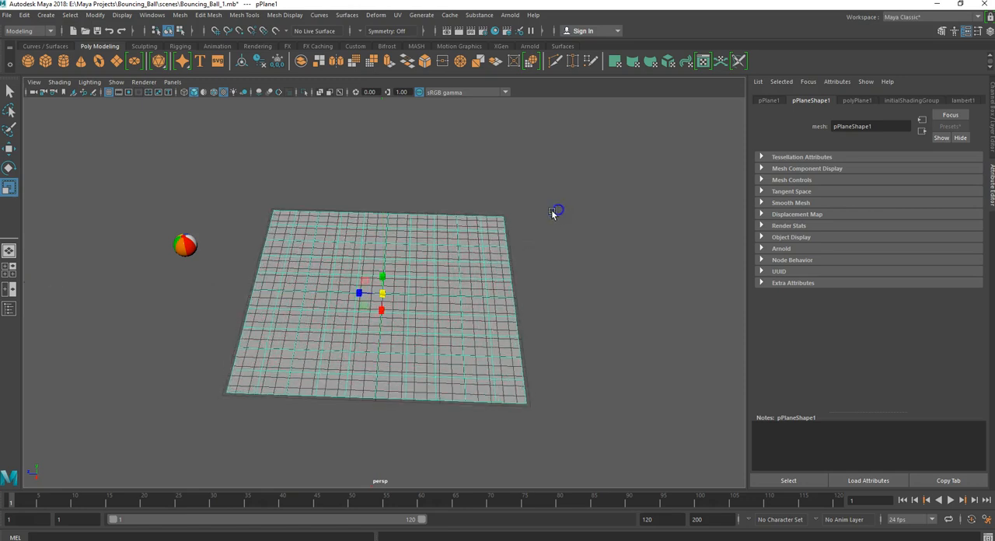
{"action": "left_click_drag", "start_coordinate": [551, 212], "coordinate": [401, 317]}
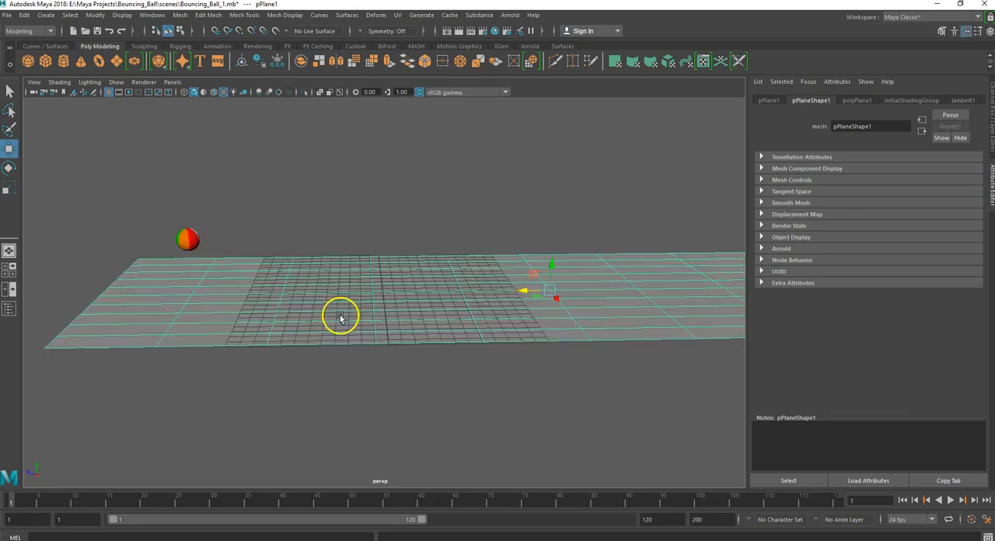
{"action": "left_click_drag", "start_coordinate": [340, 317], "coordinate": [381, 328]}
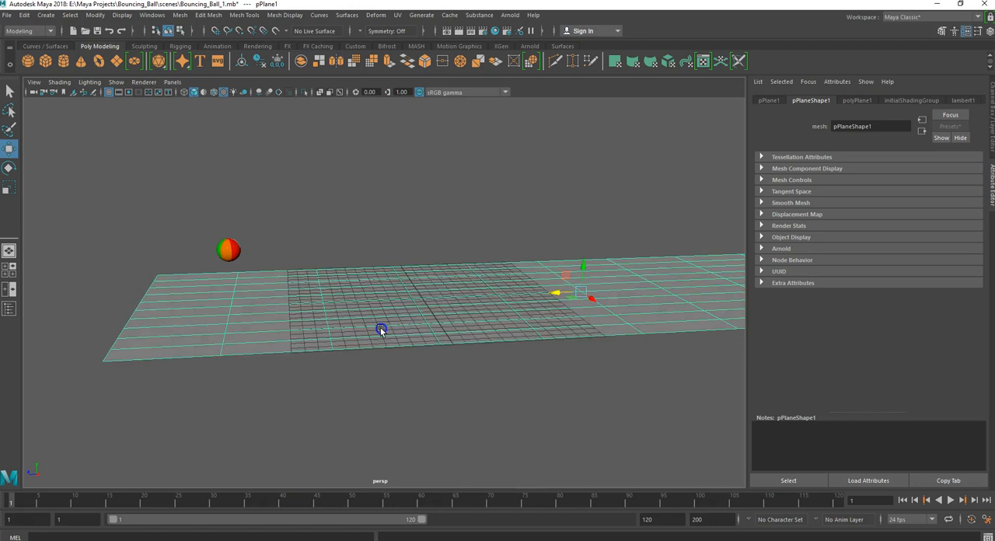
{"action": "left_click_drag", "start_coordinate": [381, 329], "coordinate": [343, 311]}
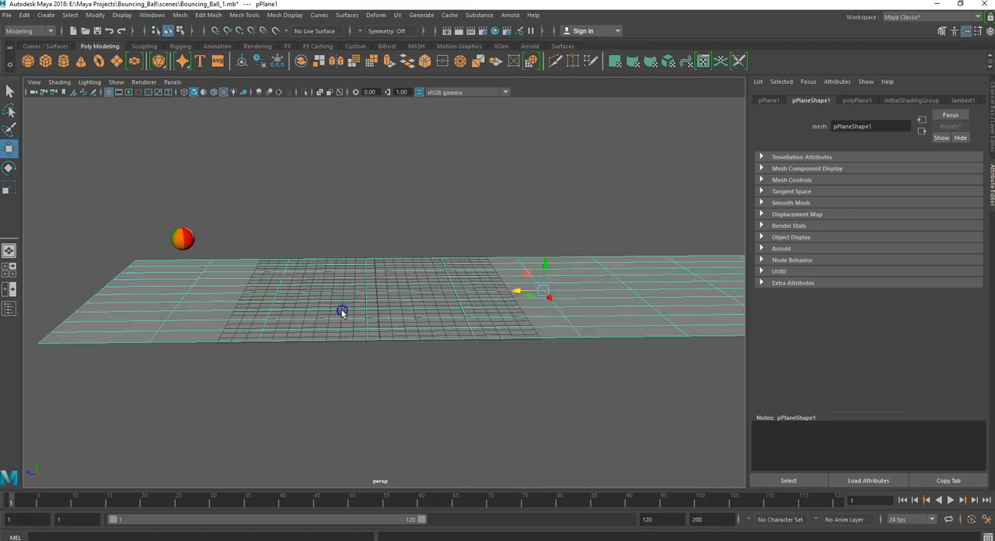
{"action": "mouse_move", "coordinate": [588, 293]}
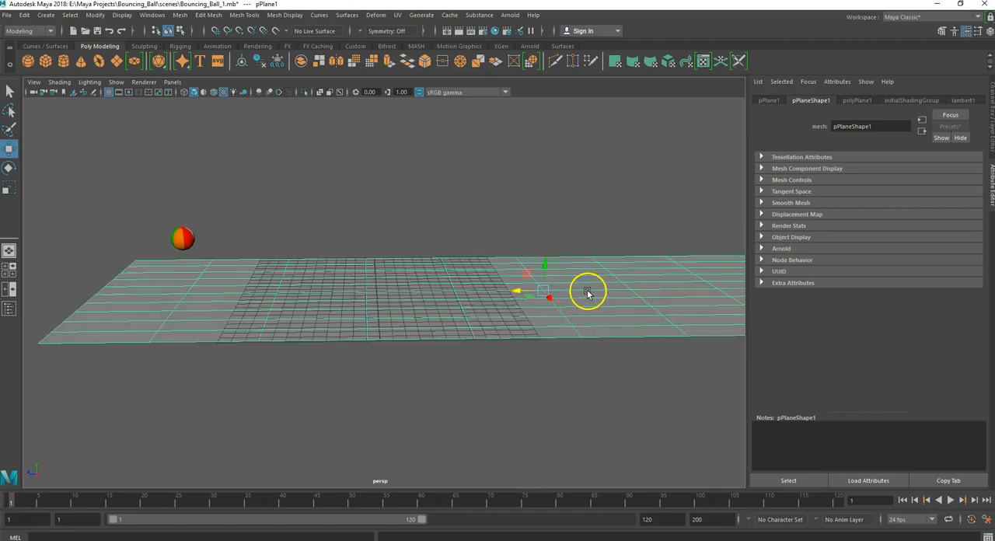
Step: Assign a new aiStandardSurface material to the ground plane via its right-click menu
{"action": "right_click", "coordinate": [588, 293]}
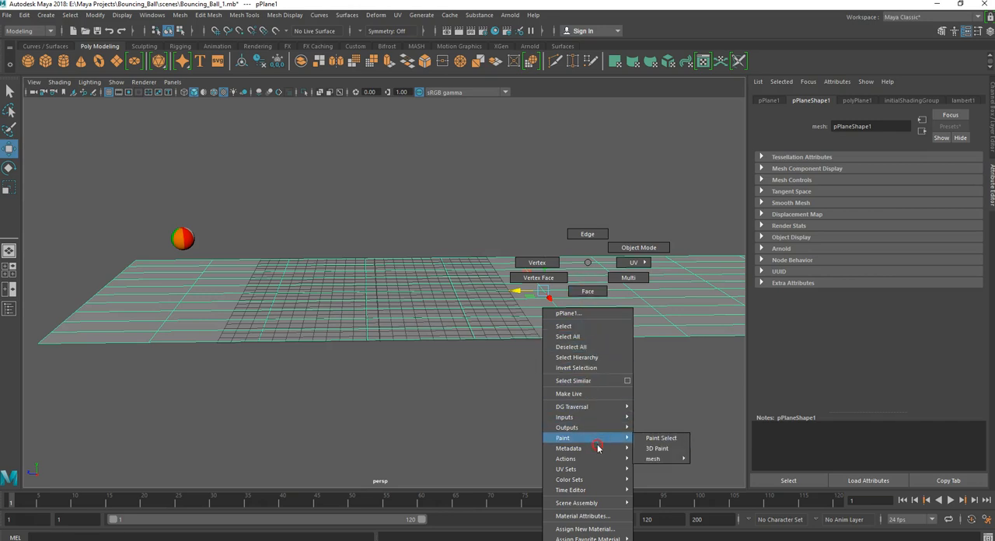
{"action": "left_click", "coordinate": [584, 529]}
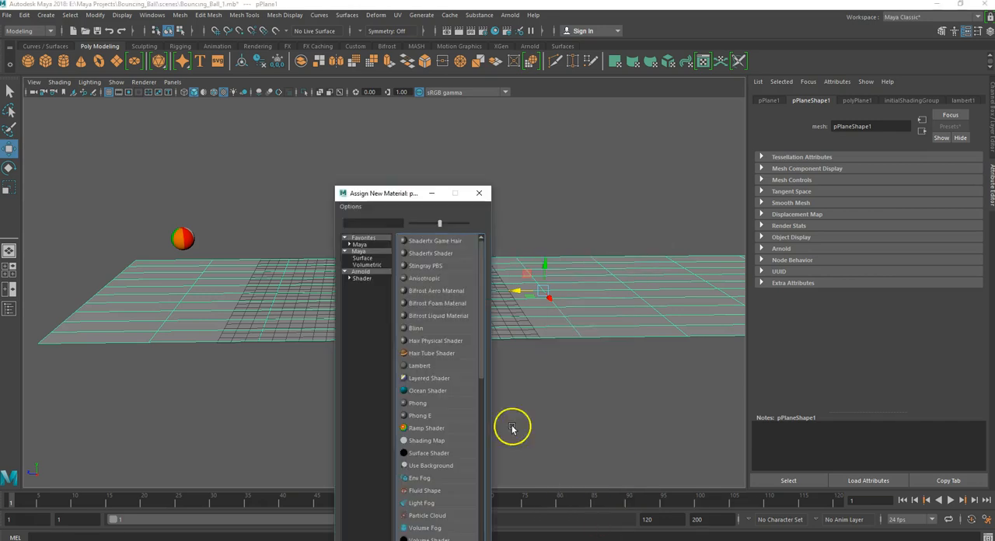
{"action": "left_click", "coordinate": [360, 271]}
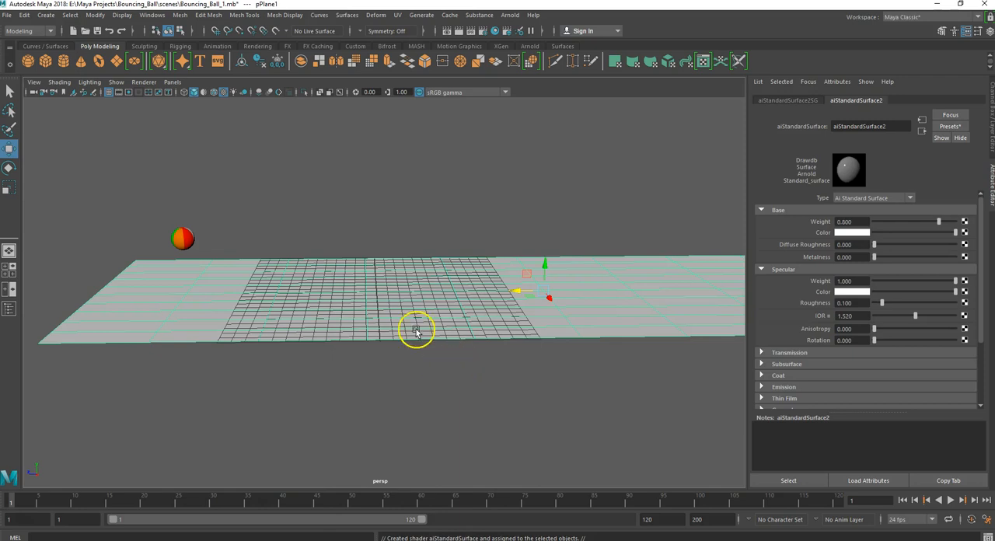
{"action": "mouse_move", "coordinate": [412, 306]}
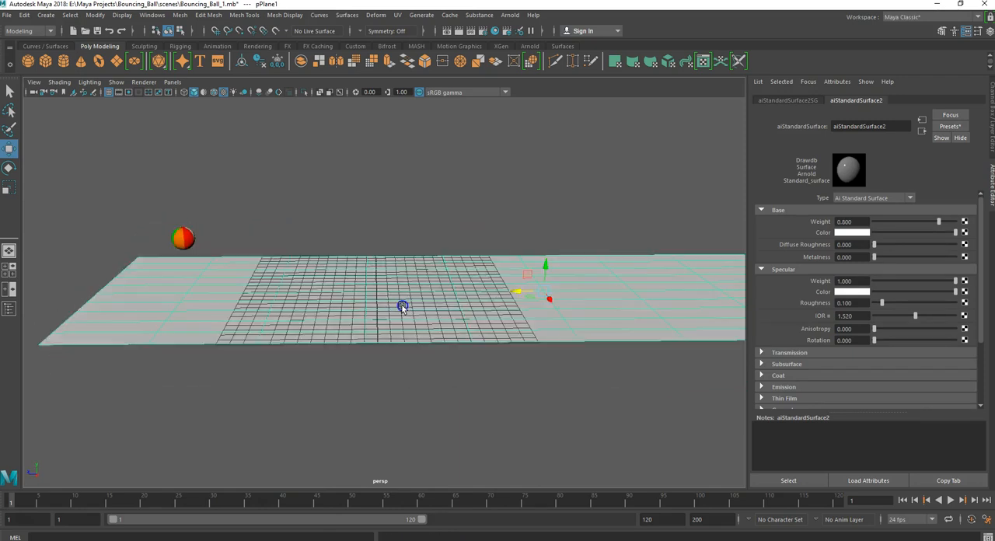
{"action": "left_click_drag", "start_coordinate": [389, 311], "coordinate": [404, 288]}
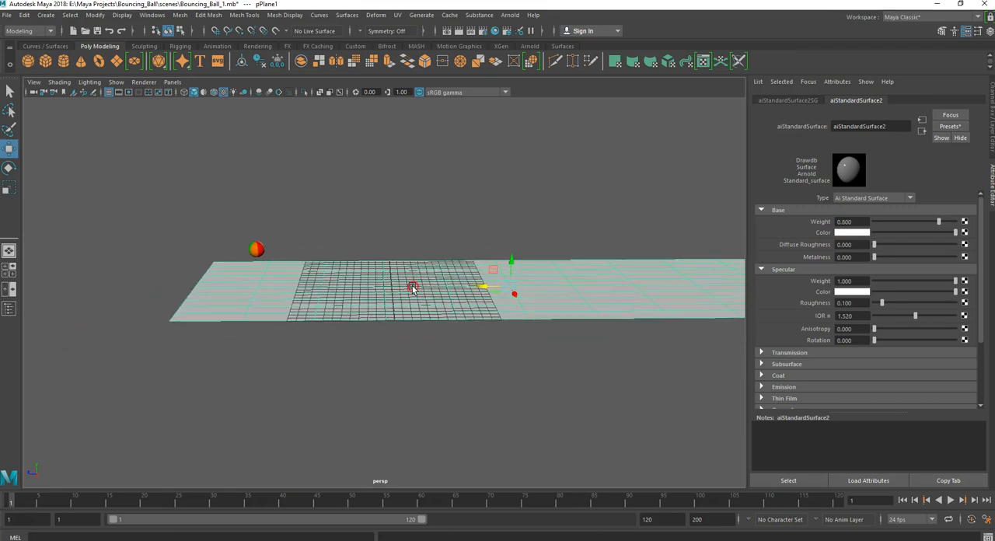
{"action": "left_click_drag", "start_coordinate": [412, 287], "coordinate": [389, 280]}
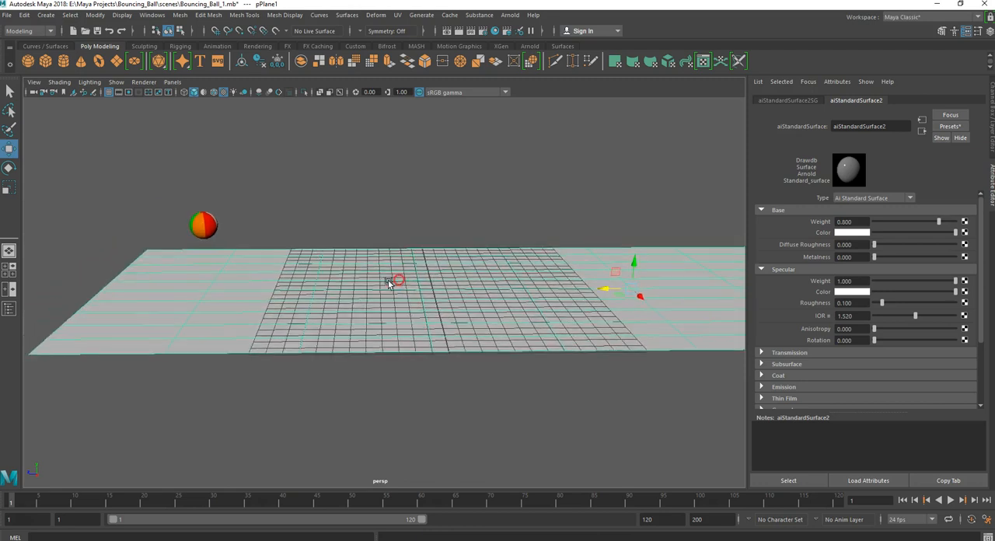
Step: Select the beach ball and drag it higher along Y above the ground plane
{"action": "left_click", "coordinate": [203, 226]}
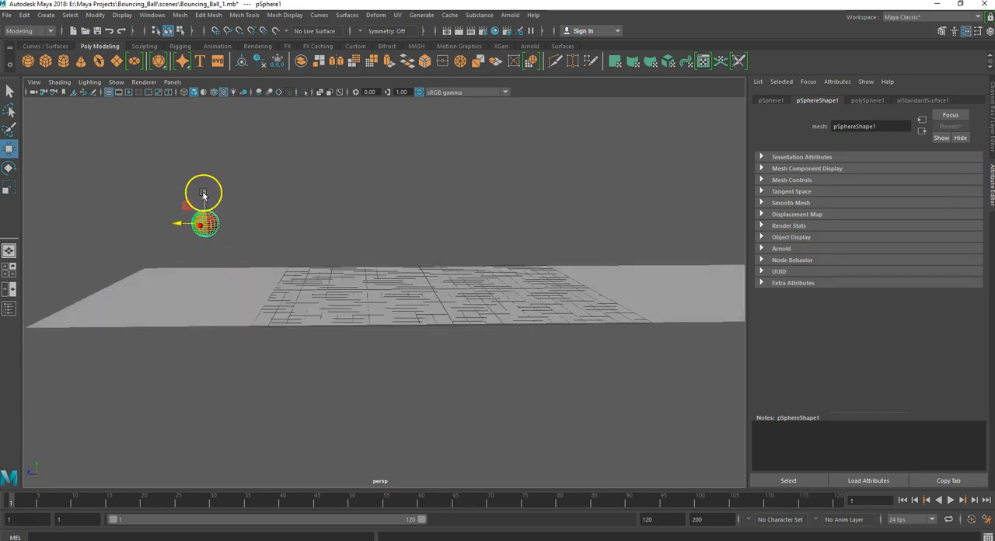
{"action": "left_click_drag", "start_coordinate": [203, 224], "coordinate": [204, 185]}
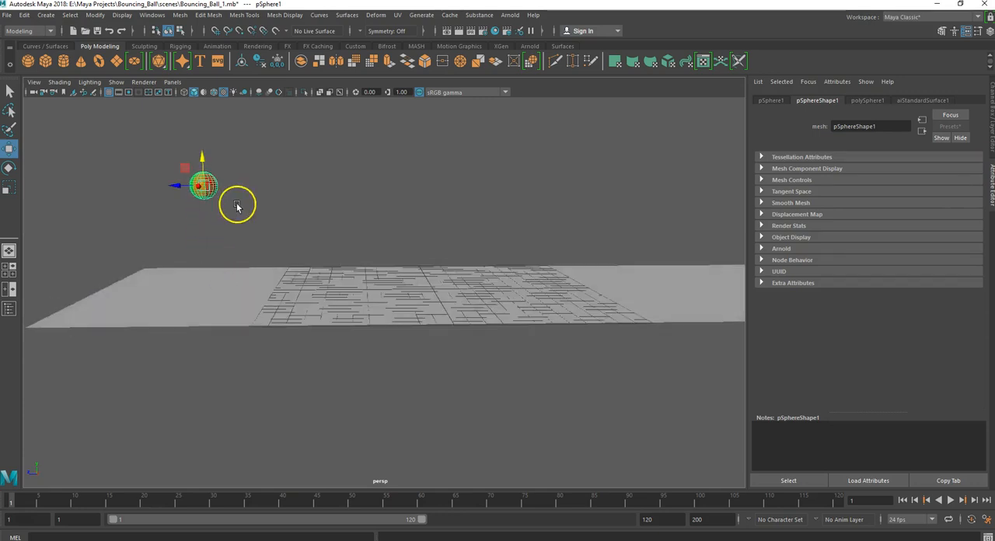
{"action": "left_click_drag", "start_coordinate": [237, 206], "coordinate": [328, 274]}
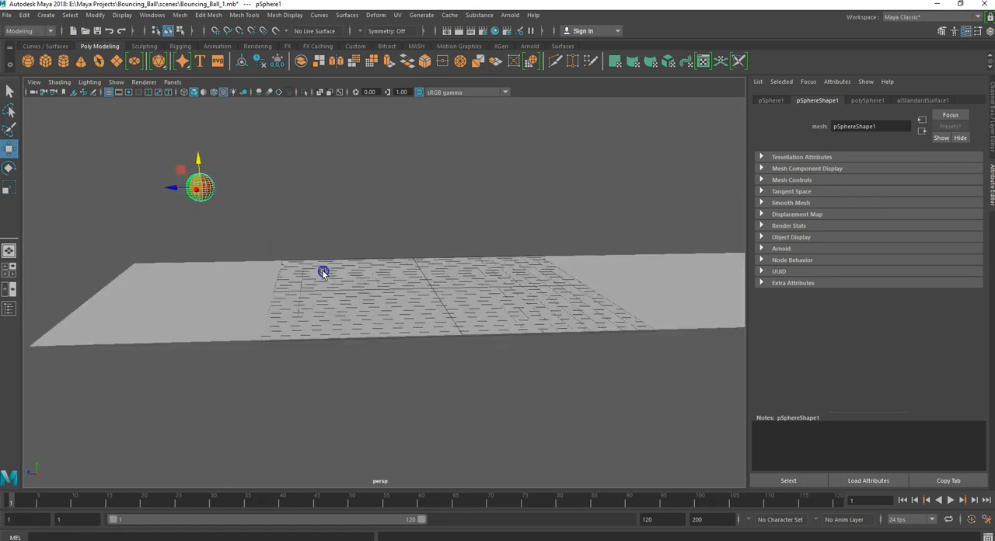
{"action": "left_click_drag", "start_coordinate": [322, 272], "coordinate": [348, 268]}
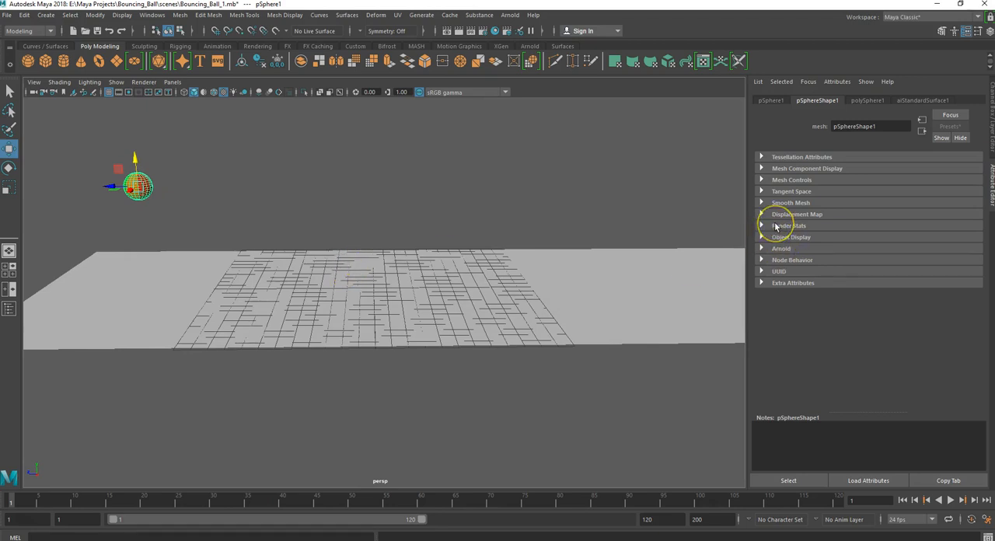
{"action": "mouse_move", "coordinate": [199, 162]}
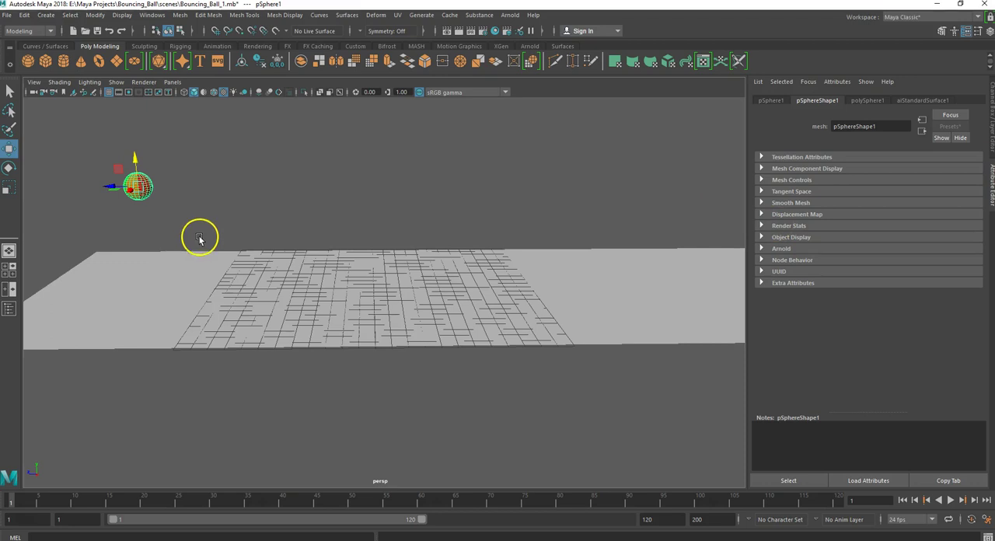
{"action": "mouse_move", "coordinate": [177, 249]}
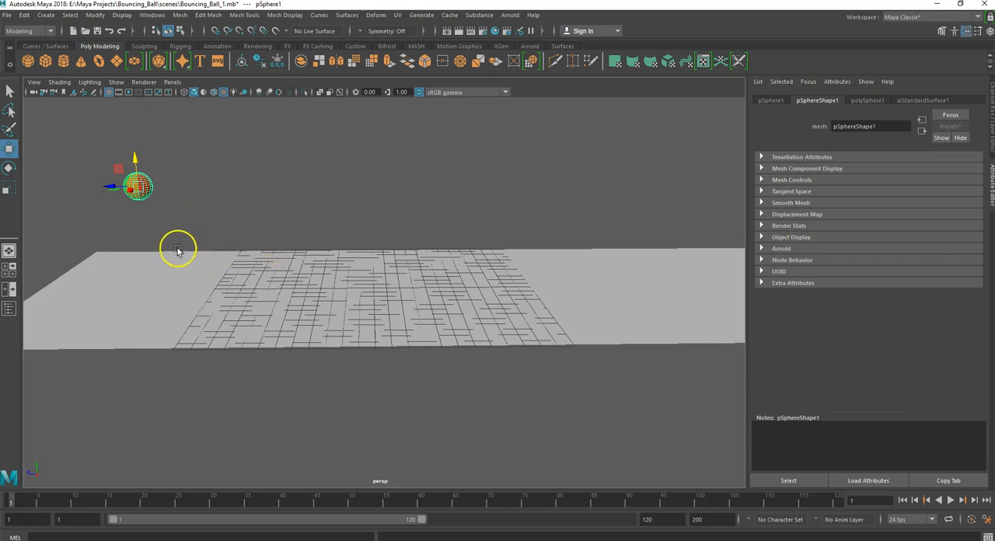
{"action": "mouse_move", "coordinate": [260, 285]}
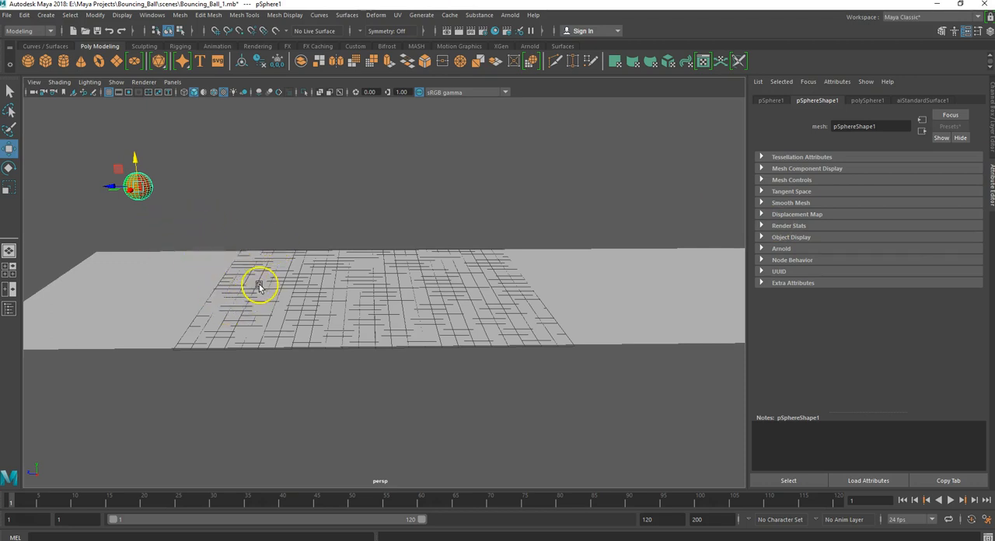
{"action": "mouse_move", "coordinate": [401, 296]}
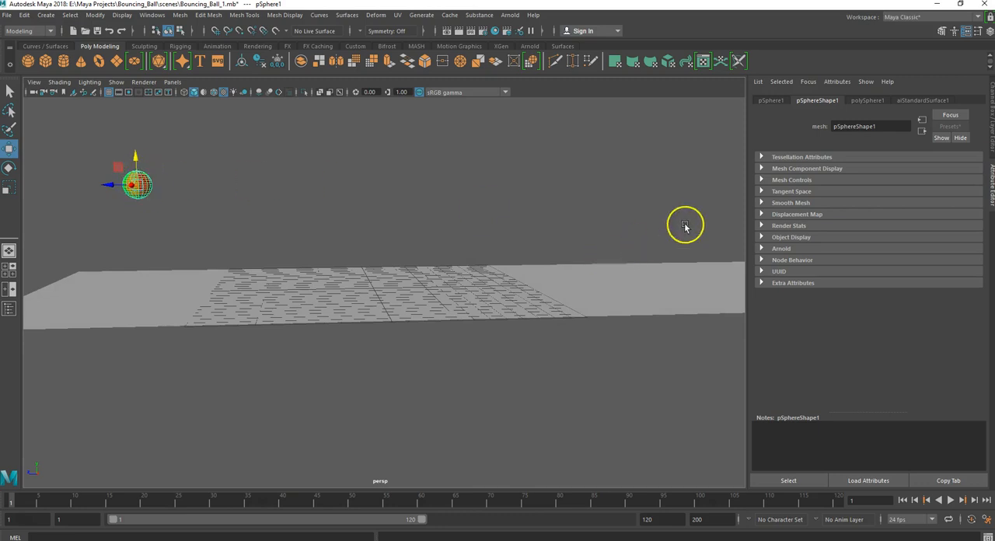
{"action": "mouse_move", "coordinate": [985, 138]}
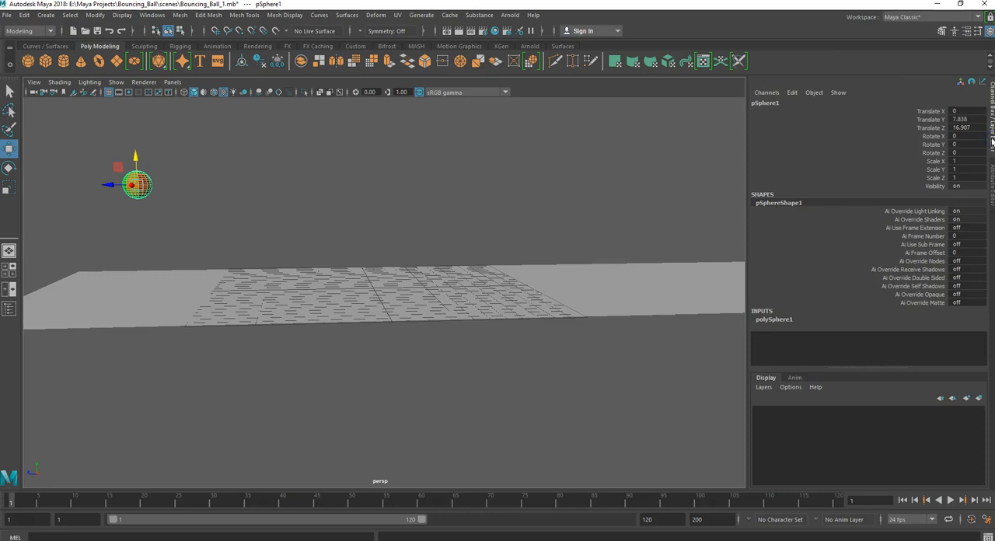
{"action": "mouse_move", "coordinate": [902, 120]}
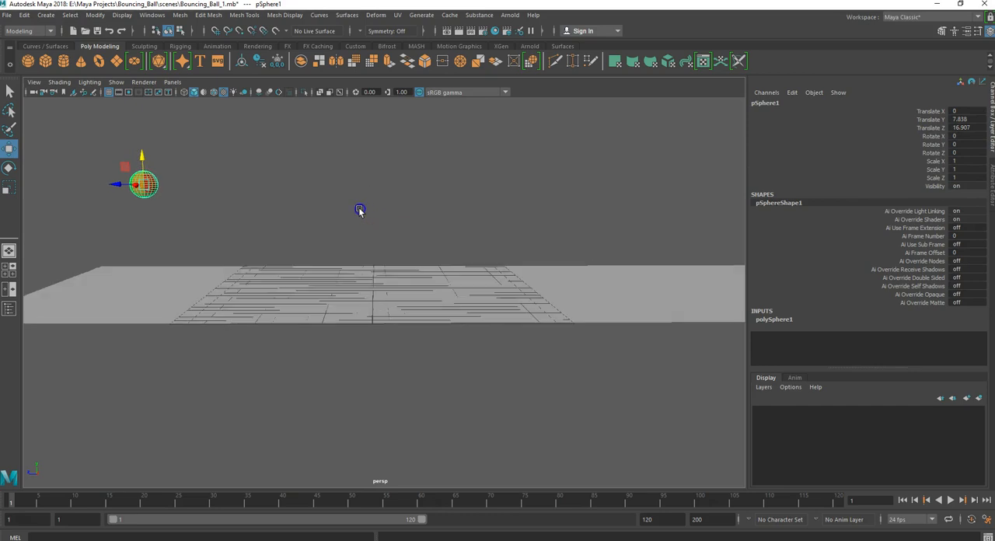
{"action": "mouse_move", "coordinate": [865, 323]}
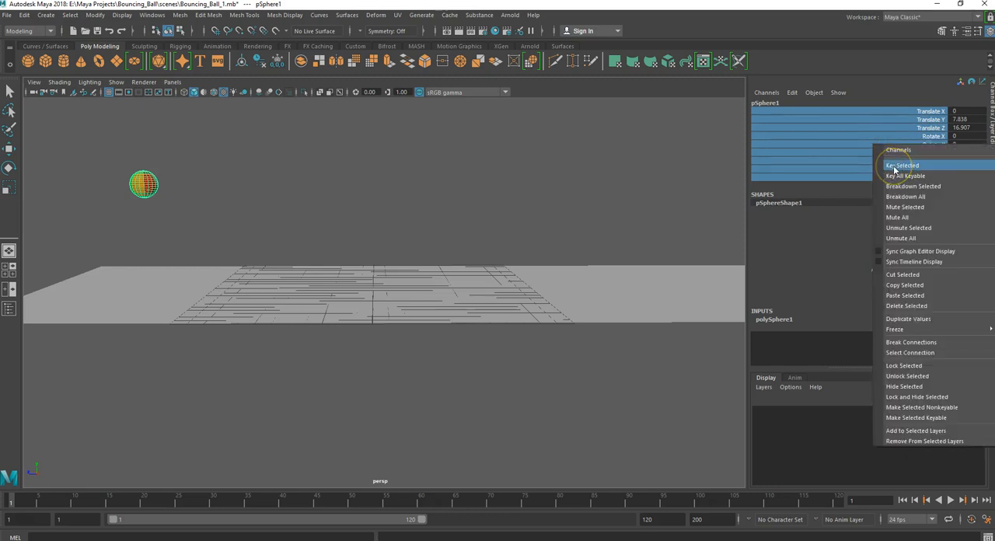
Step: Use Key Selected to key the ball's translate, rotate and scale at frame 1
{"action": "left_click", "coordinate": [902, 165]}
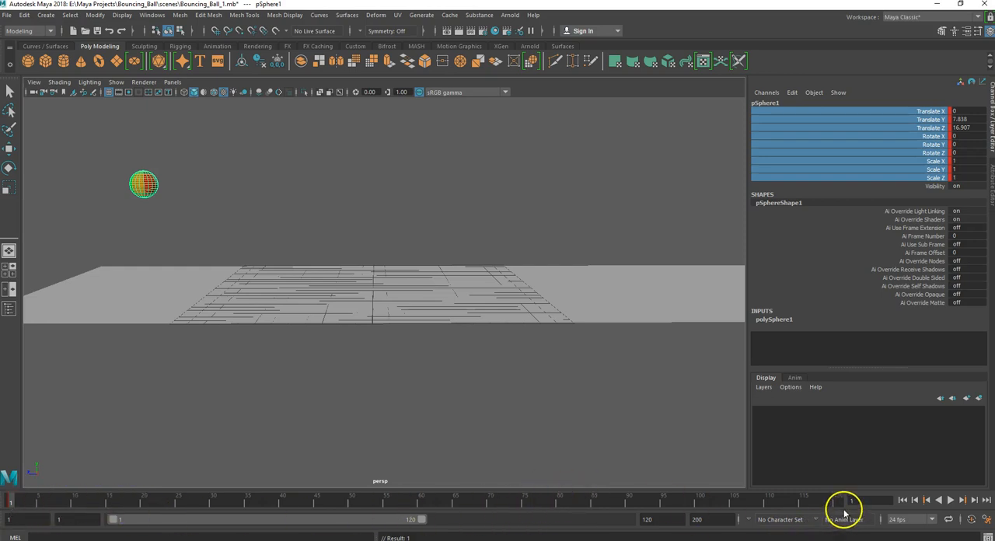
{"action": "mouse_move", "coordinate": [396, 481]}
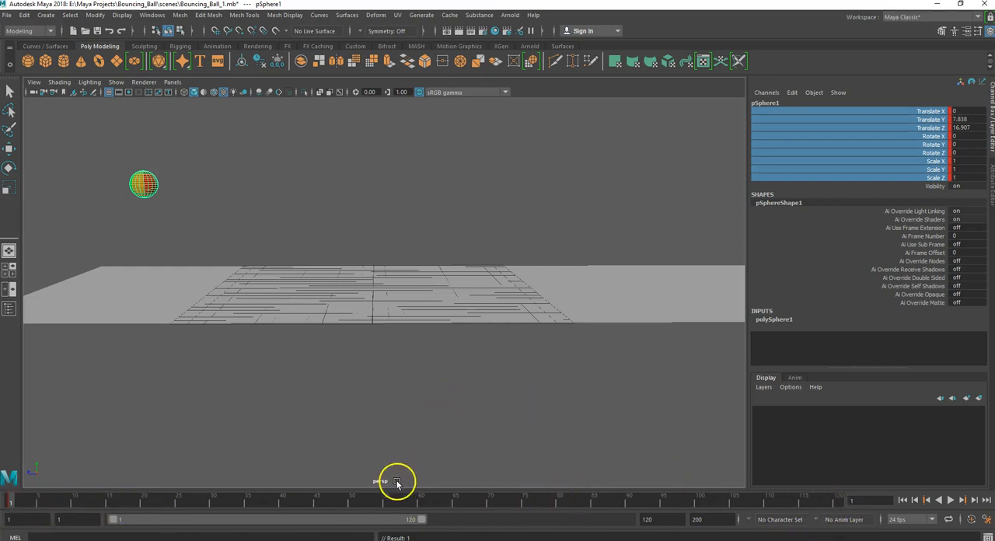
{"action": "mouse_move", "coordinate": [839, 505]}
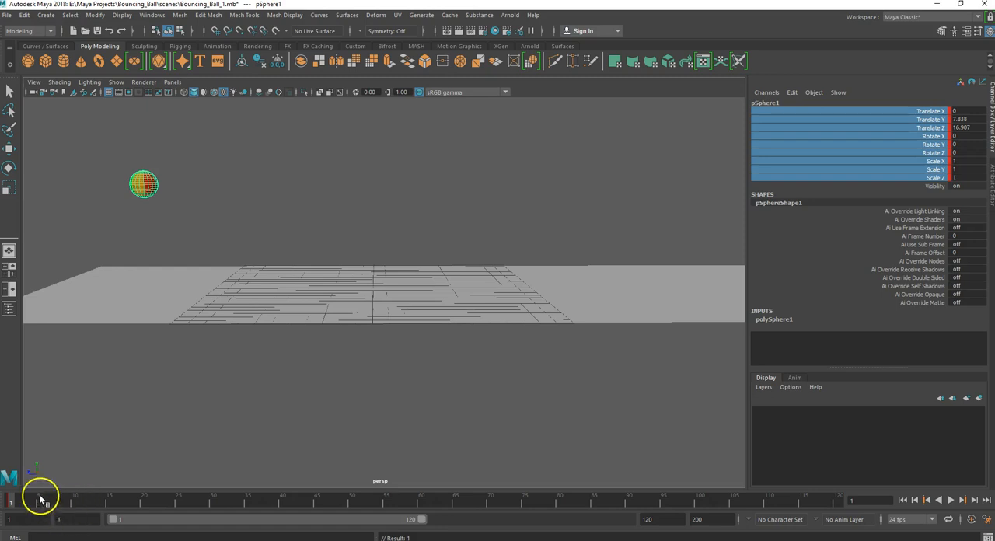
{"action": "left_click", "coordinate": [950, 500]}
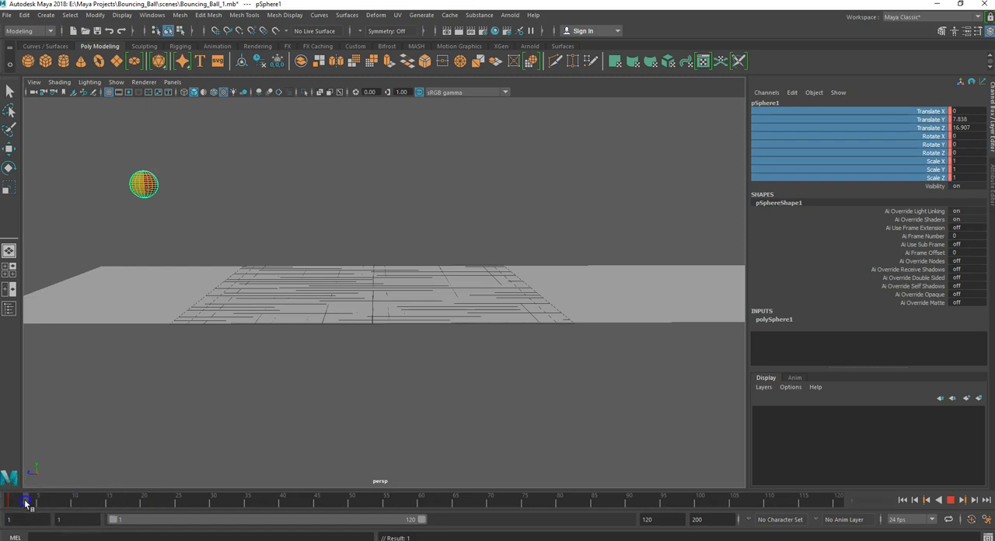
{"action": "left_click_drag", "start_coordinate": [26, 502], "coordinate": [161, 501]}
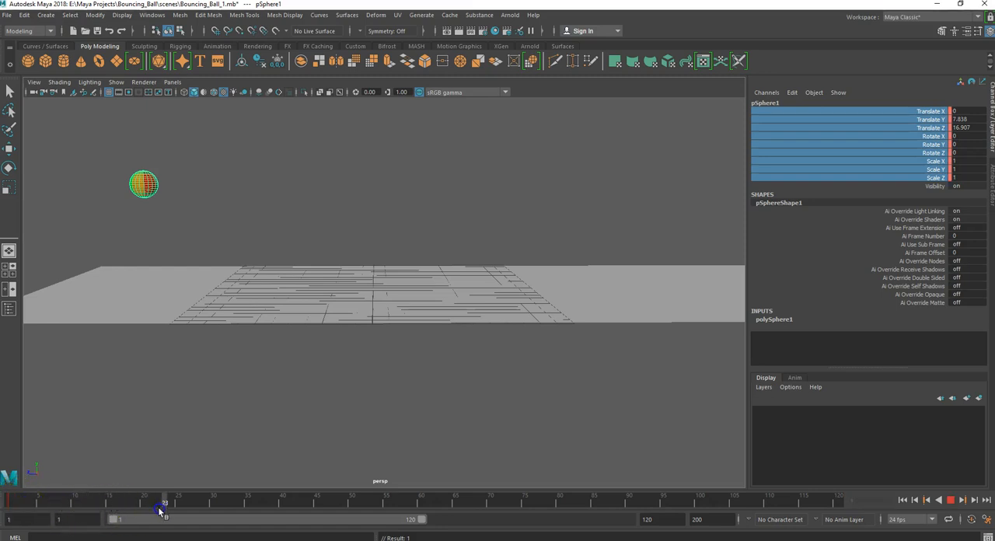
{"action": "left_click_drag", "start_coordinate": [163, 507], "coordinate": [214, 507]}
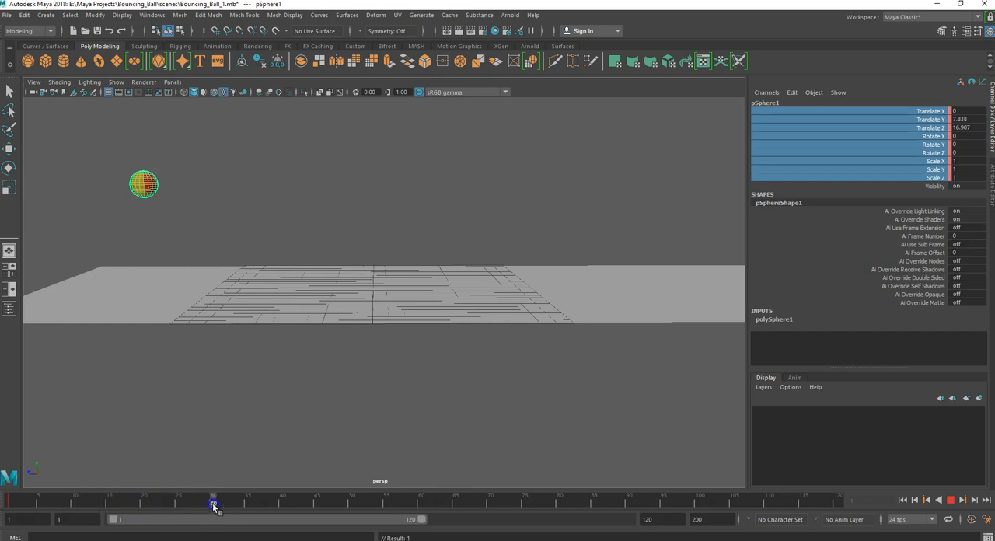
{"action": "left_click", "coordinate": [11, 499]}
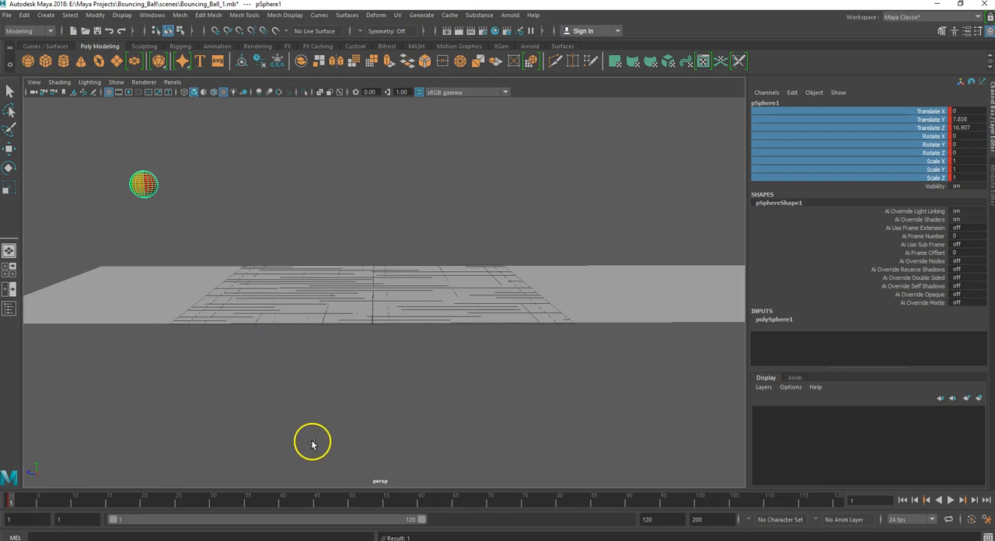
{"action": "mouse_move", "coordinate": [190, 274]}
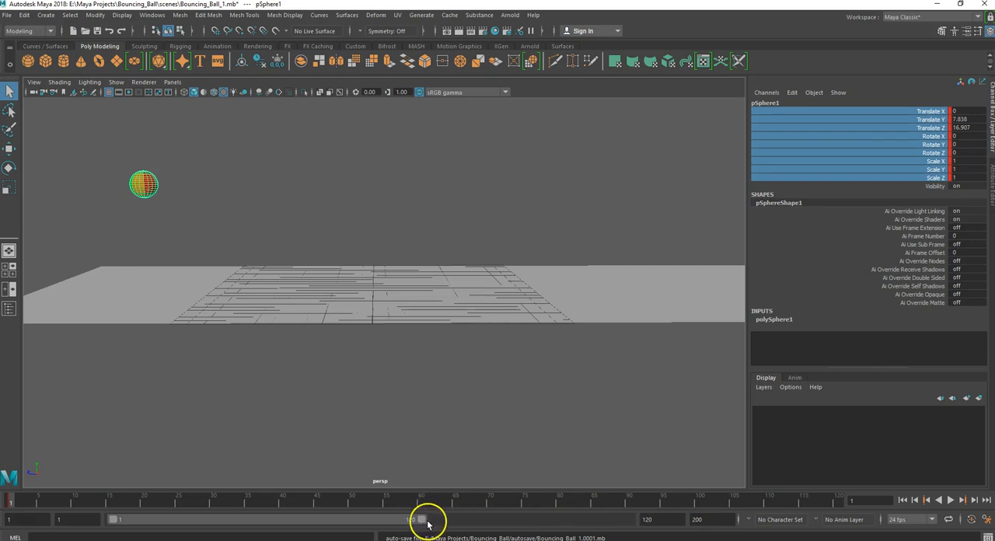
Step: Drag the range slider's end handle until the timeline spans frames 1 to 200
{"action": "left_click_drag", "start_coordinate": [422, 519], "coordinate": [398, 519]}
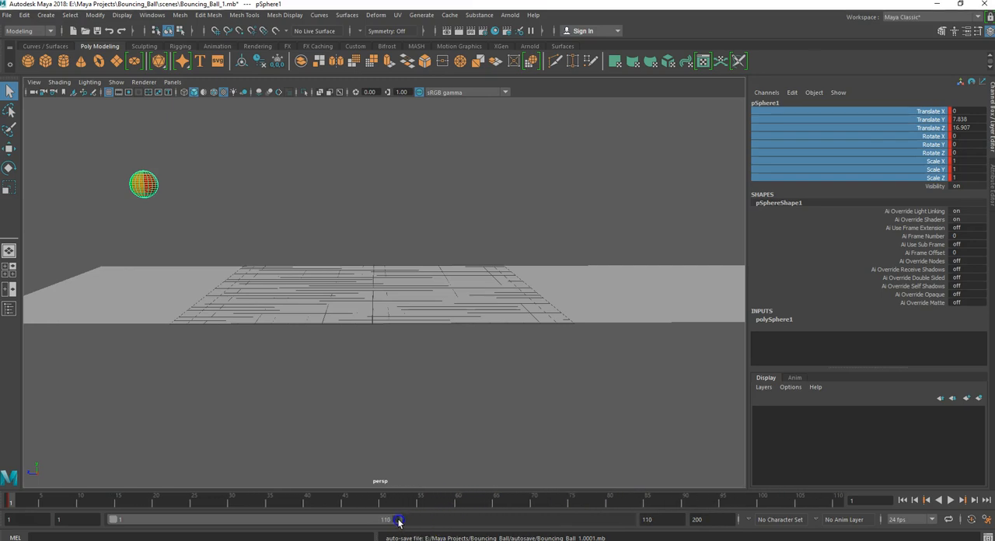
{"action": "left_click_drag", "start_coordinate": [398, 519], "coordinate": [282, 519]}
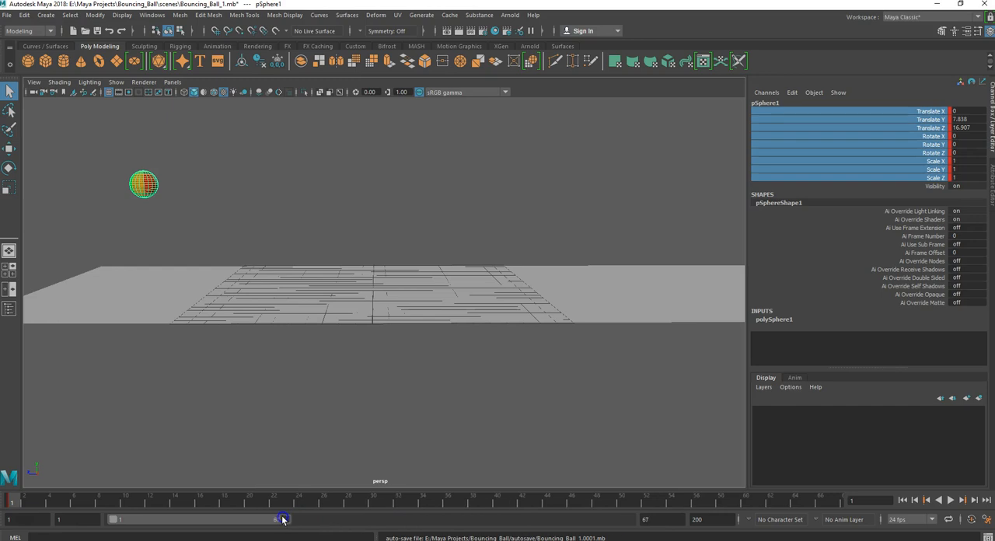
{"action": "left_click_drag", "start_coordinate": [282, 518], "coordinate": [249, 518]}
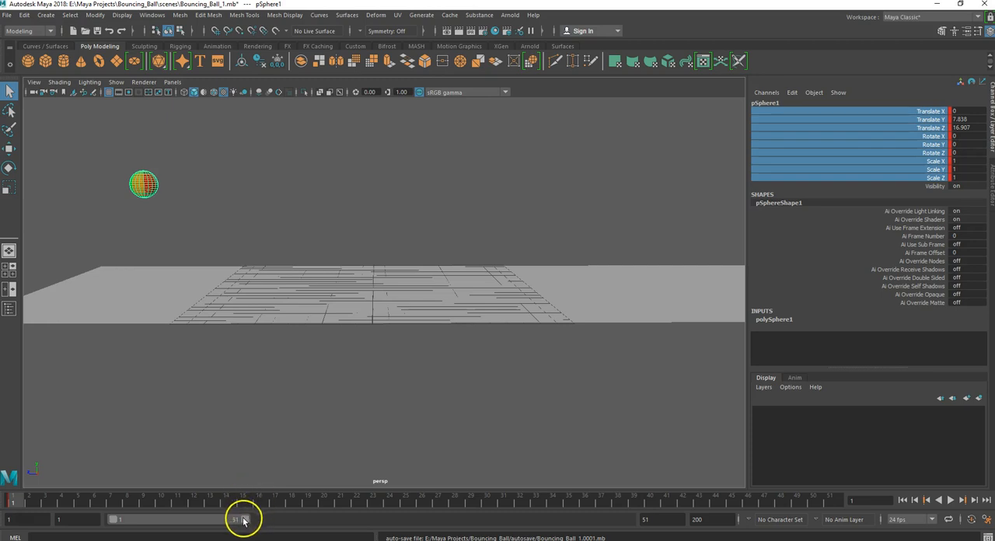
{"action": "left_click_drag", "start_coordinate": [243, 519], "coordinate": [355, 520]}
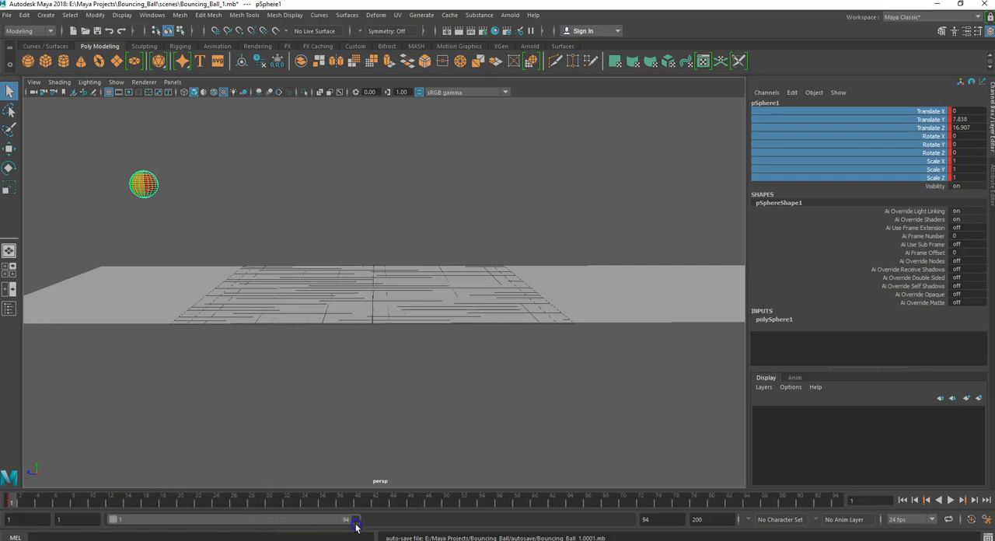
{"action": "left_click_drag", "start_coordinate": [356, 520], "coordinate": [466, 519]}
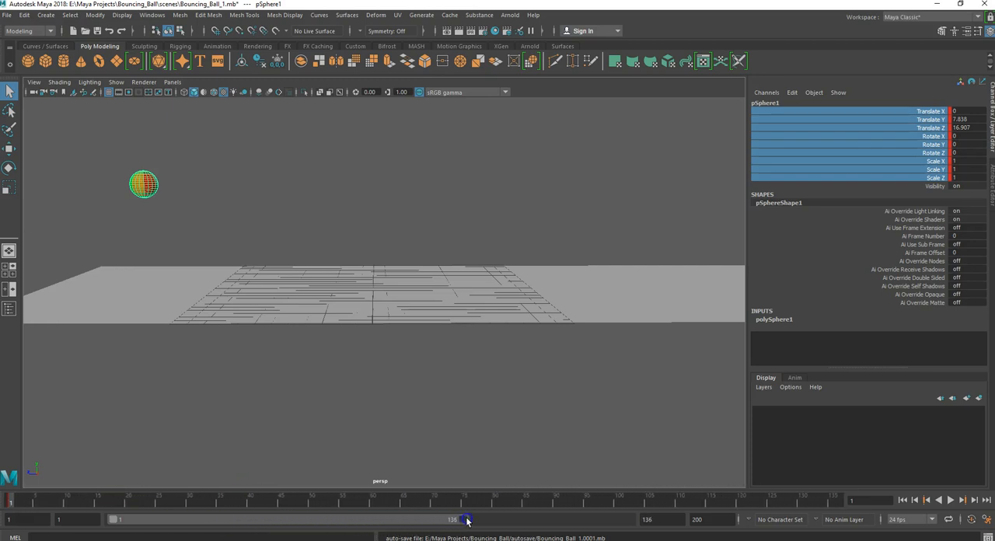
{"action": "left_click_drag", "start_coordinate": [466, 519], "coordinate": [543, 519]}
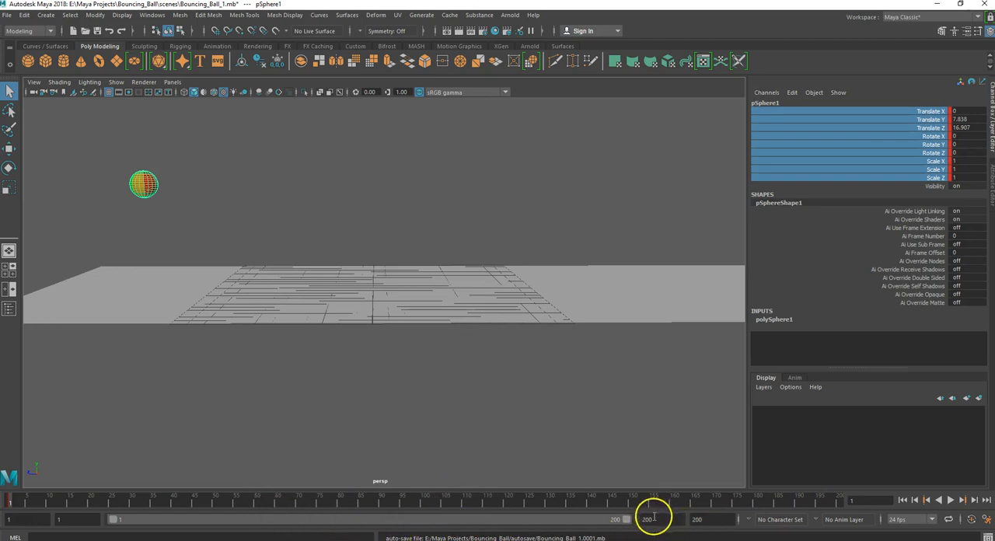
{"action": "mouse_move", "coordinate": [586, 511]}
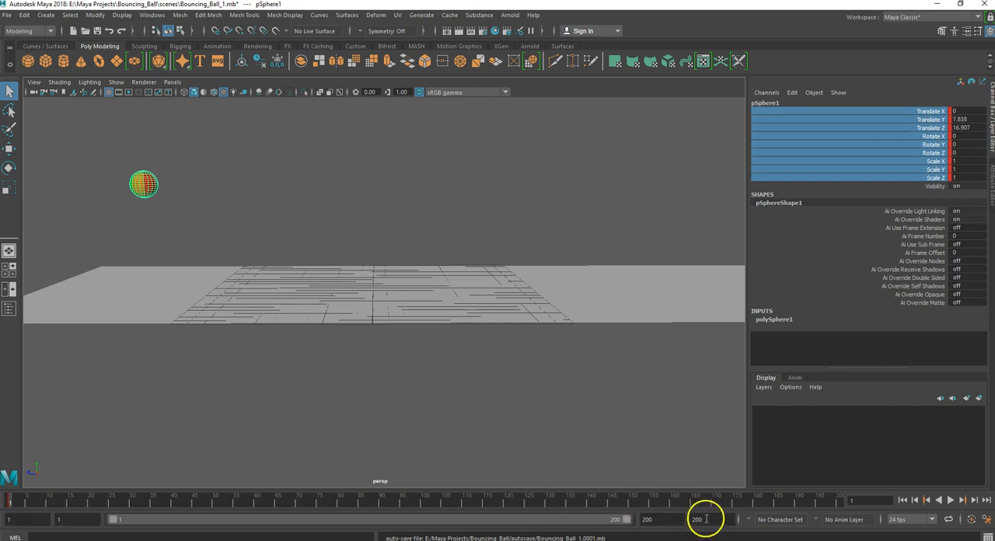
{"action": "mouse_move", "coordinate": [525, 514]}
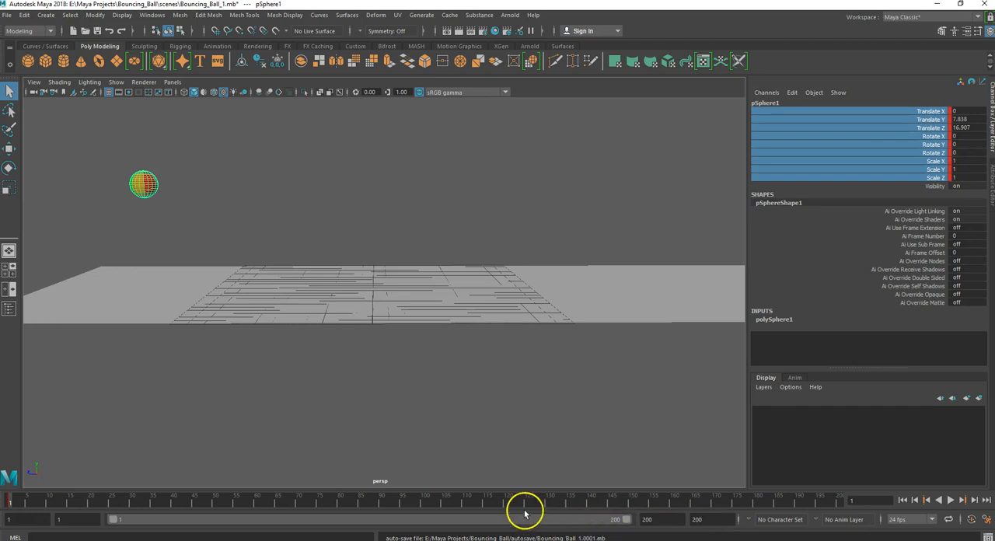
{"action": "mouse_move", "coordinate": [525, 512]}
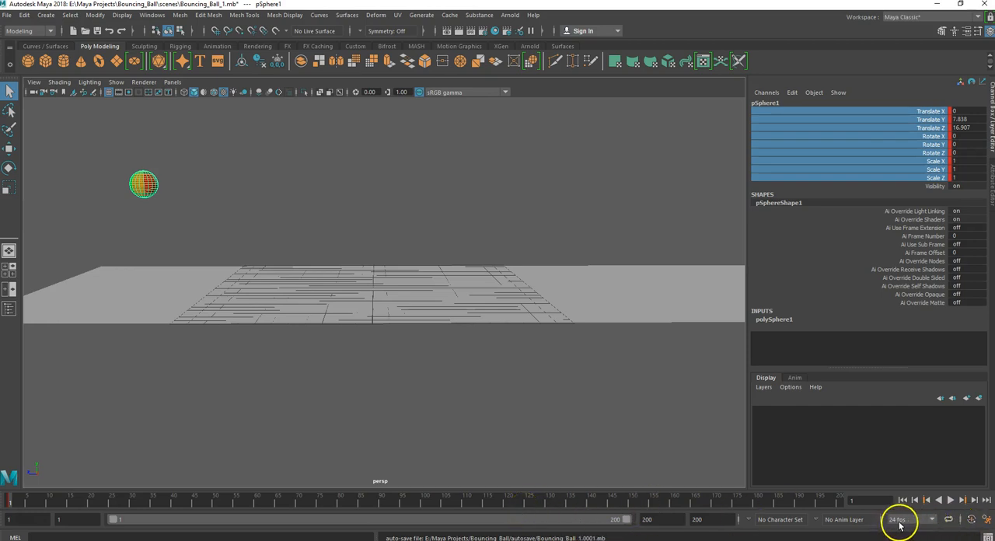
{"action": "mouse_move", "coordinate": [931, 519]}
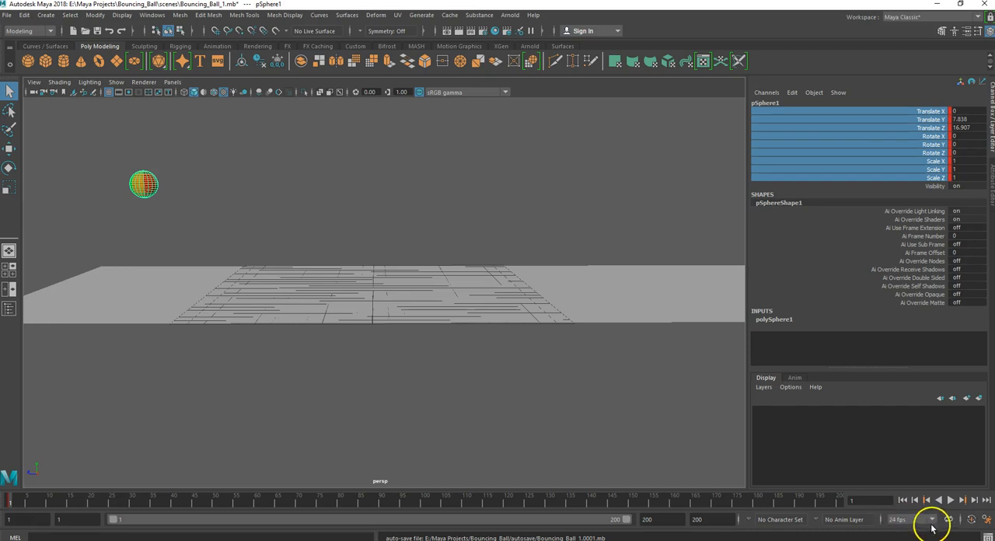
{"action": "left_click", "coordinate": [931, 520]}
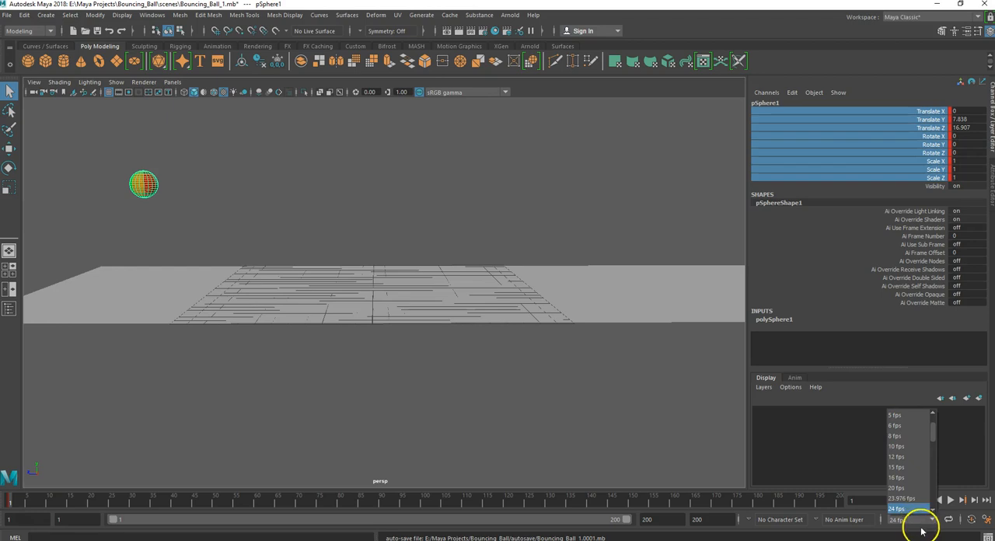
{"action": "left_click", "coordinate": [896, 508]}
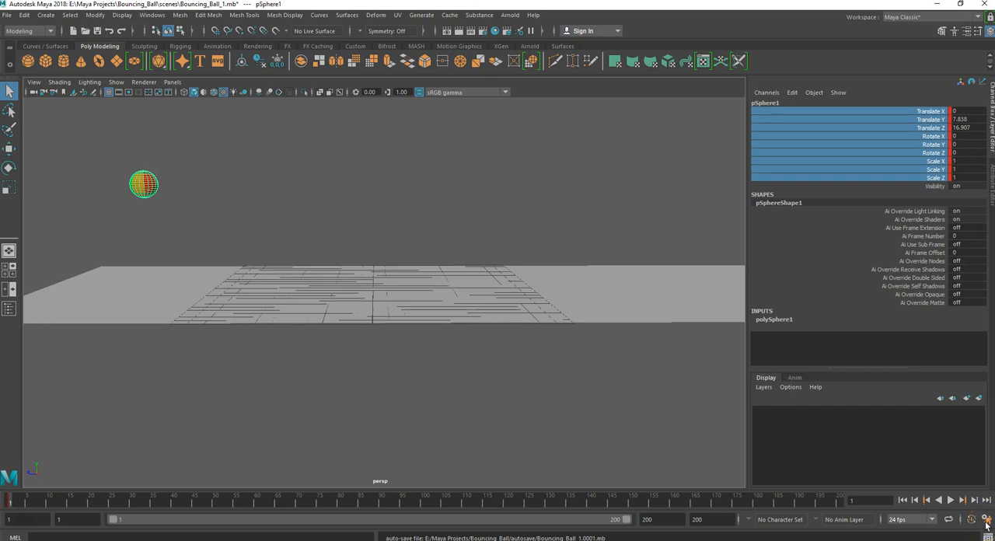
{"action": "left_click", "coordinate": [985, 520]}
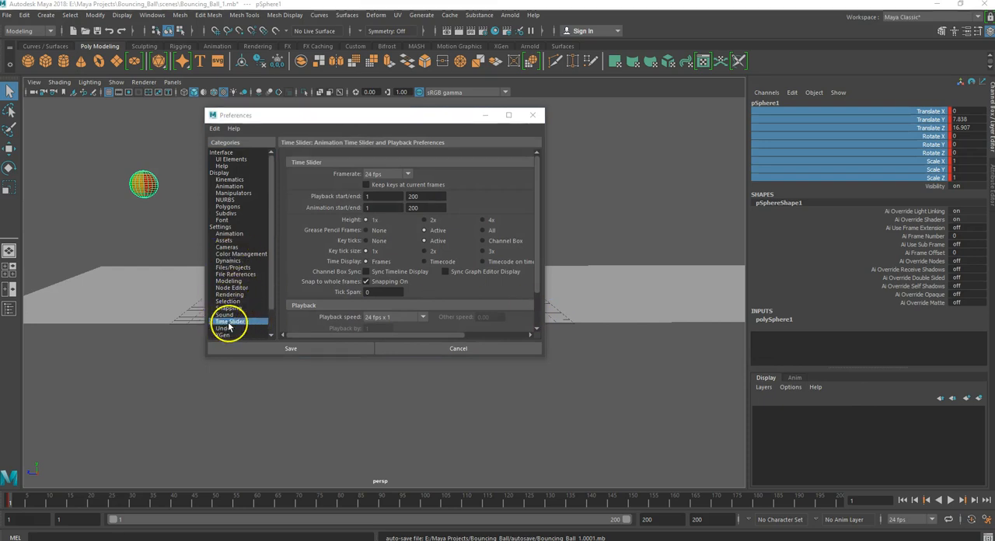
{"action": "mouse_move", "coordinate": [978, 519]}
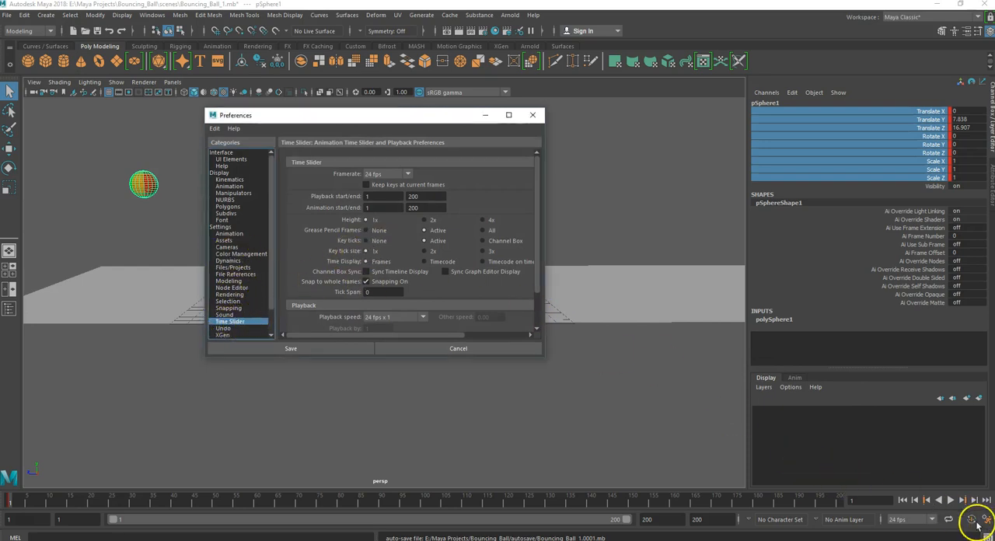
{"action": "mouse_move", "coordinate": [237, 206]}
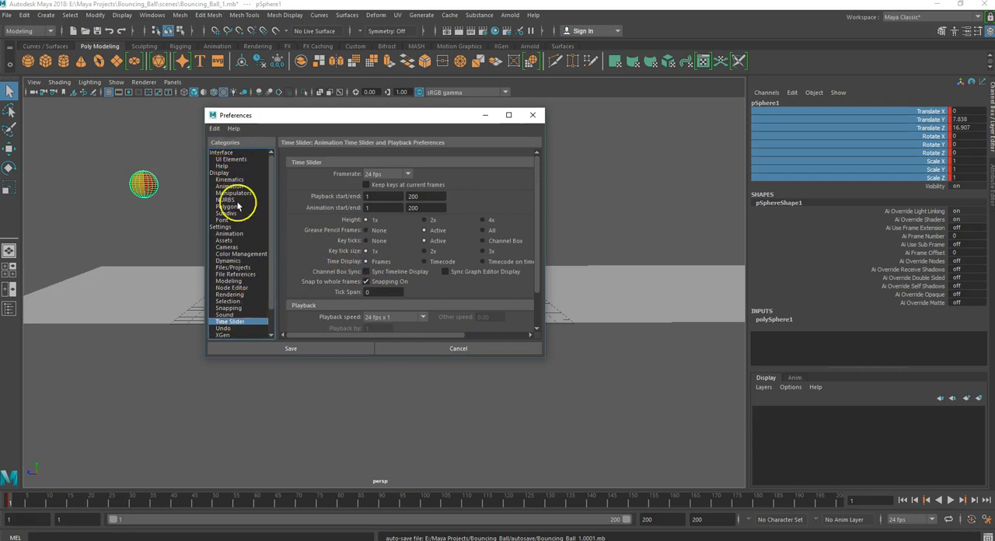
{"action": "mouse_move", "coordinate": [354, 210]}
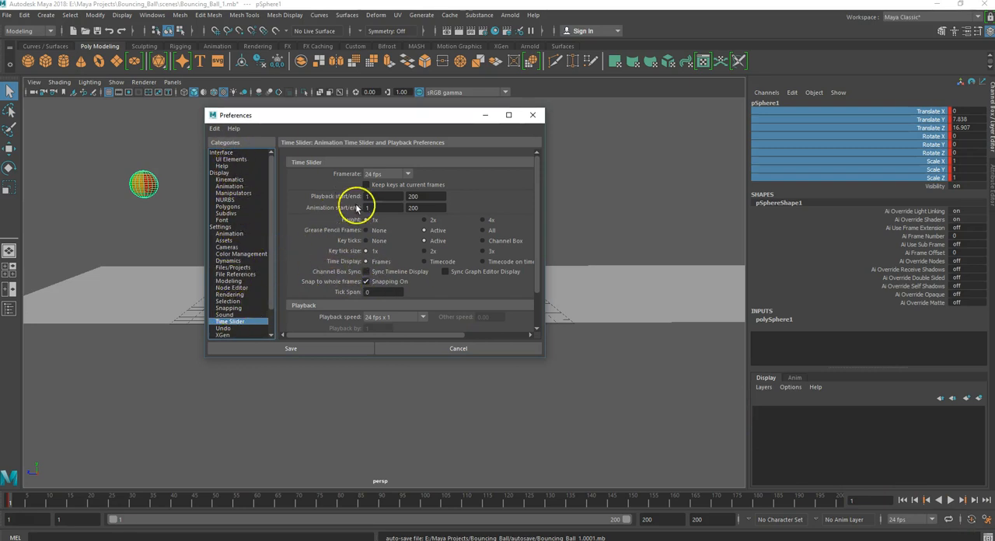
{"action": "mouse_move", "coordinate": [381, 225]}
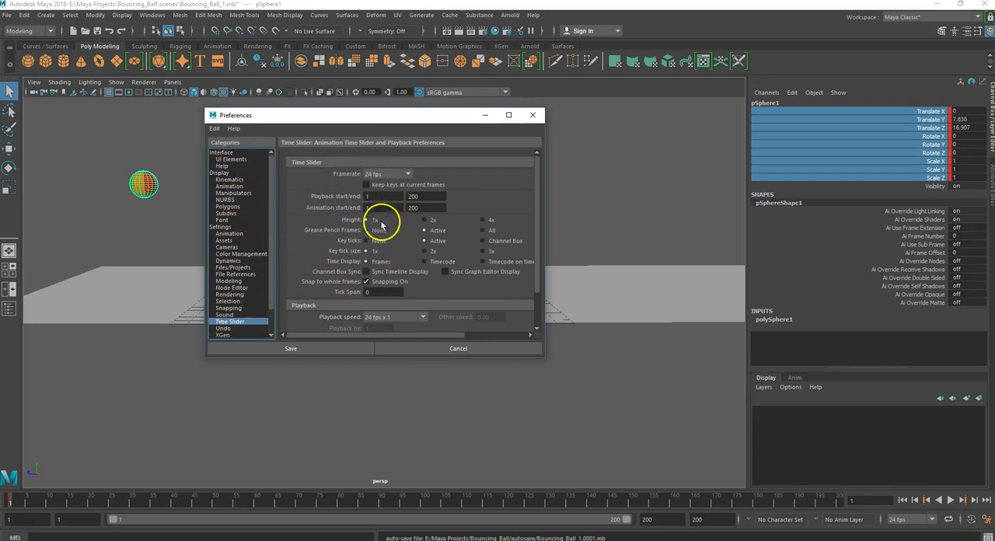
{"action": "mouse_move", "coordinate": [344, 325]}
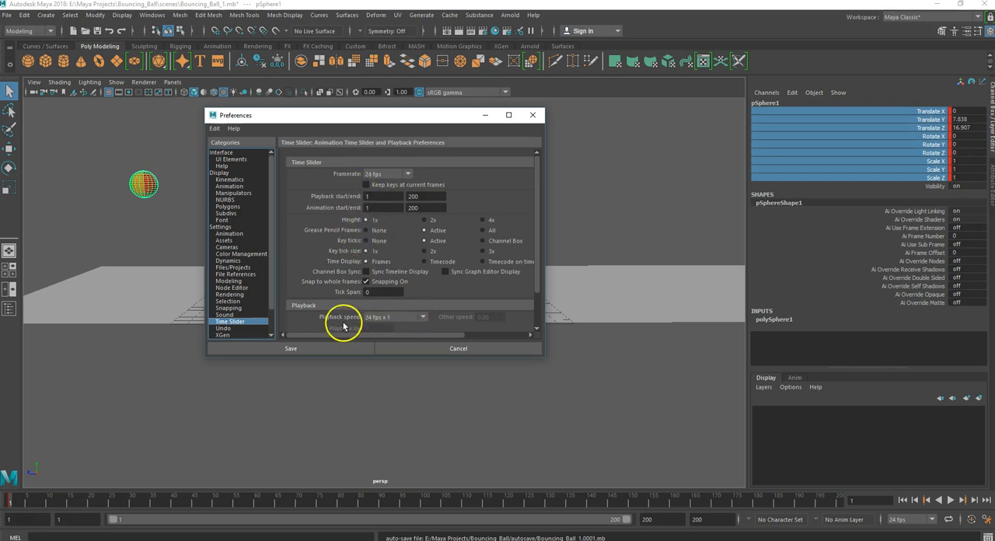
{"action": "mouse_move", "coordinate": [394, 329]}
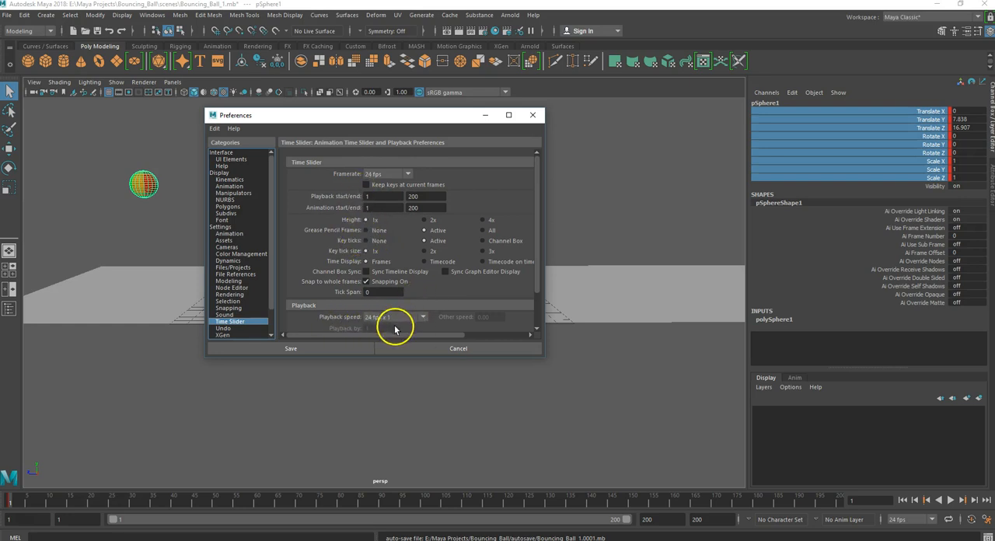
{"action": "mouse_move", "coordinate": [381, 329]}
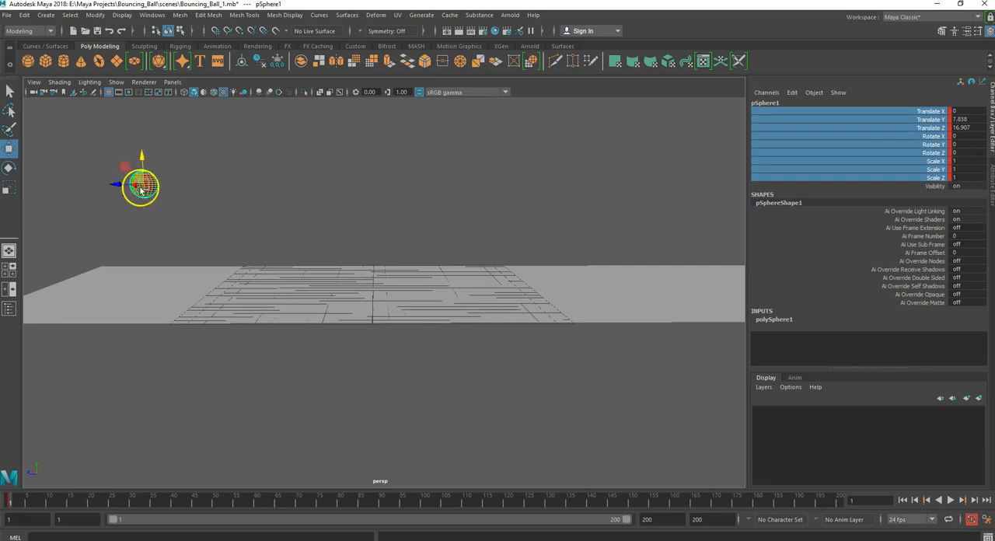
{"action": "mouse_move", "coordinate": [81, 187]}
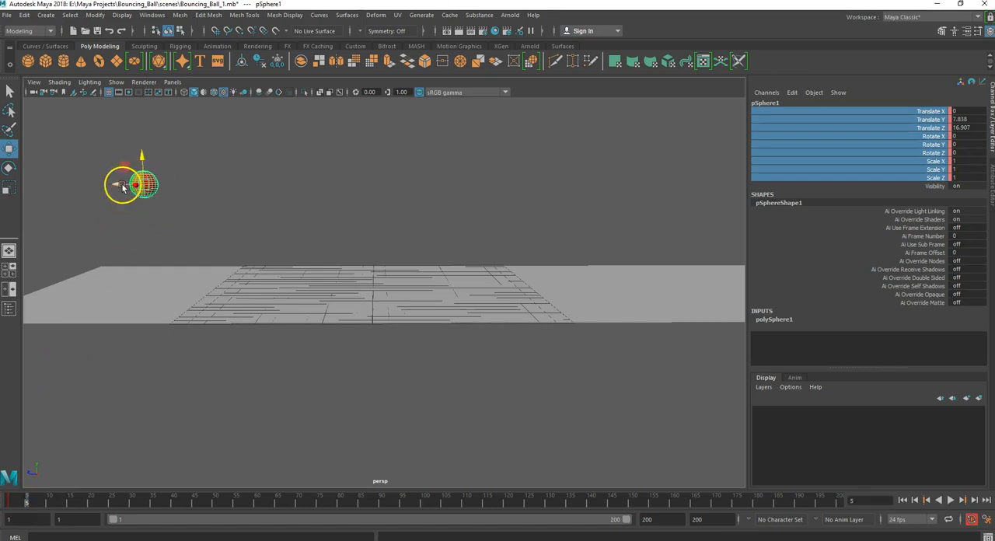
Step: Drag the beach ball forward along Z to about 9.59 at frame 5
{"action": "left_click_drag", "start_coordinate": [124, 185], "coordinate": [181, 184]}
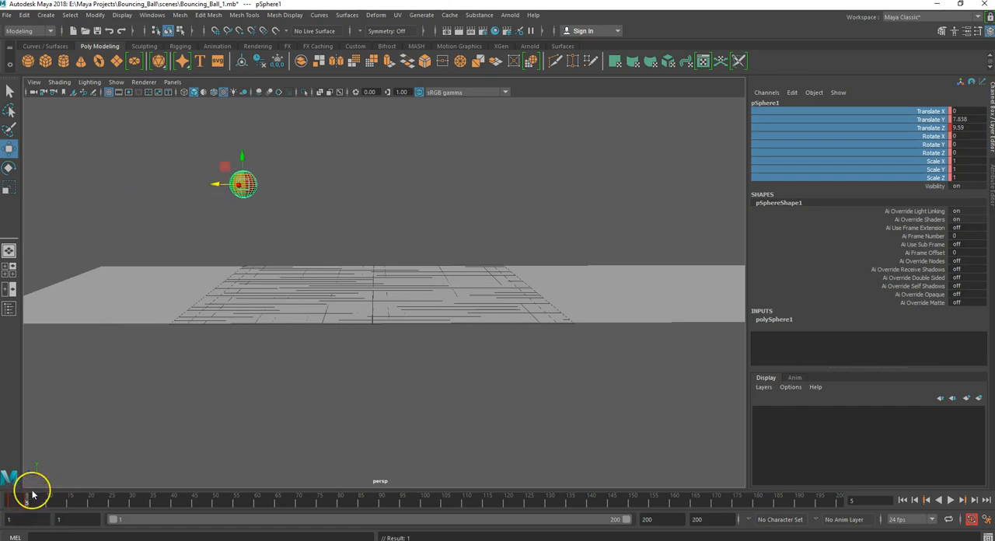
{"action": "mouse_move", "coordinate": [172, 454]}
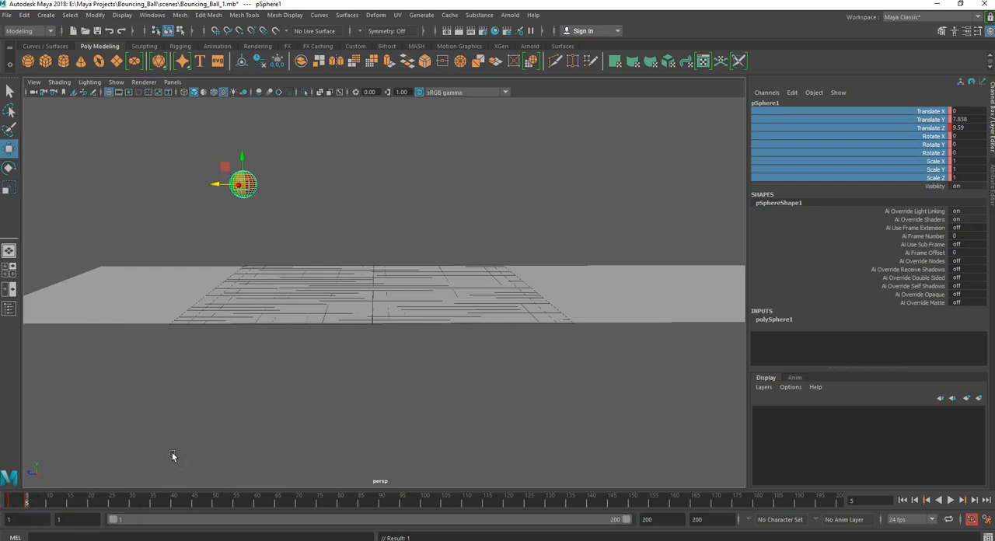
{"action": "mouse_move", "coordinate": [234, 407]}
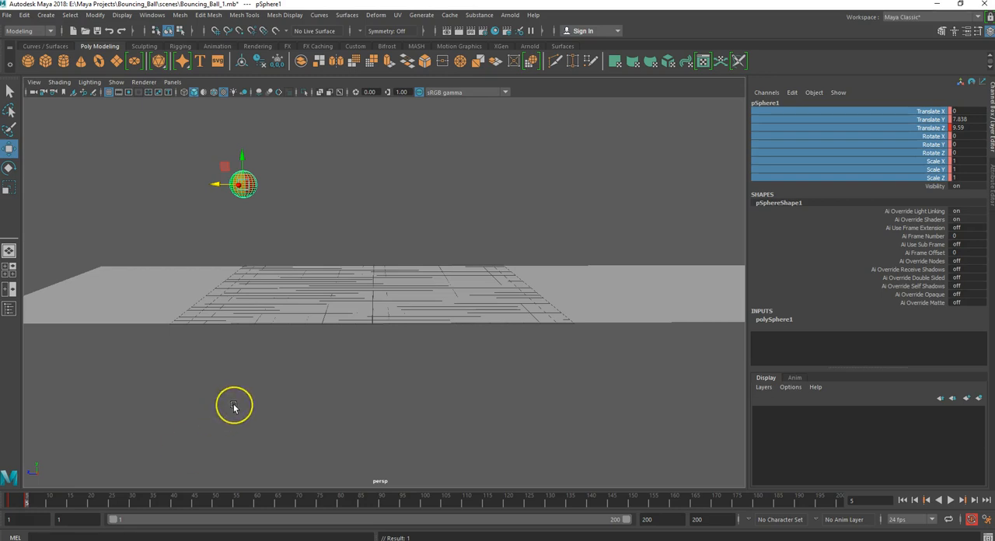